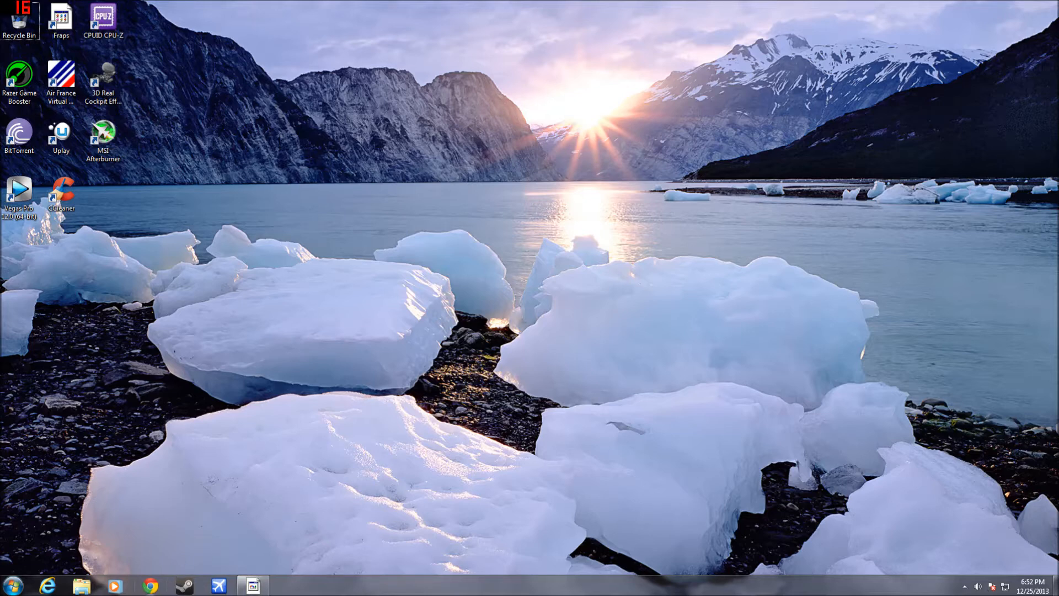
Launch Chrome and load Bojote's FSX Tweaking and Tuning tool page from the bookmarks bar
left_click(149, 587)
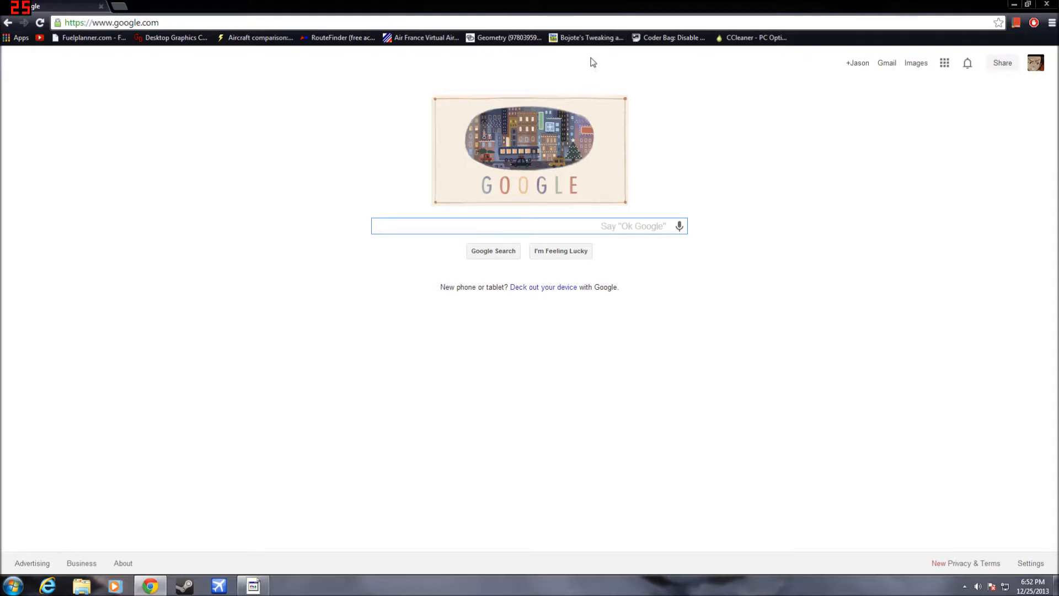
left_click(589, 37)
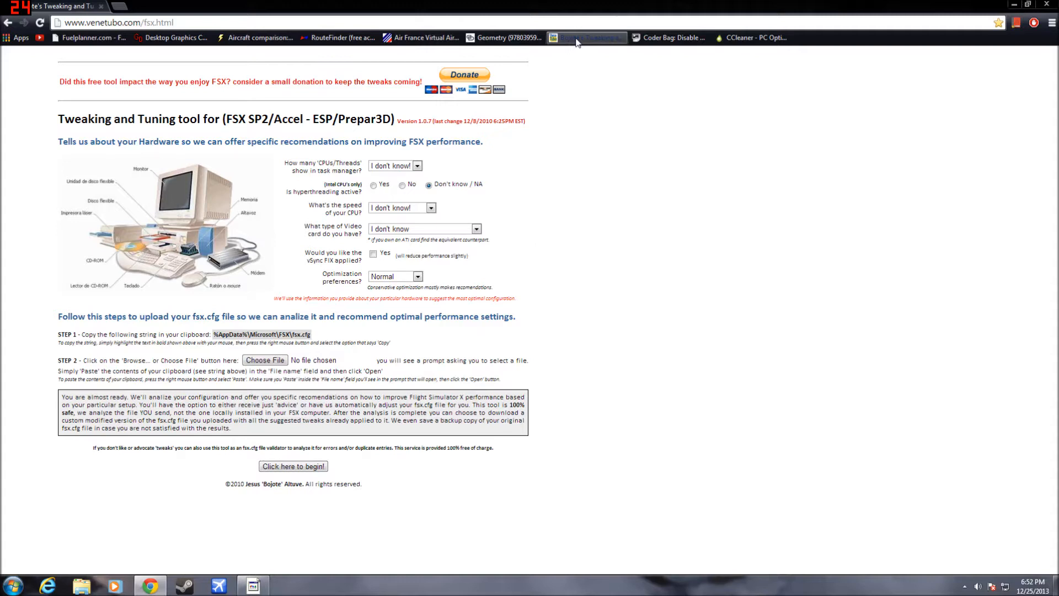
left_click(421, 165)
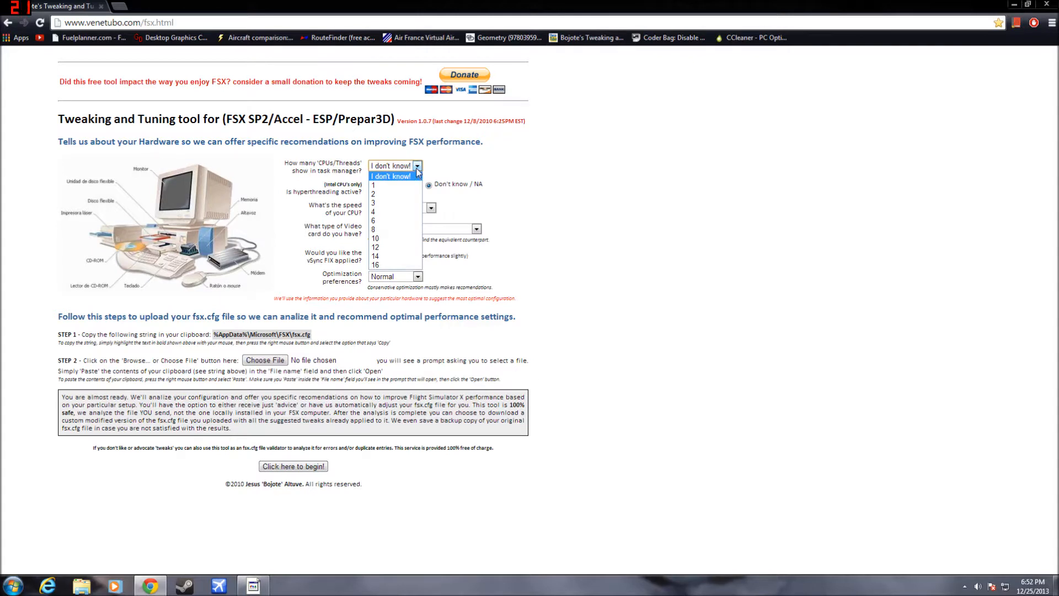
left_click(396, 176)
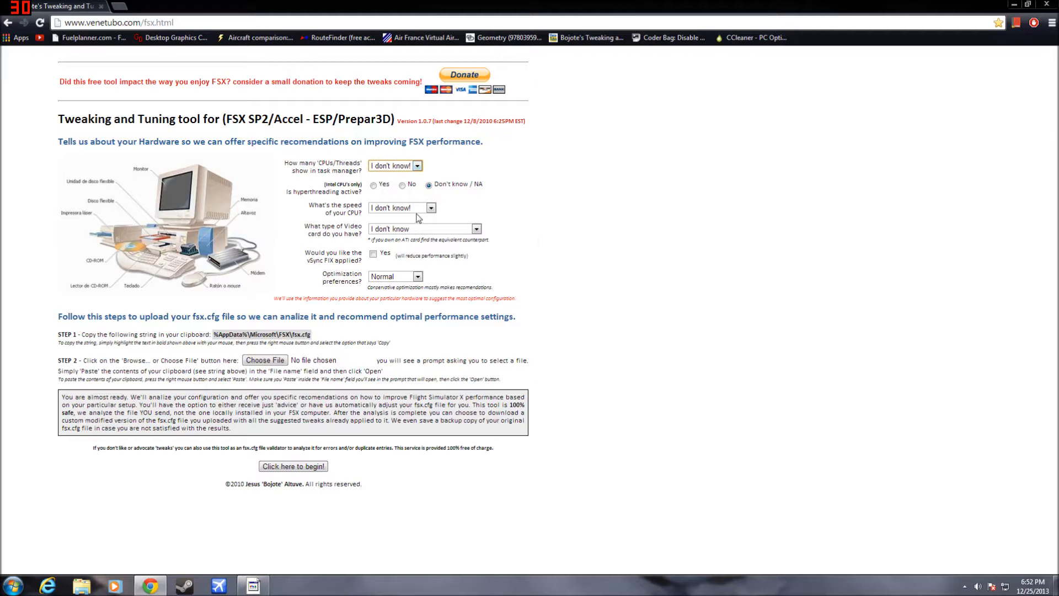
mouse_move(540, 185)
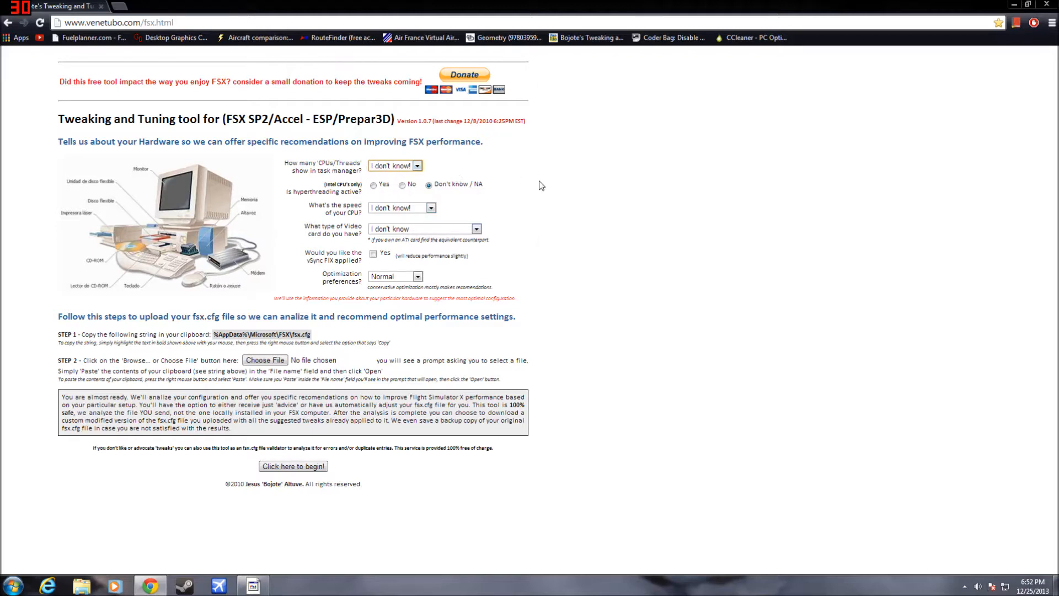
mouse_move(548, 195)
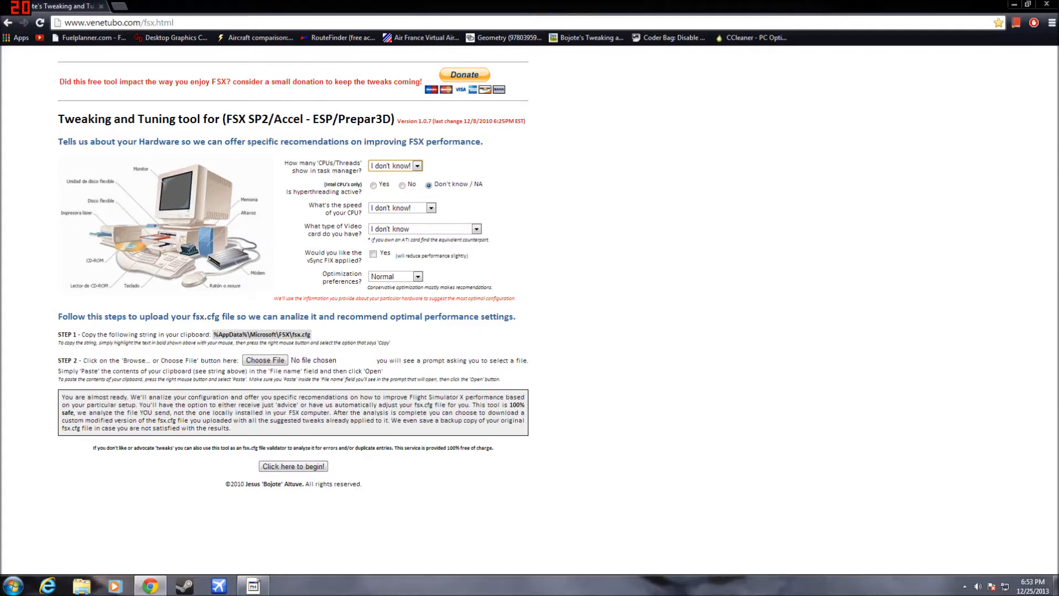
mouse_move(288, 174)
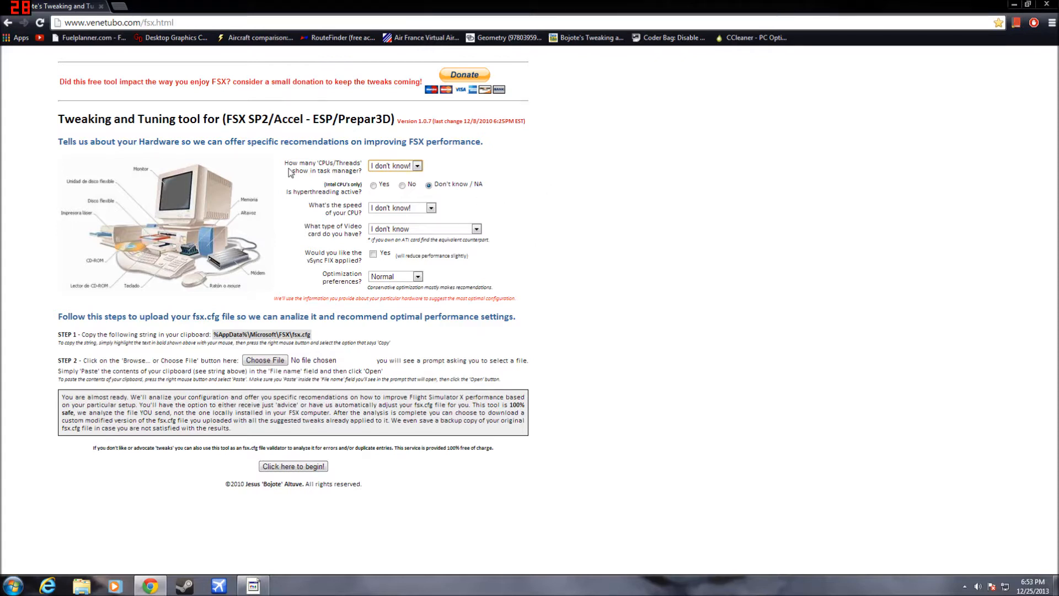
double_click(317, 164)
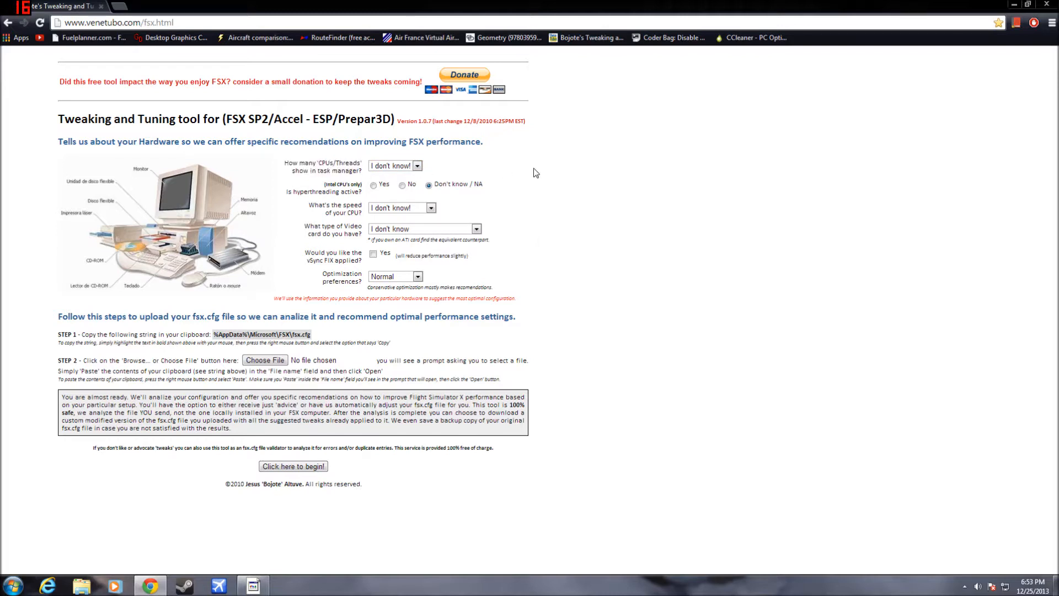
mouse_move(445, 574)
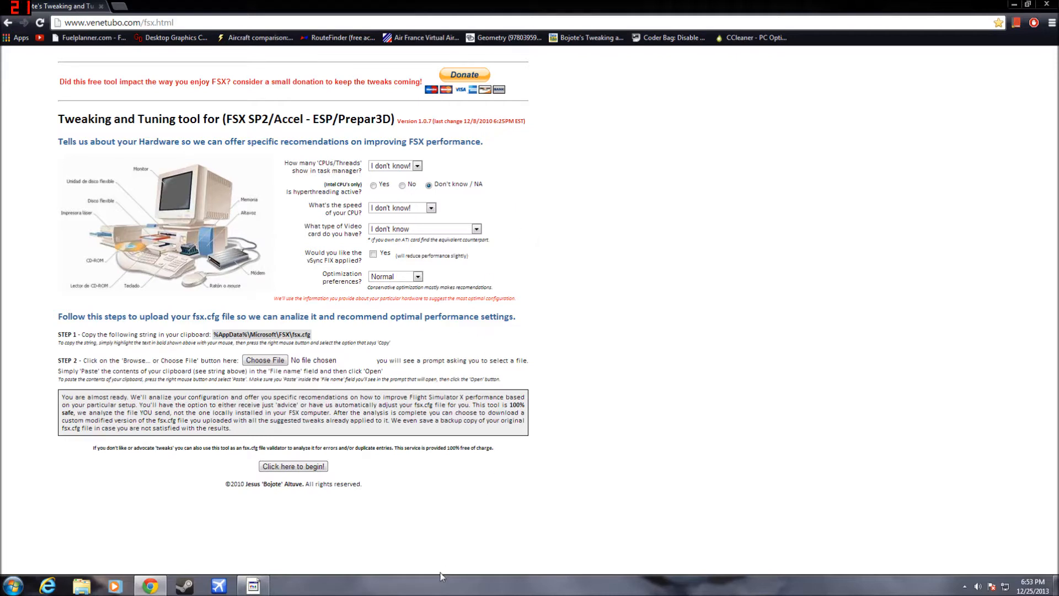
Start Task Manager from the taskbar menu to see per-thread CPU usage history
right_click(445, 589)
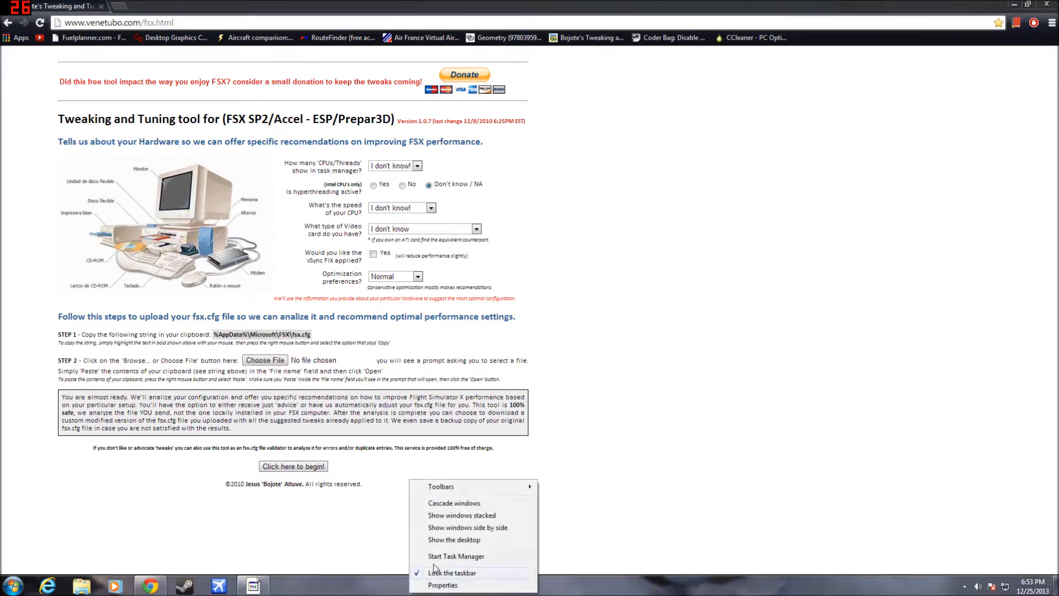
left_click(457, 556)
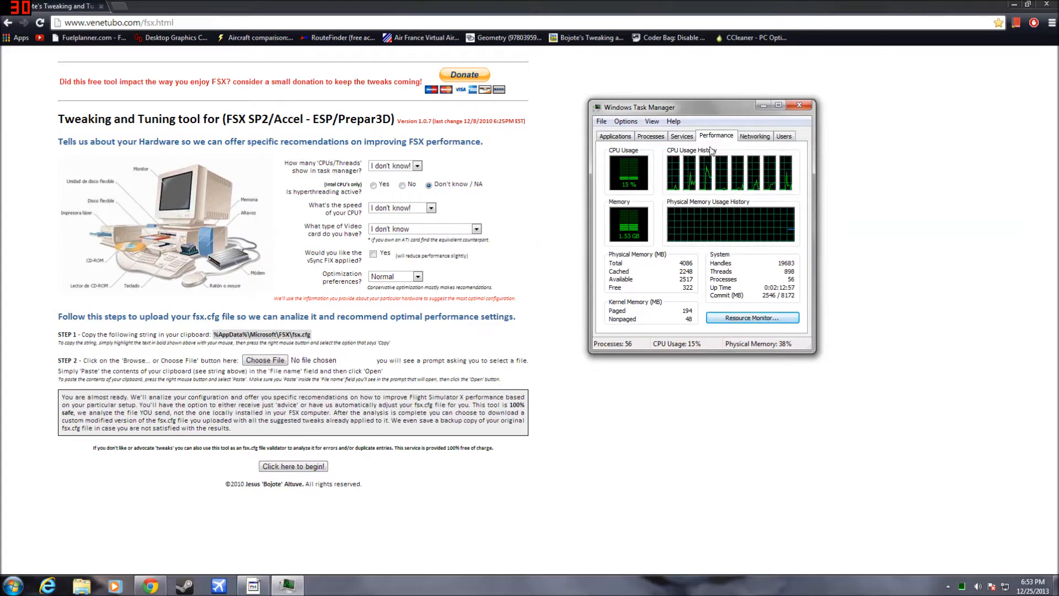
mouse_move(728, 201)
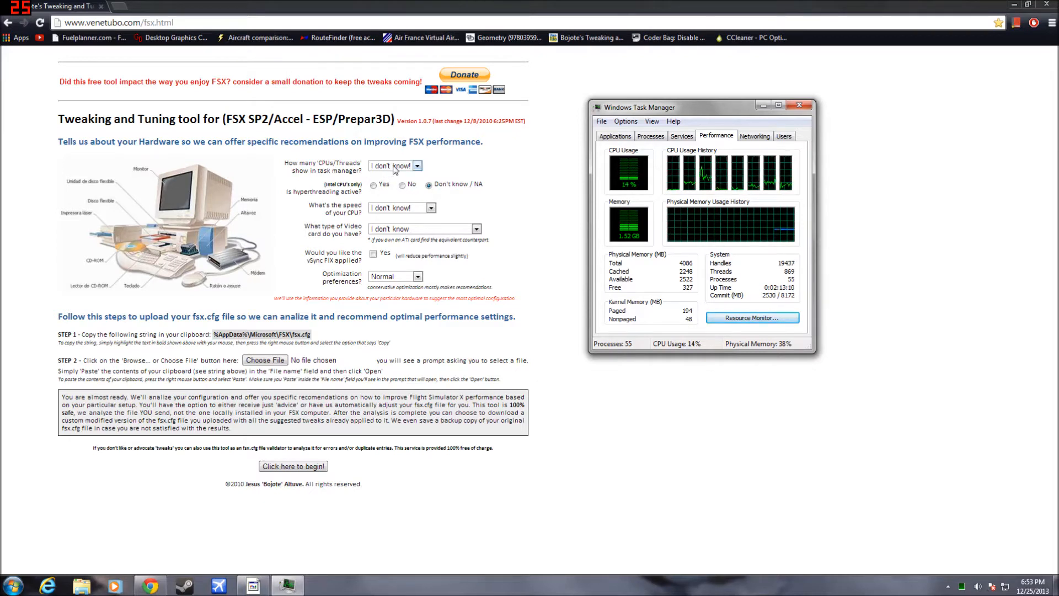
Answer 8 CPUs/threads and Yes for hyperthreading in the questionnaire
left_click(421, 166)
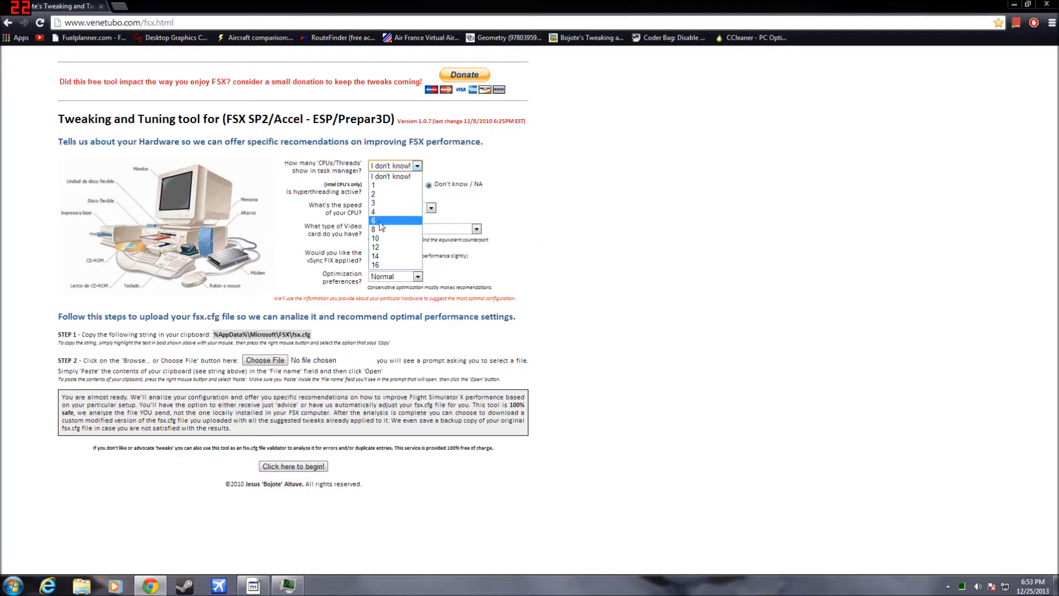
mouse_move(379, 230)
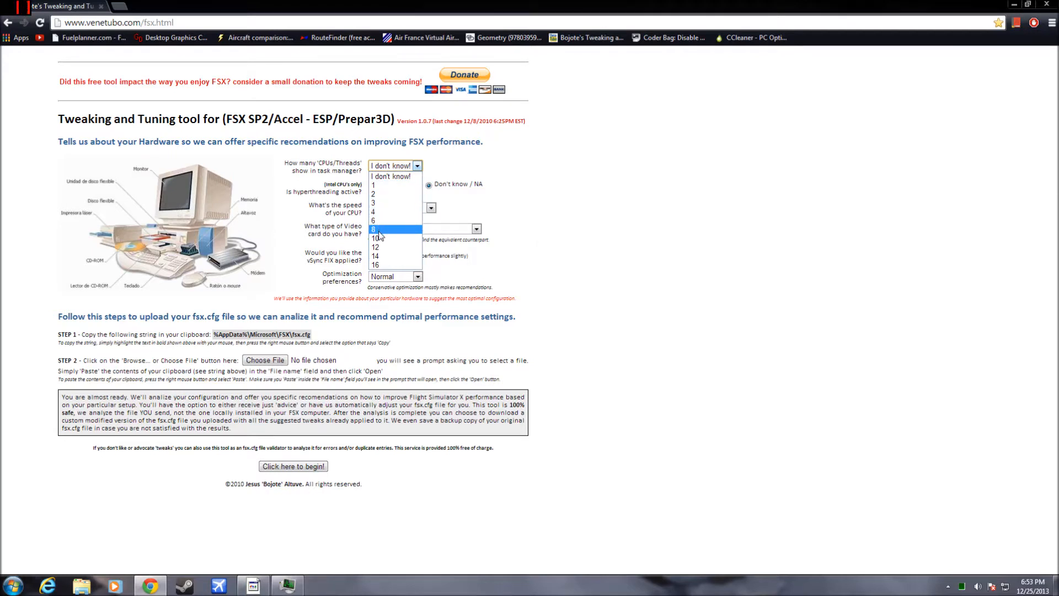
left_click(374, 230)
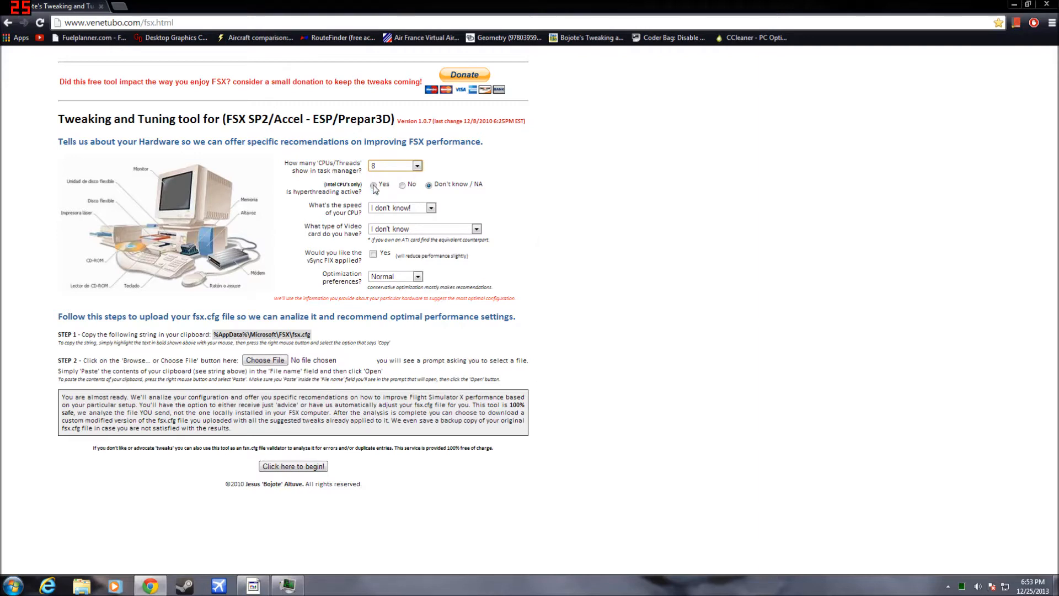
left_click(373, 185)
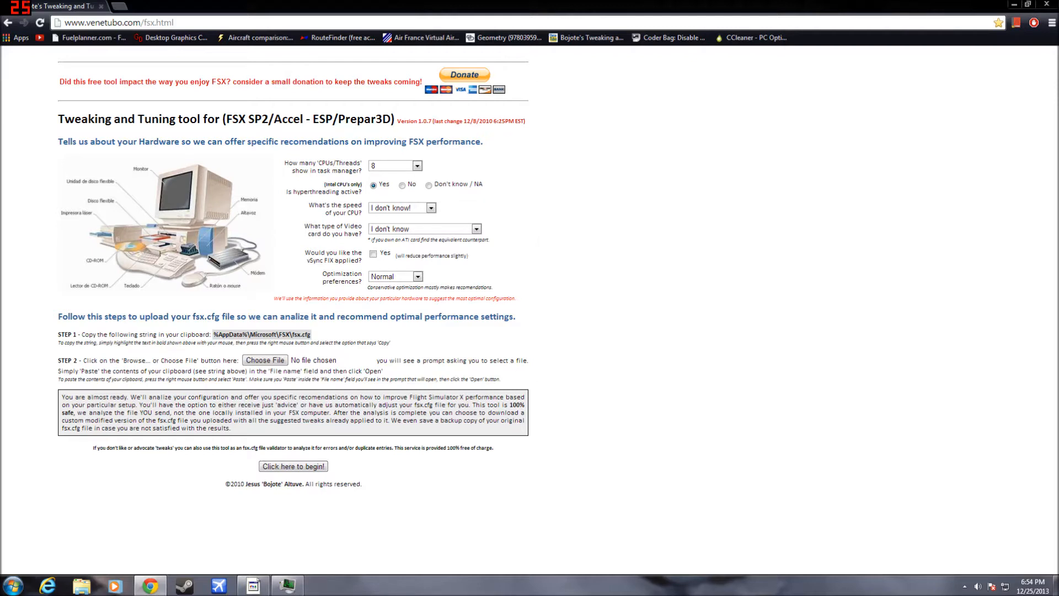
left_click(414, 165)
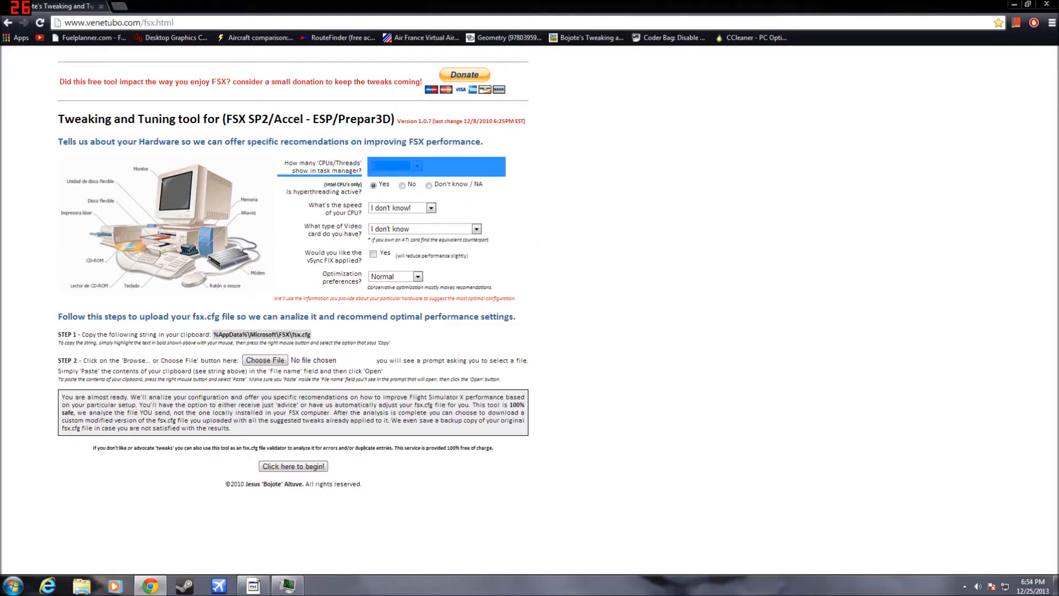
left_click(417, 166)
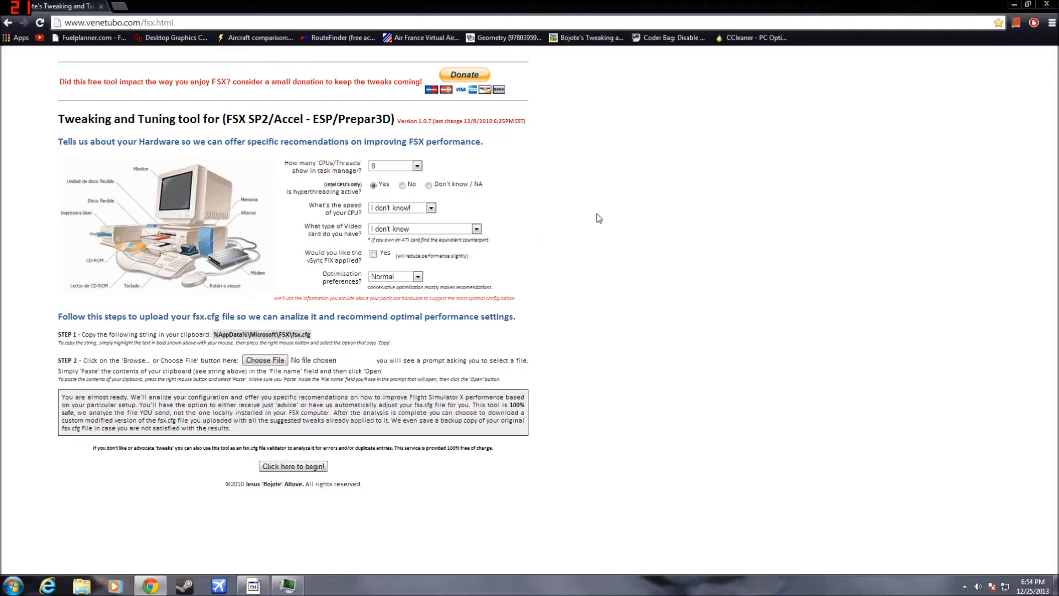
mouse_move(365, 212)
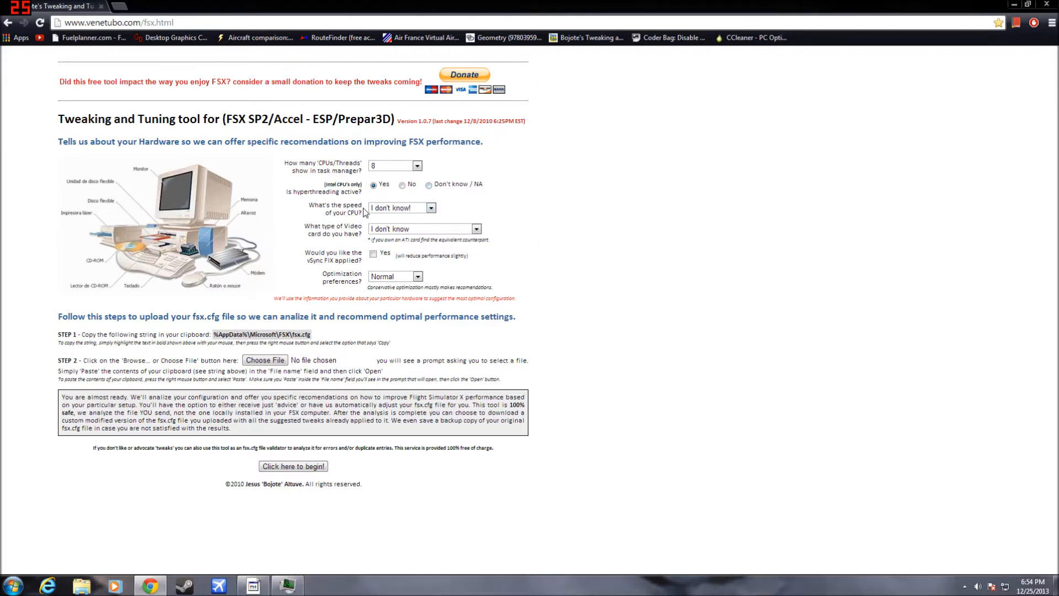
mouse_move(416, 217)
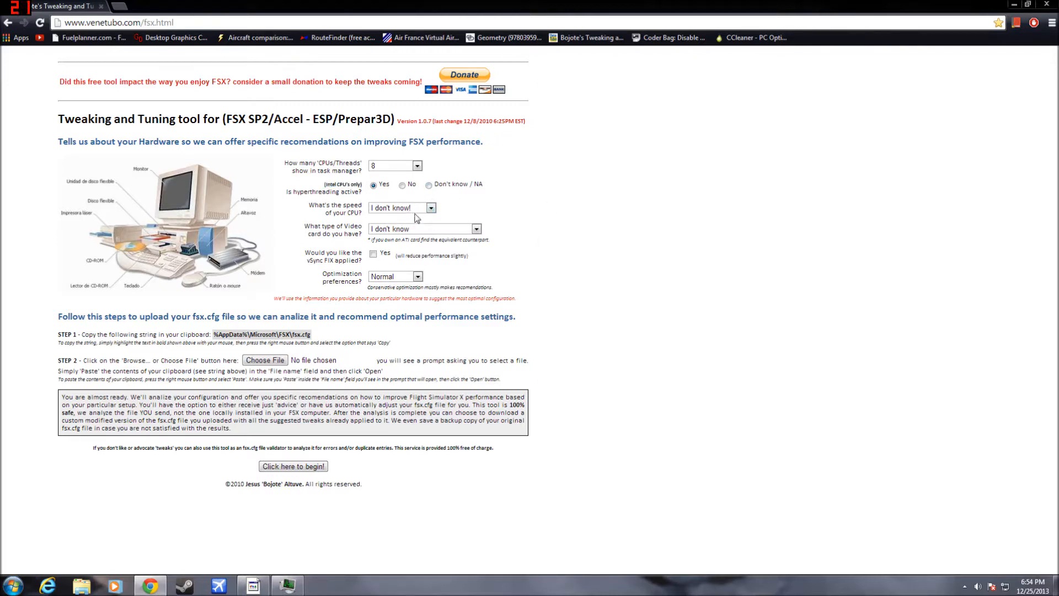
mouse_move(417, 212)
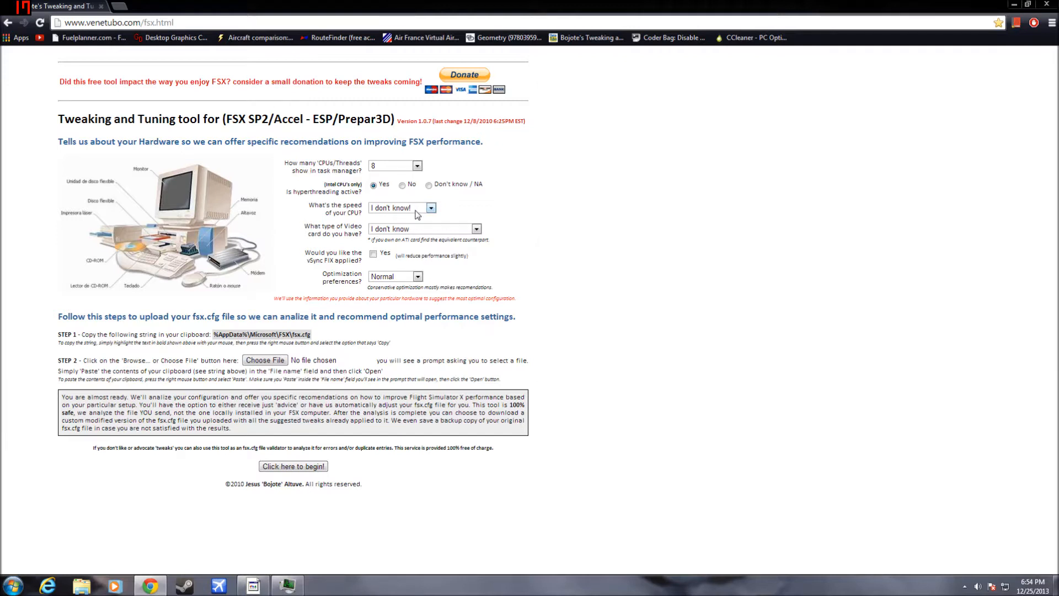
Answer CPU speed as 2.8Ghz - 3.2Ghz, then check Task Manager's Users list and close it
left_click(430, 208)
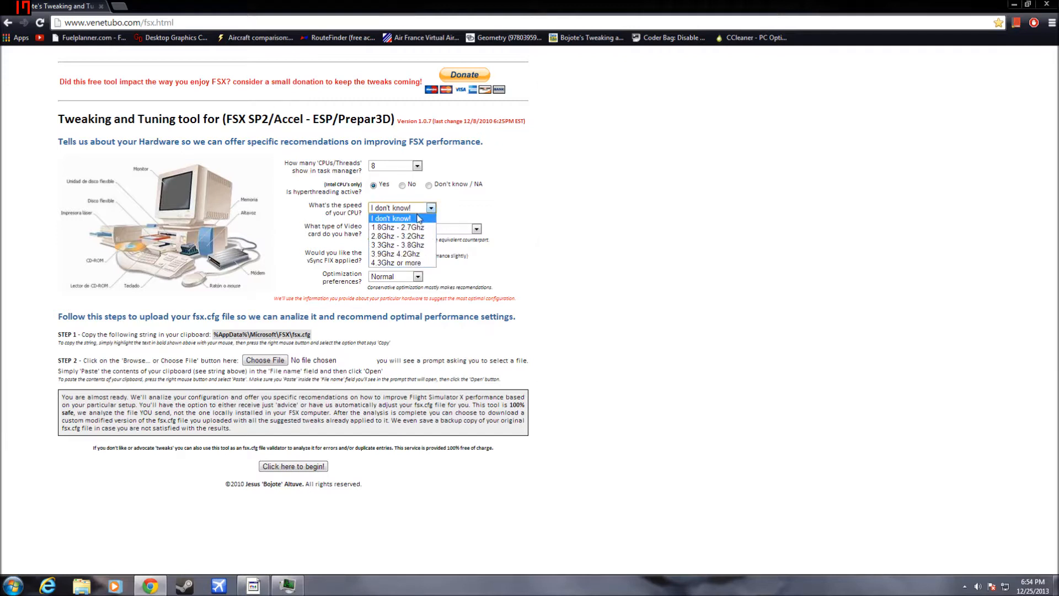
mouse_move(498, 190)
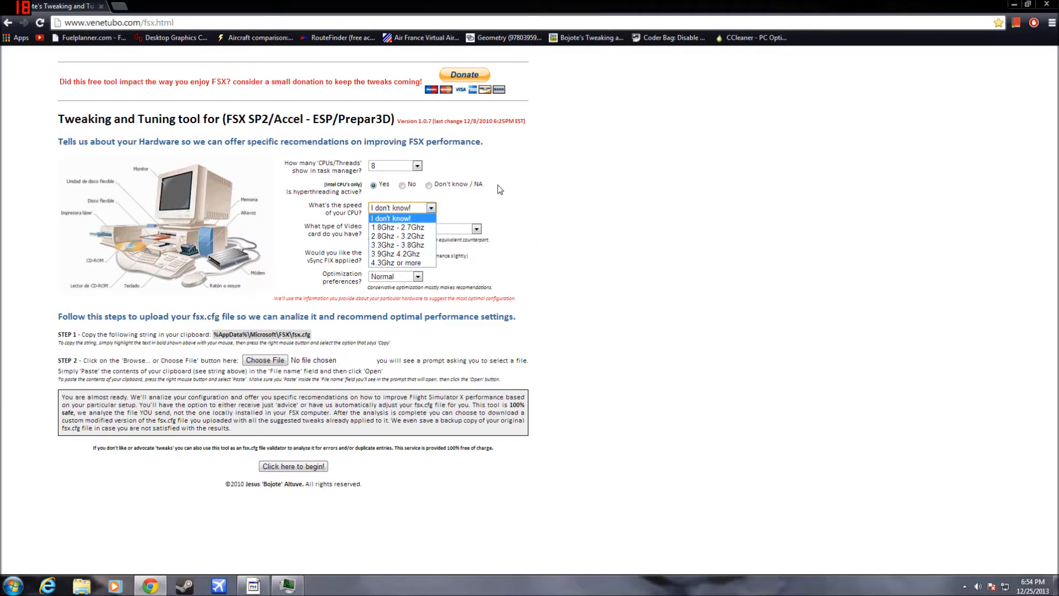
mouse_move(517, 209)
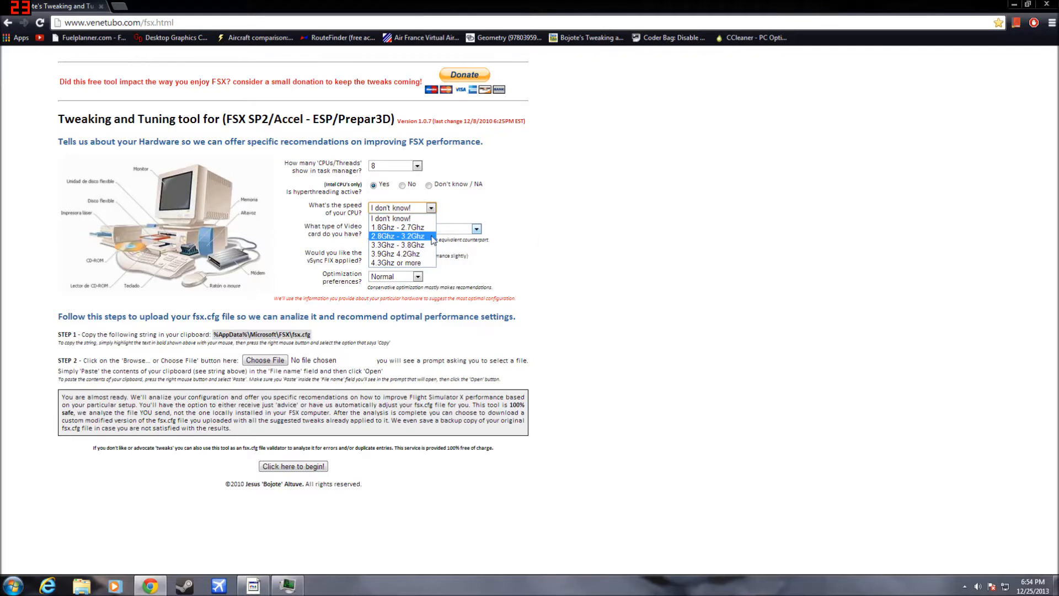
left_click(401, 235)
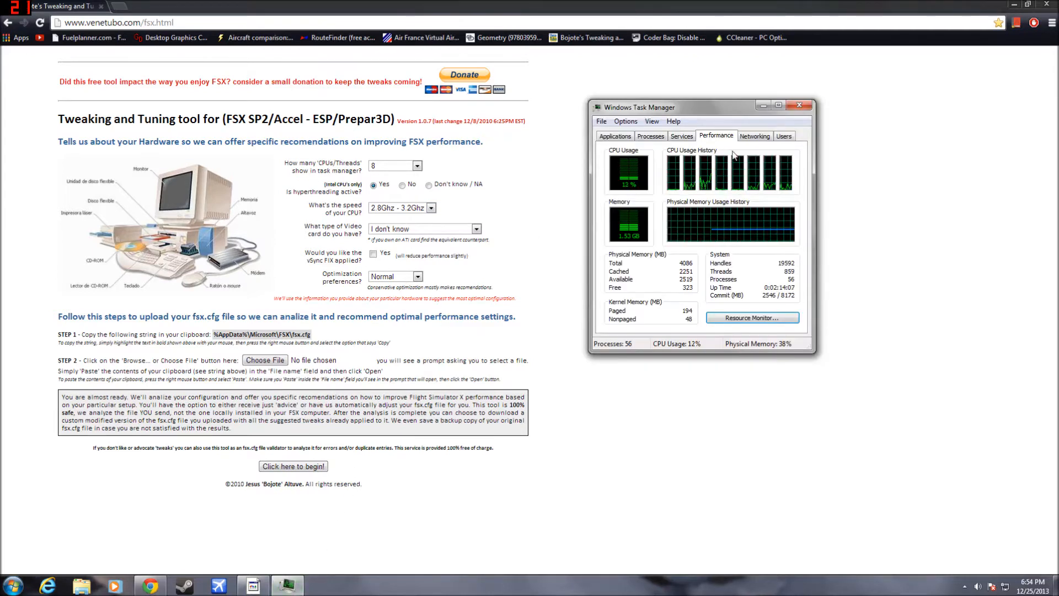
left_click(784, 136)
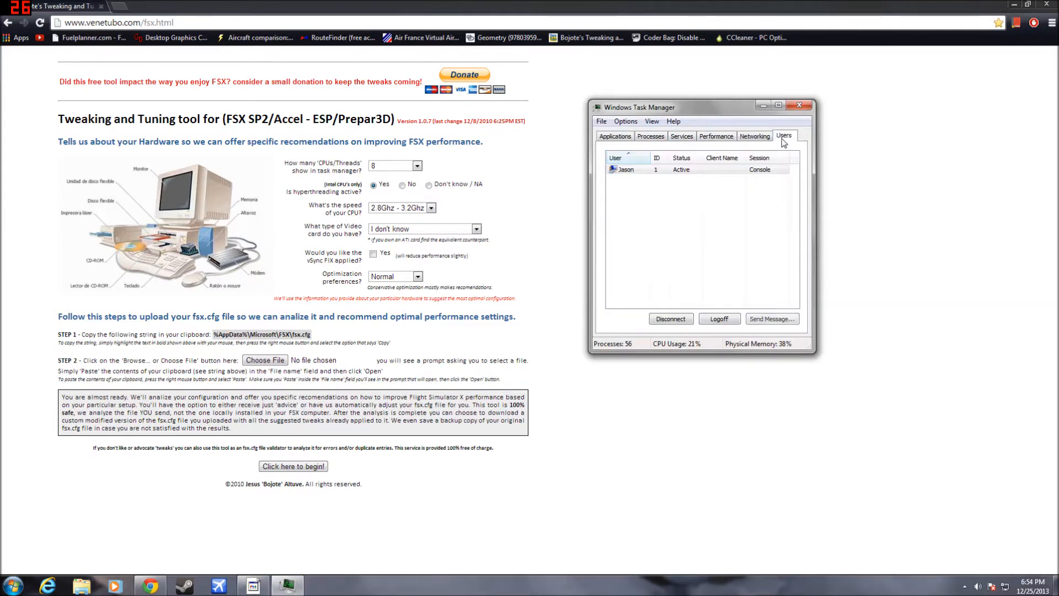
left_click(754, 135)
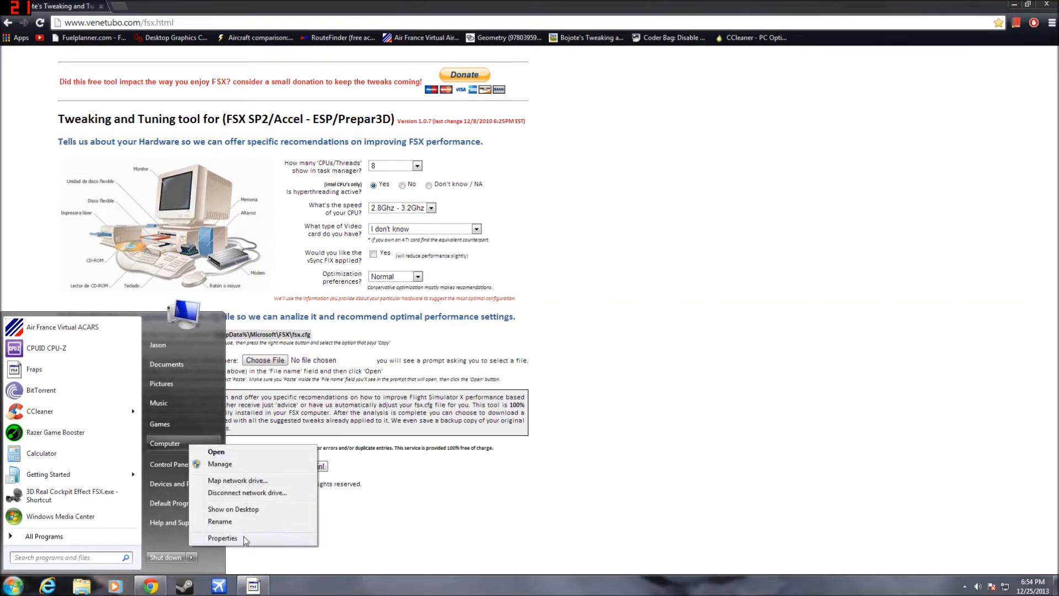
Show the System page listing the Intel Core i7 920 at 2.67GHz with 4 GB RAM
left_click(223, 539)
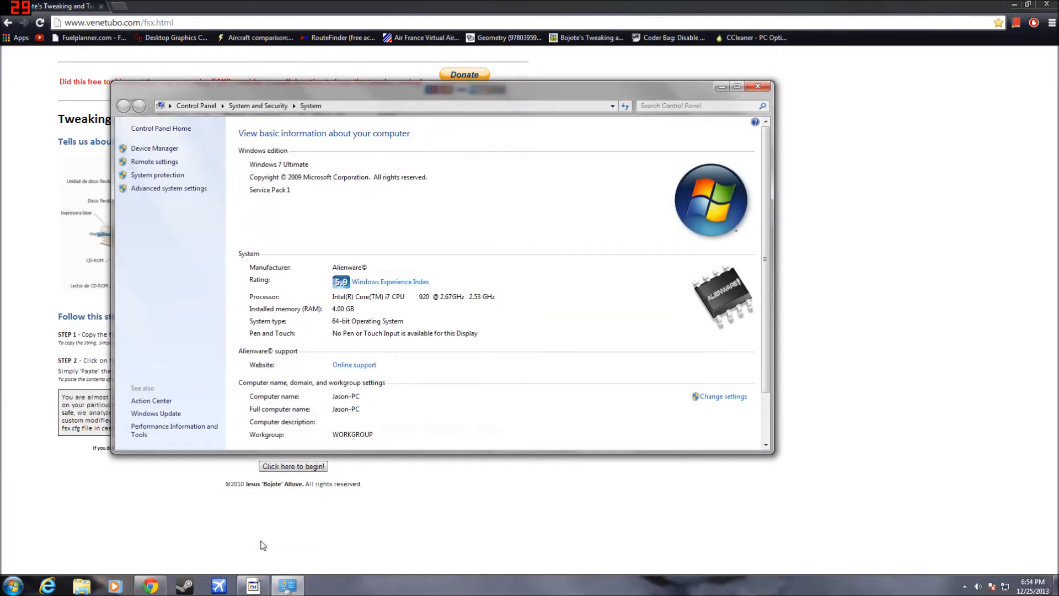
mouse_move(545, 296)
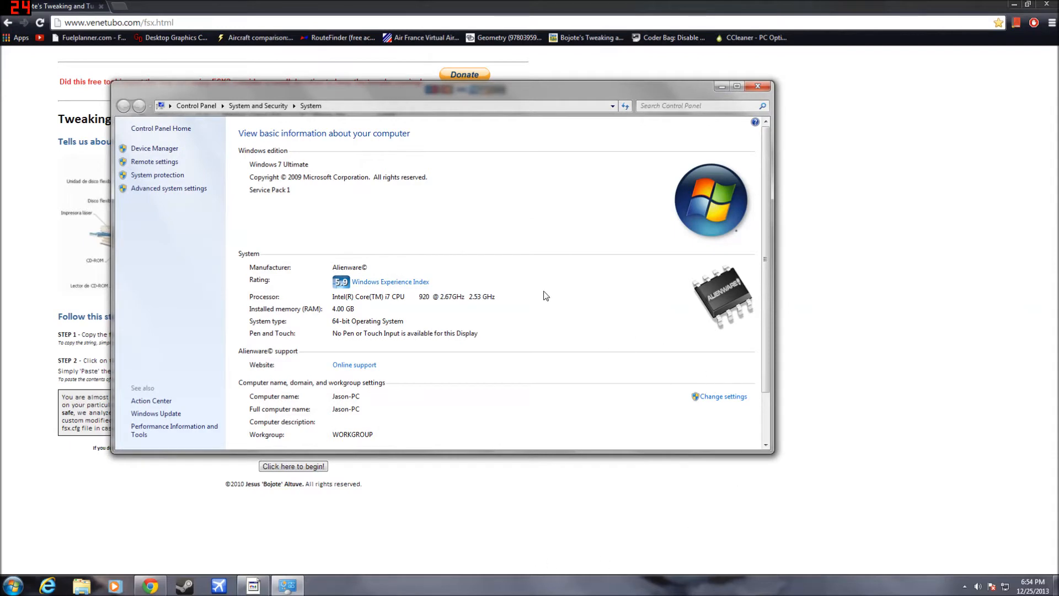
mouse_move(426, 300)
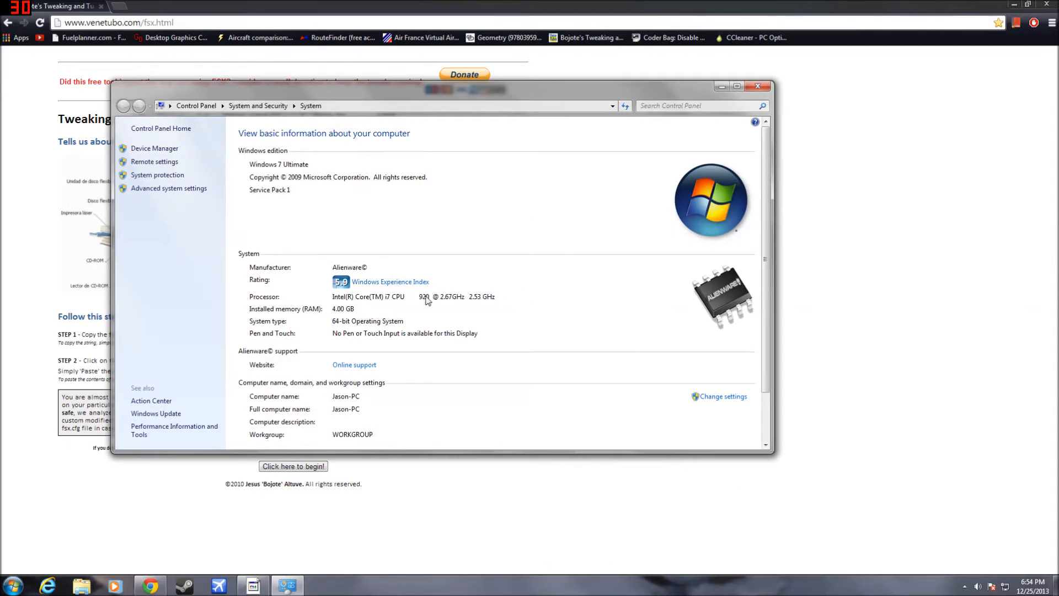
mouse_move(452, 274)
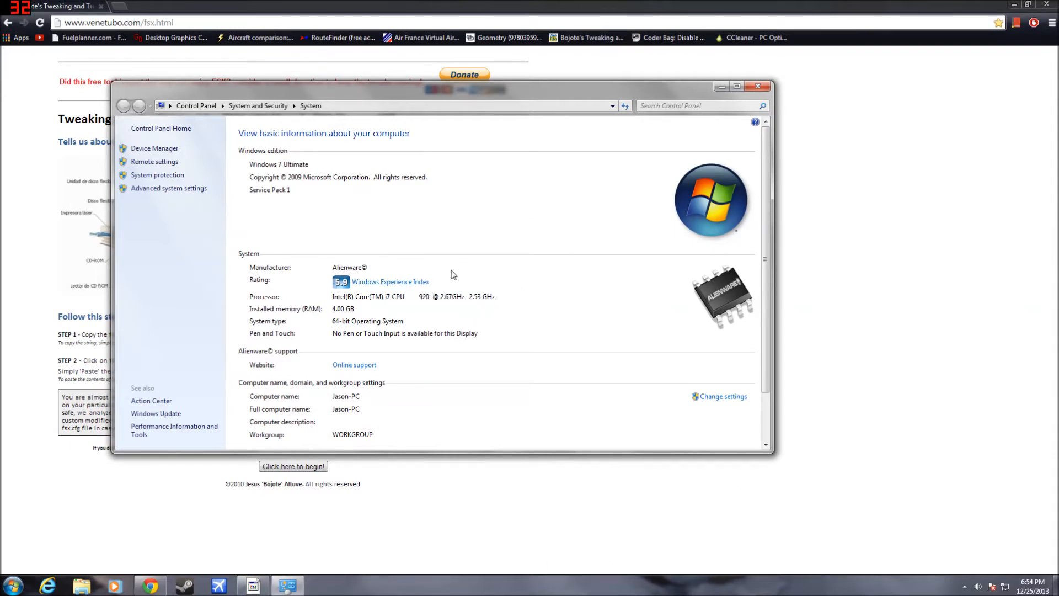
mouse_move(410, 302)
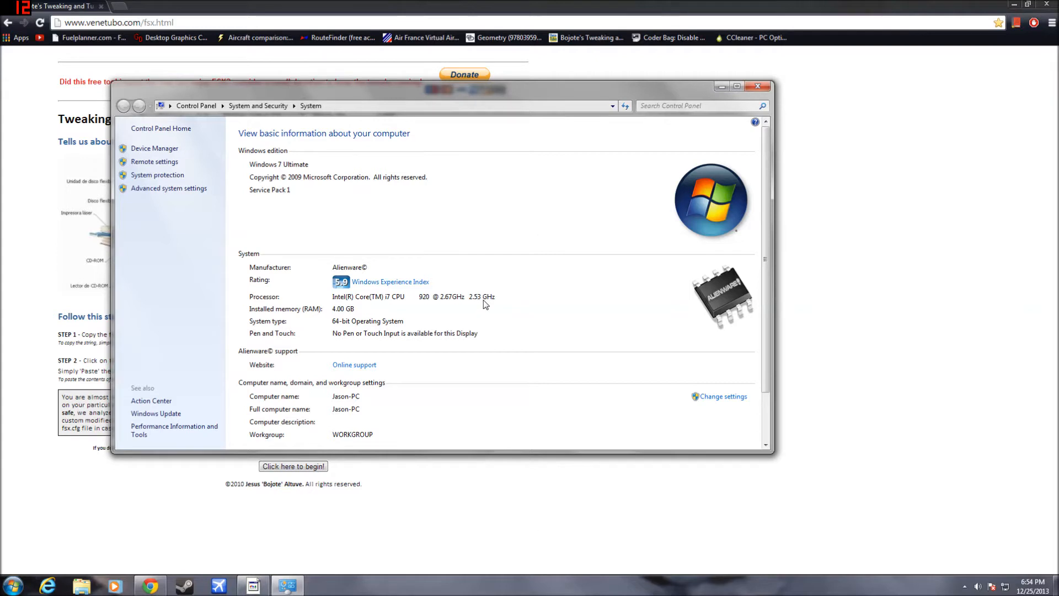
mouse_move(520, 313)
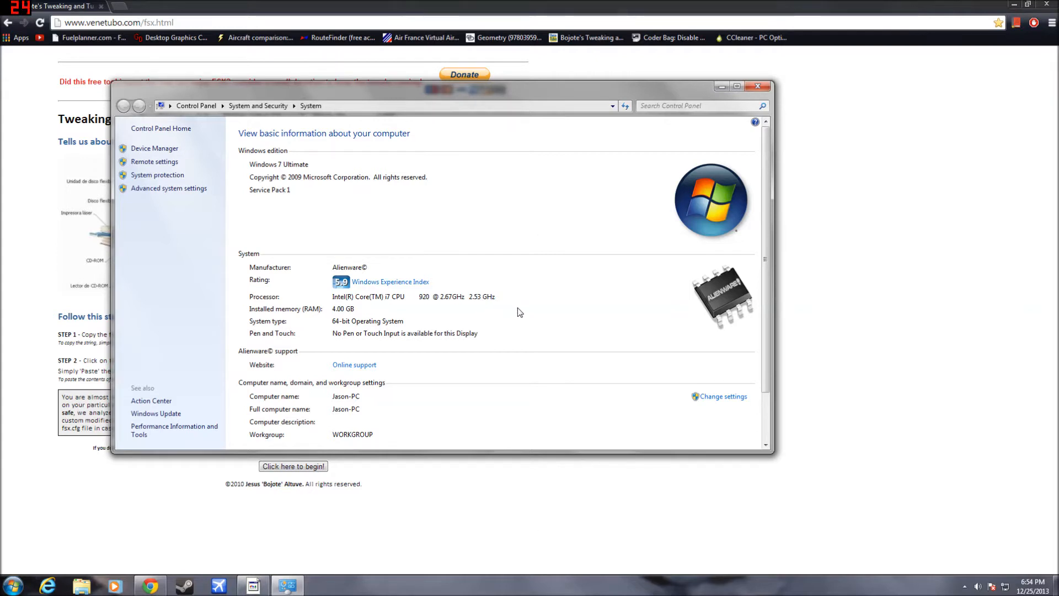
mouse_move(426, 295)
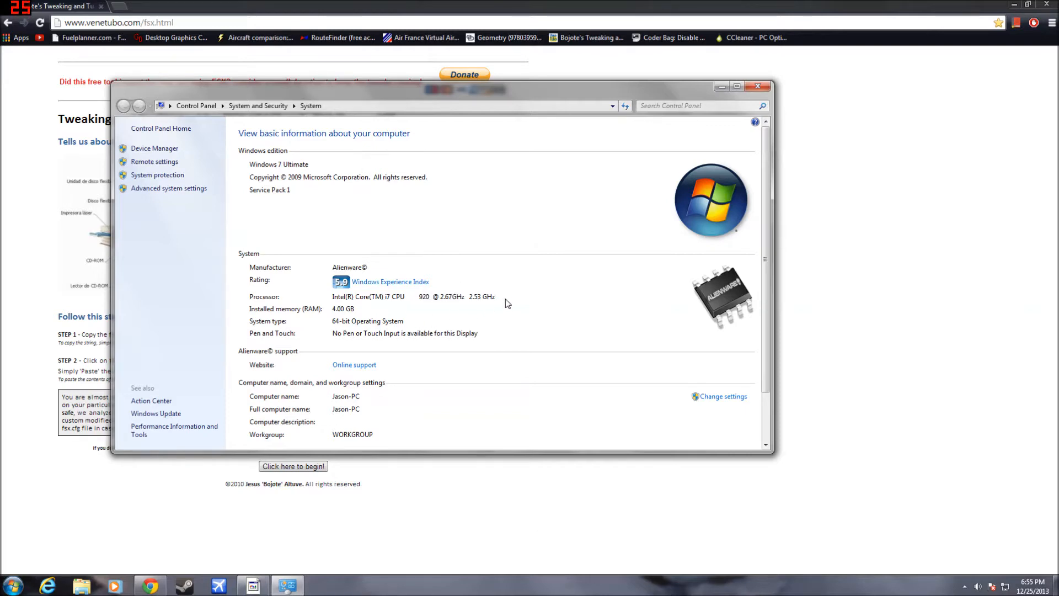
mouse_move(682, 148)
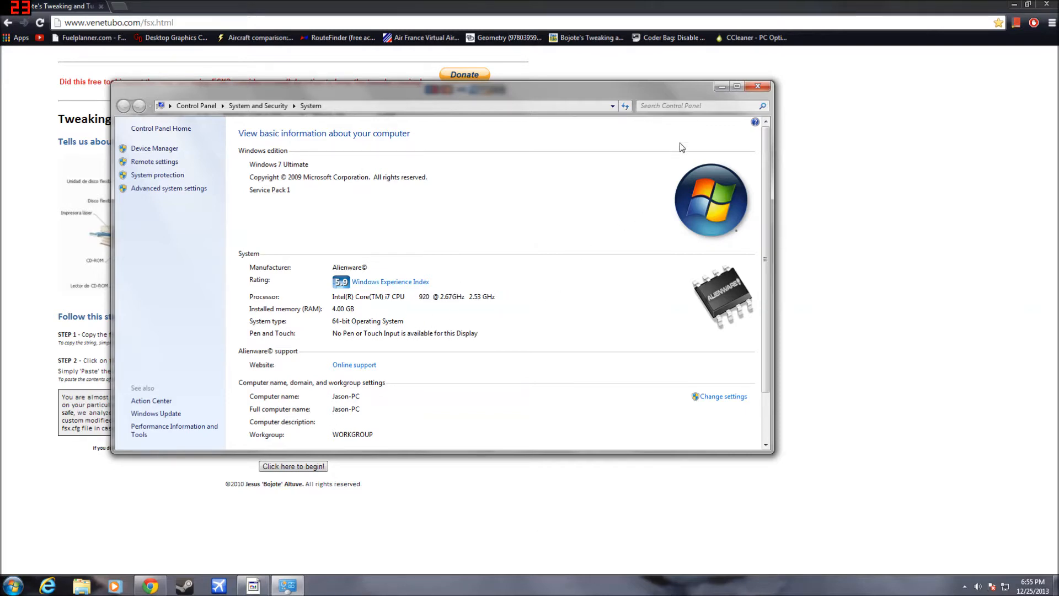
Close the System window and answer GeForce 400 series (low-end) as the video card
left_click(759, 86)
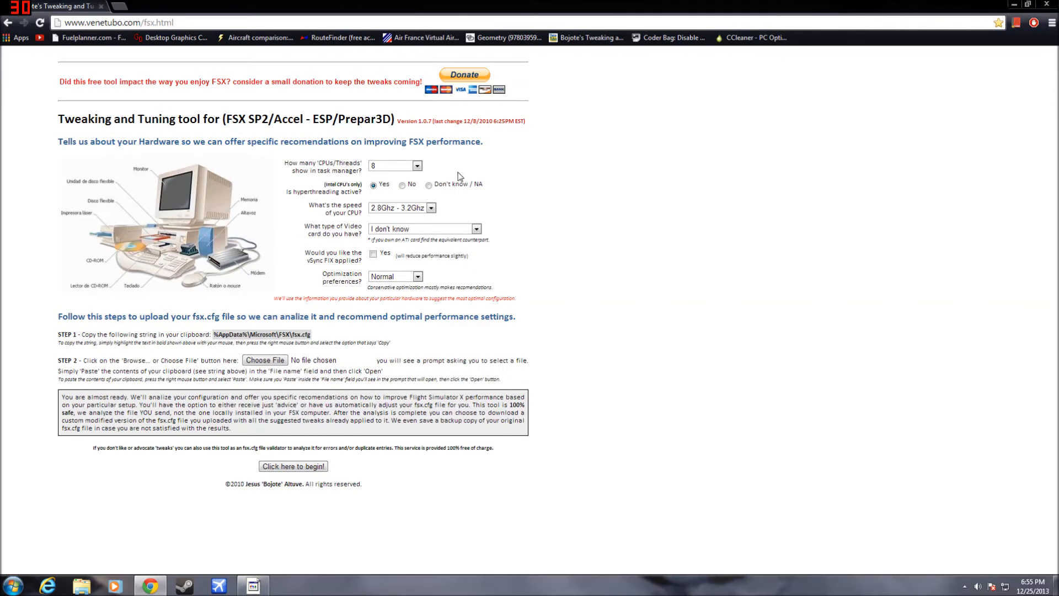
mouse_move(390, 212)
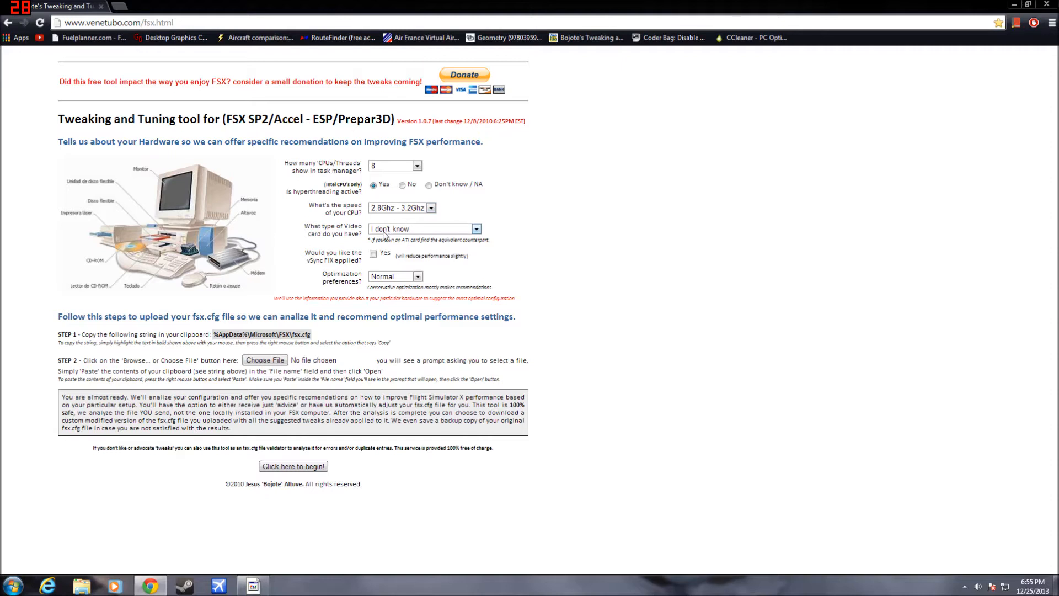
left_click(424, 229)
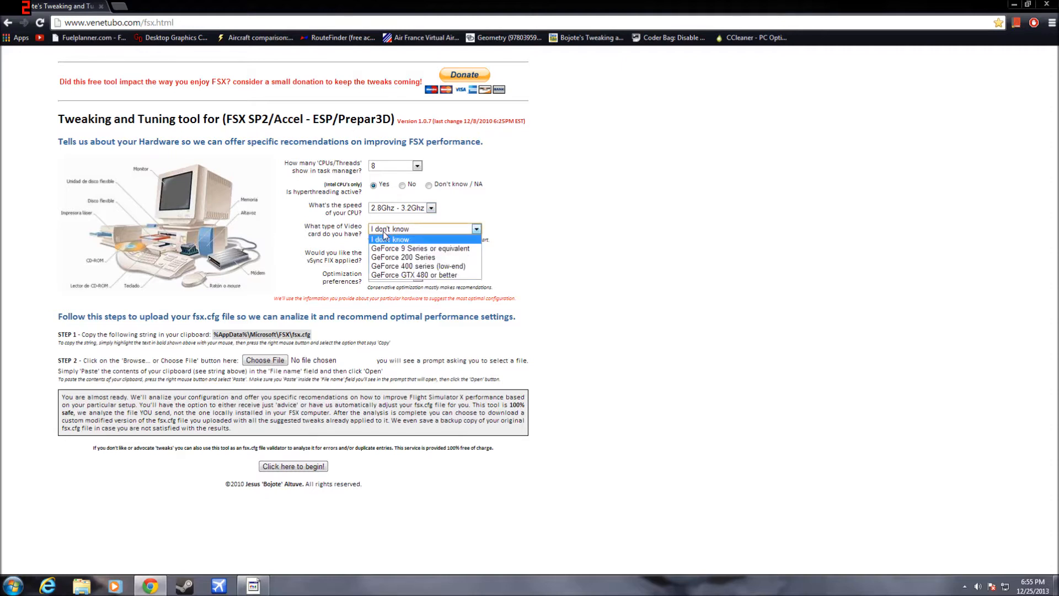
mouse_move(419, 266)
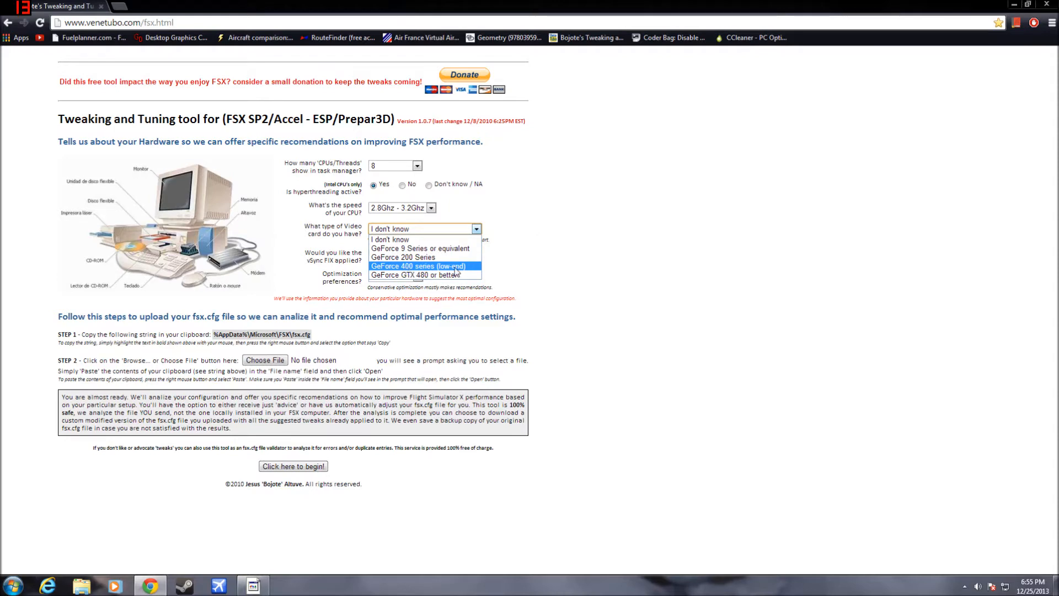
left_click(420, 265)
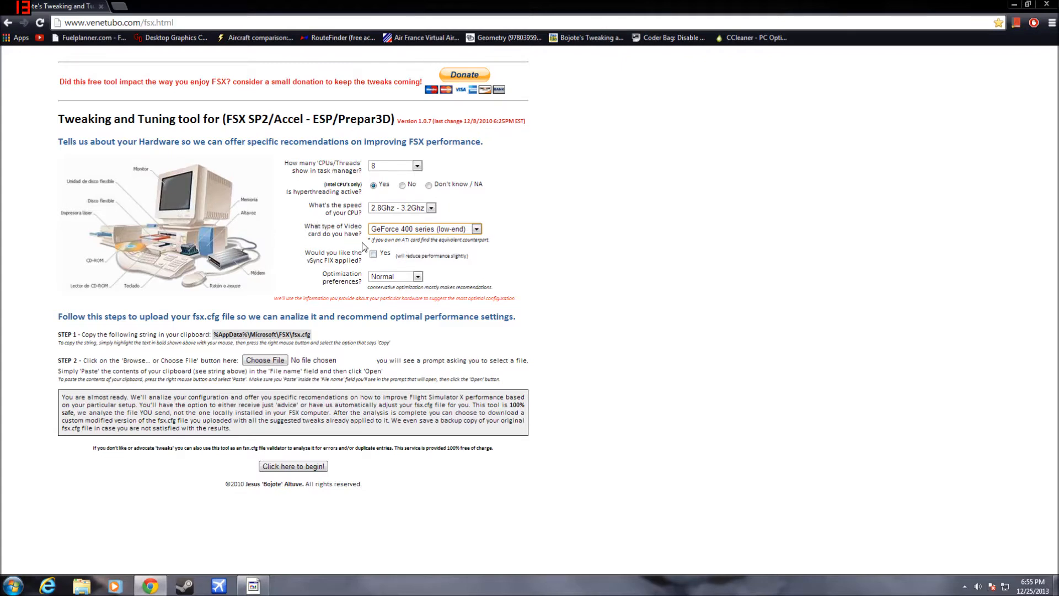
Tick Yes for applying the vSync FIX
left_click(387, 256)
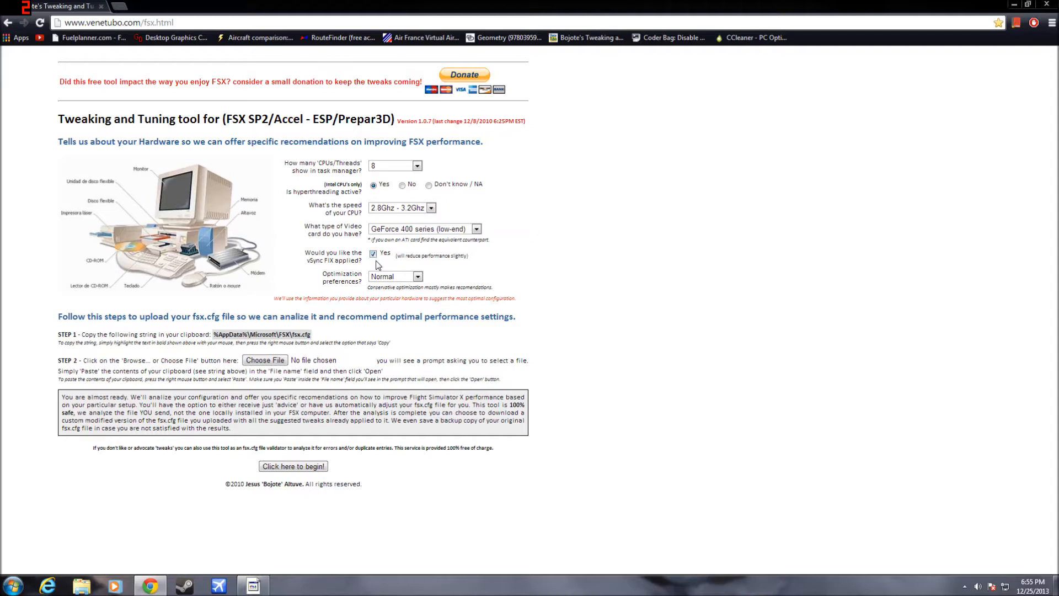
mouse_move(390, 267)
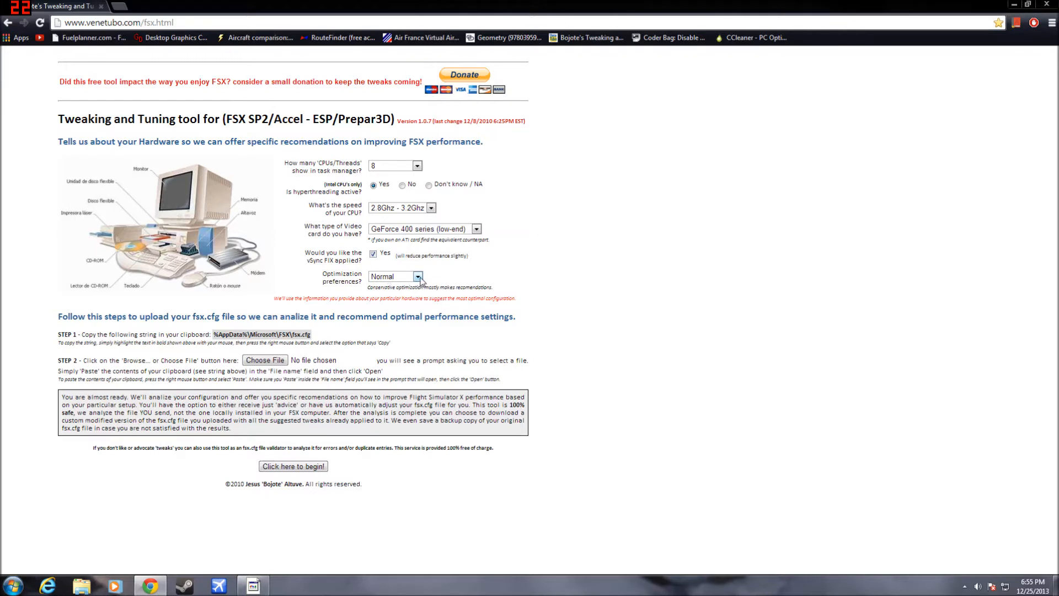
mouse_move(330, 282)
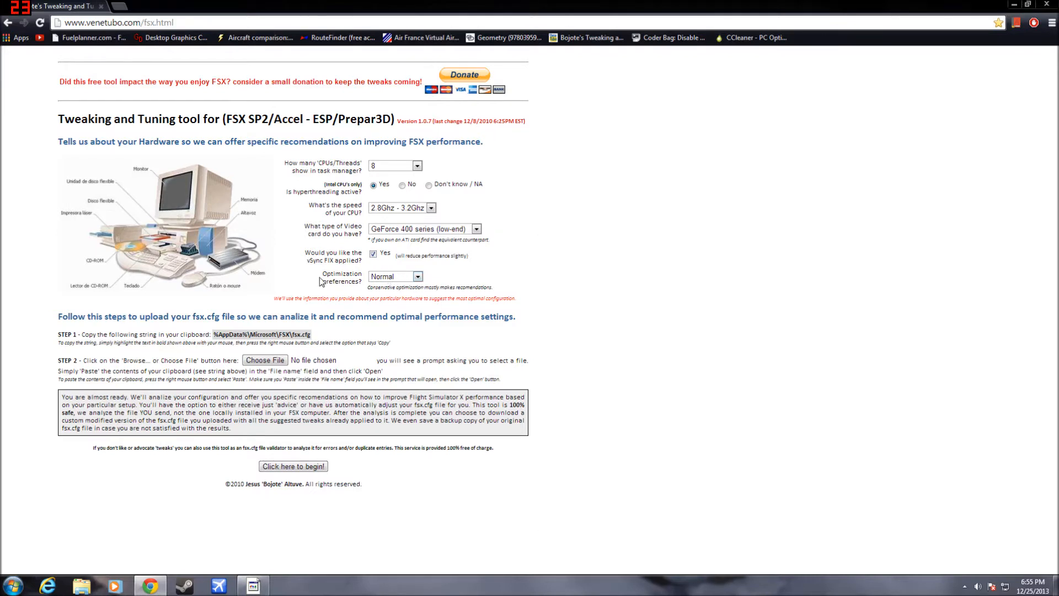
left_click(409, 276)
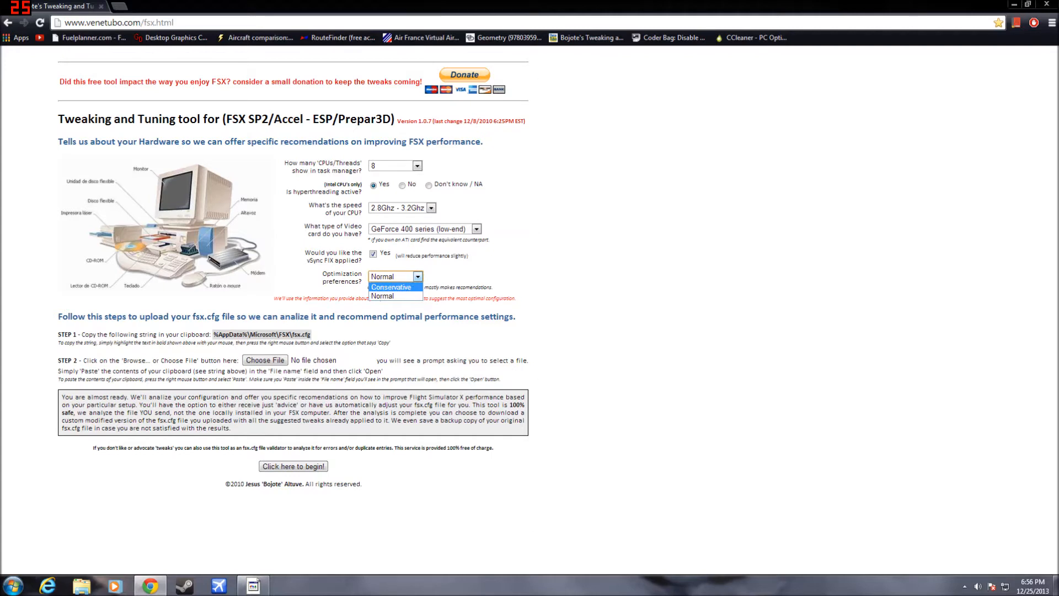
left_click(392, 287)
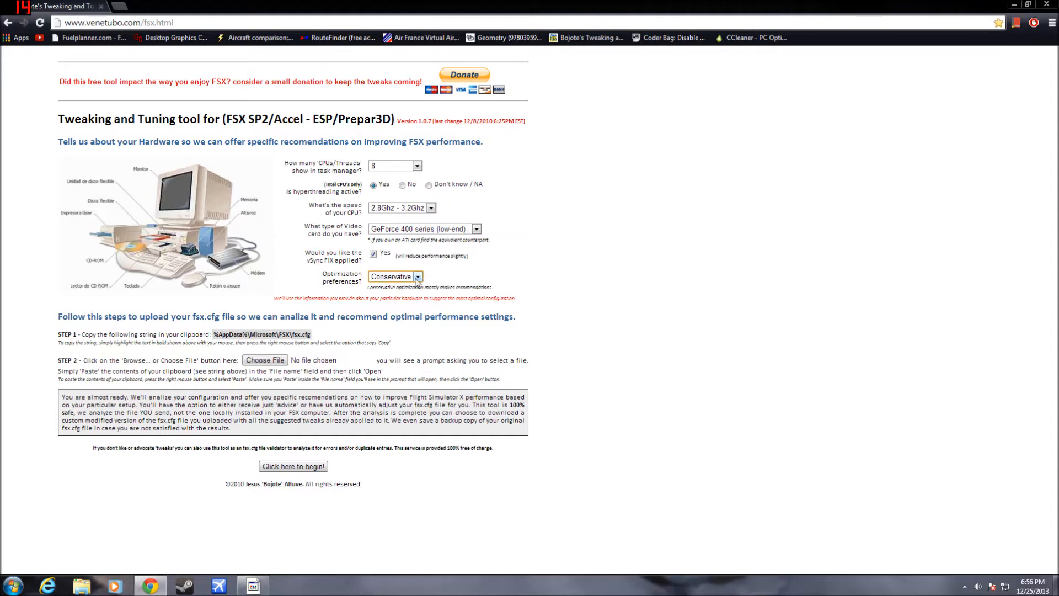
left_click(417, 276)
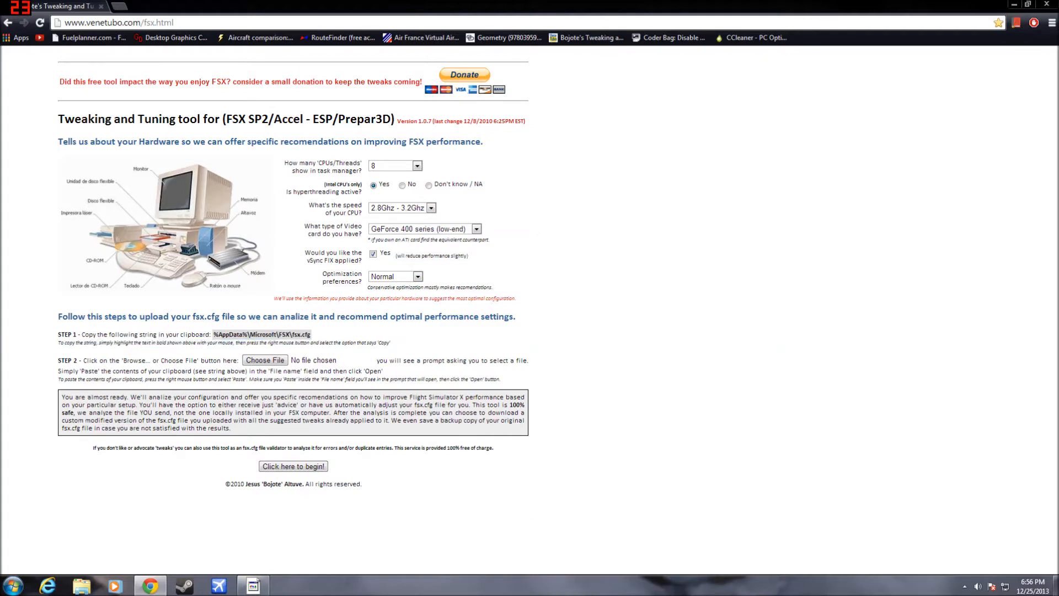
Select the fsx.cfg path, upload fsx.cfg and begin the analysis
left_click_drag(213, 333, 290, 333)
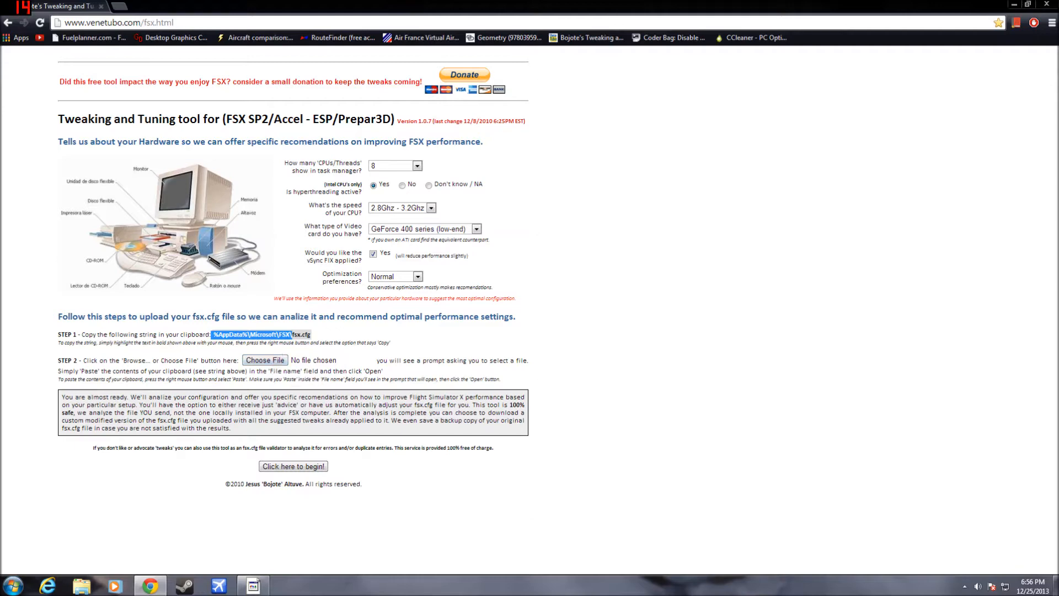
left_click(265, 360)
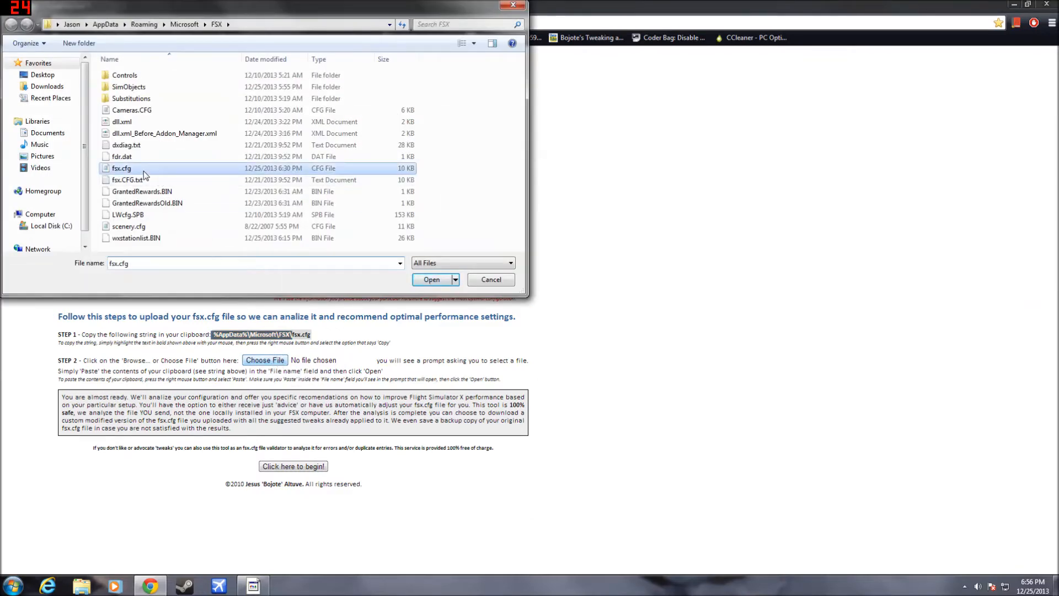
left_click(431, 281)
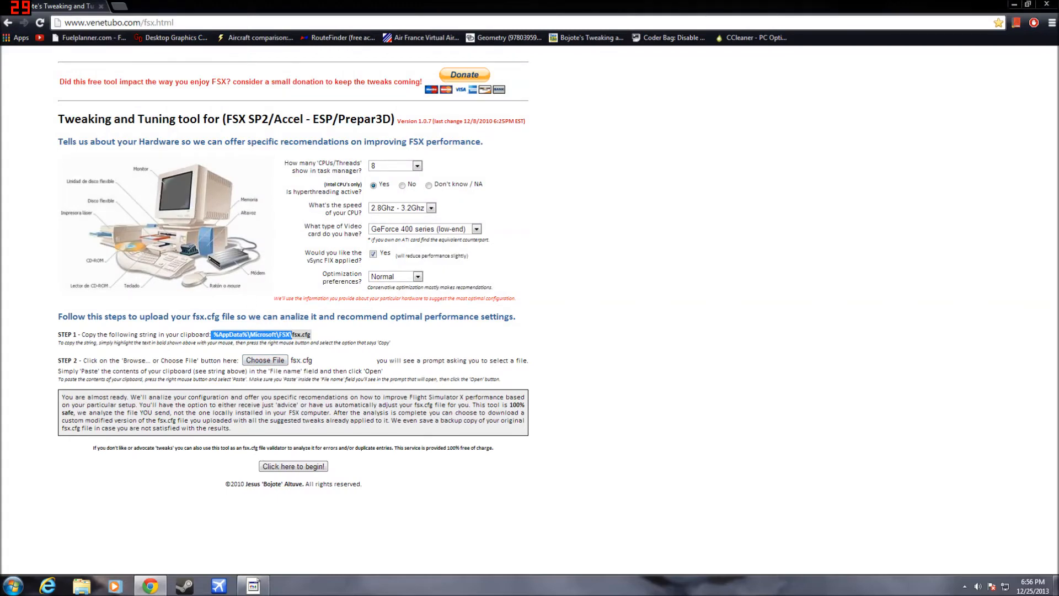
left_click(293, 466)
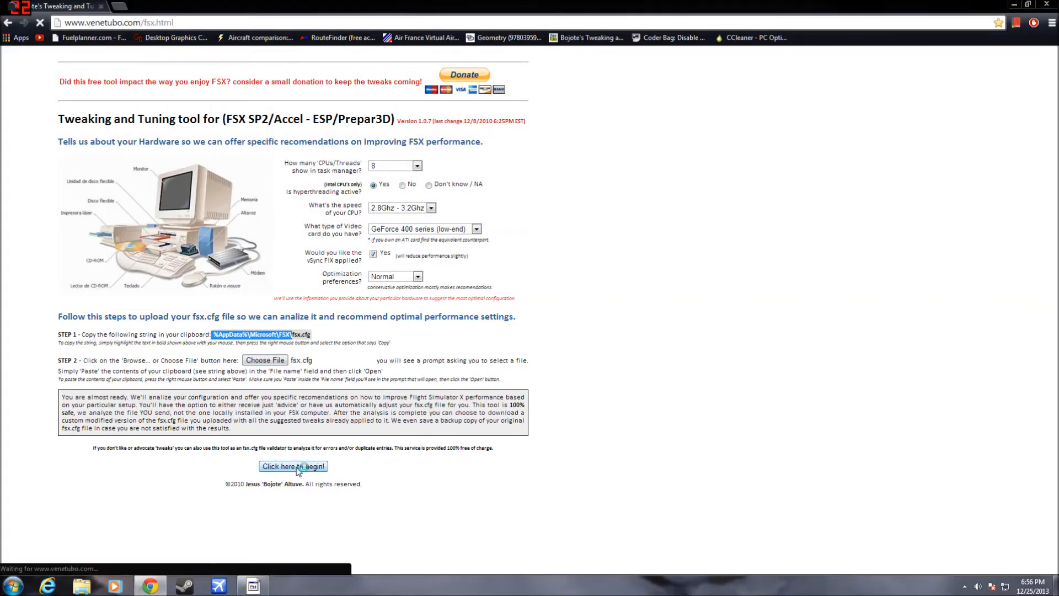
left_click(293, 466)
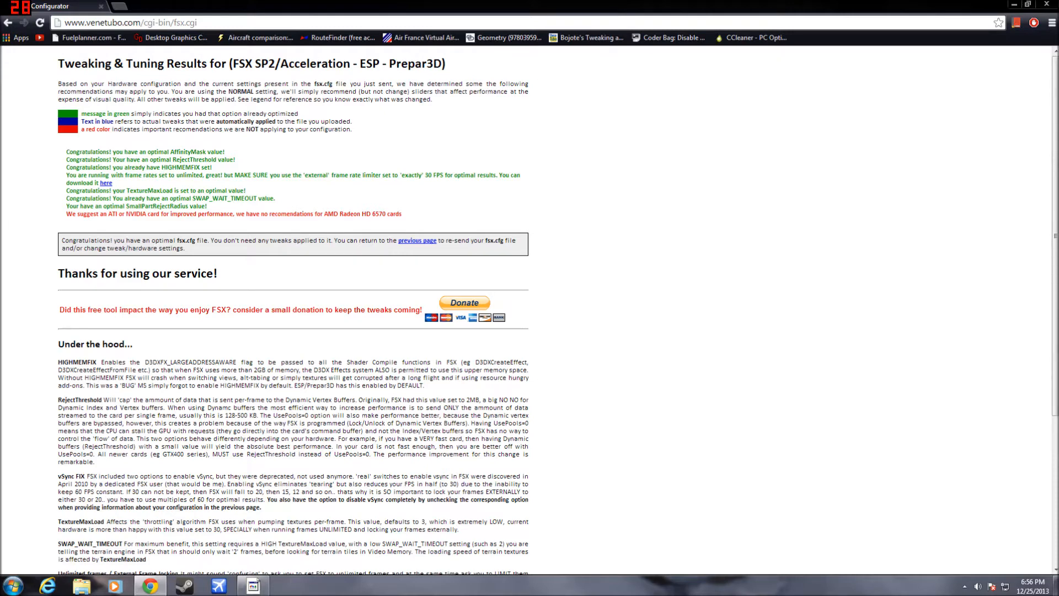
mouse_move(233, 171)
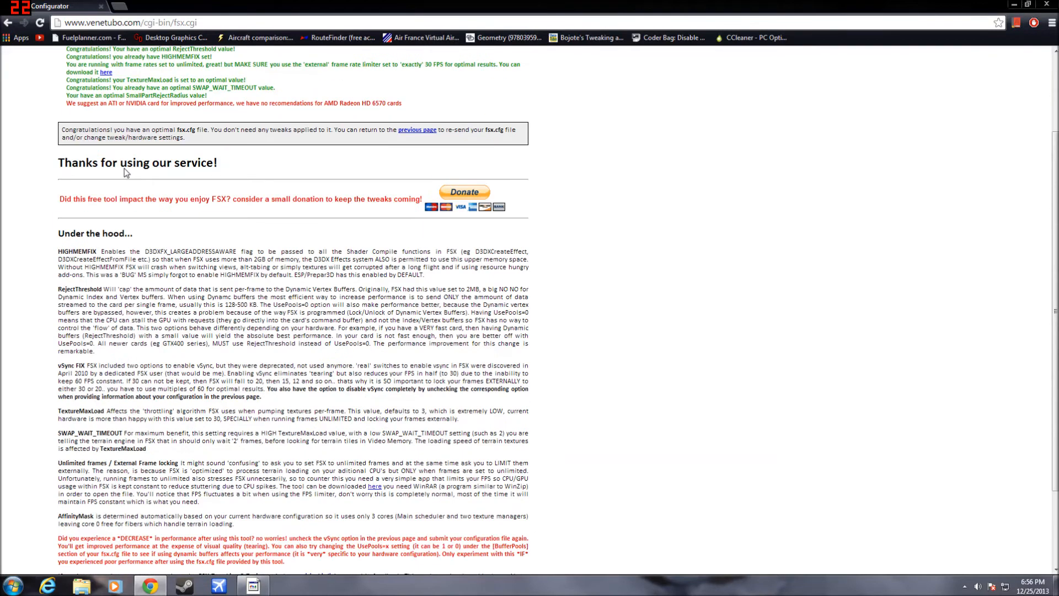
Read the 'already optimal' results with the %AppData%\Microsoft\FSX\ path, then go to the CPU core parking utility bookmark
scroll("down", 3)
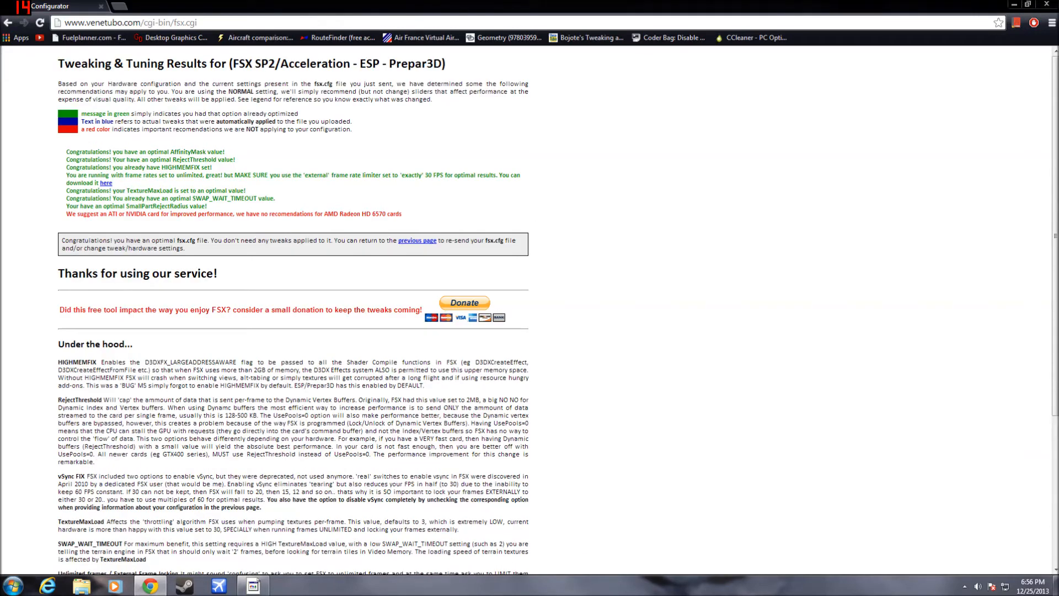
mouse_move(200, 237)
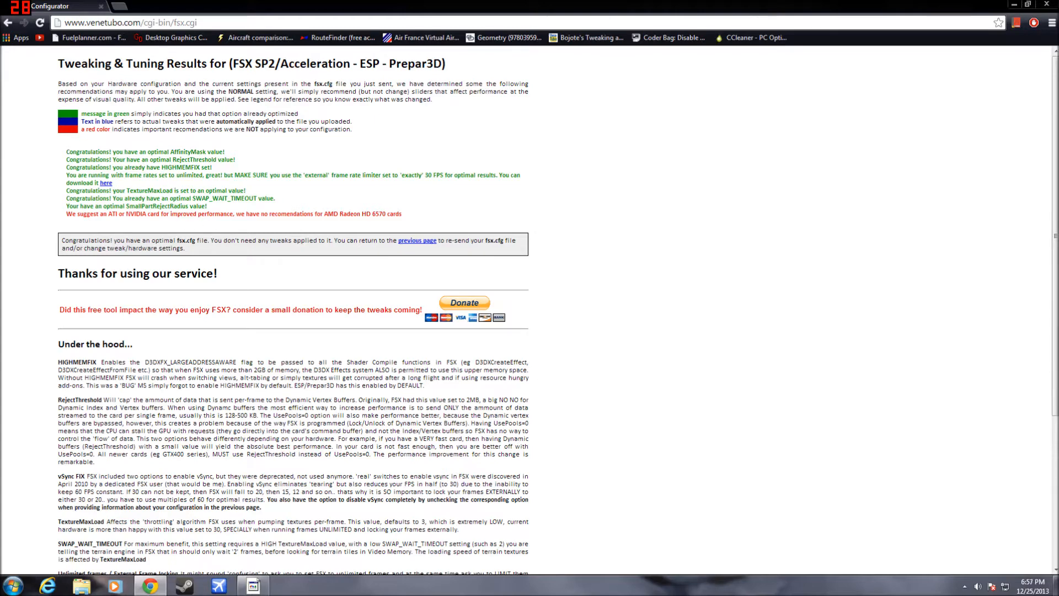
mouse_move(127, 152)
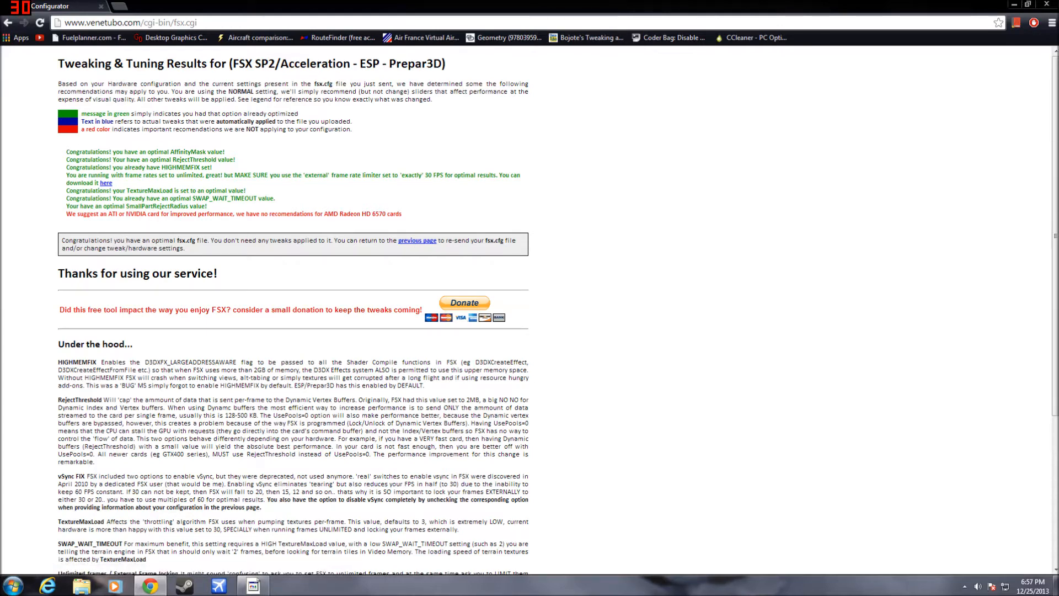
scroll("down", 3)
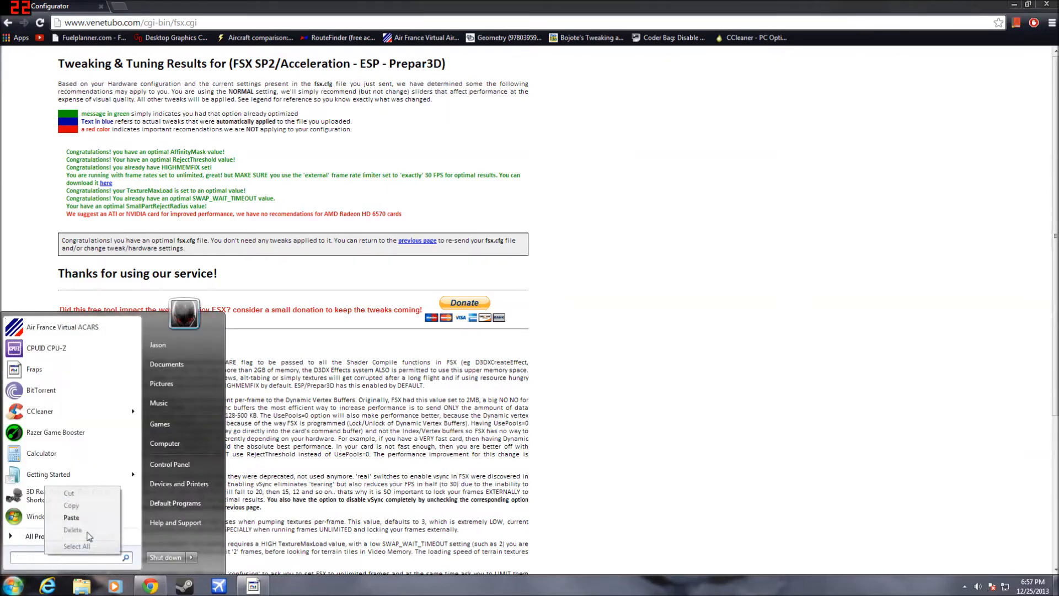
type("%AppData%\\Microsoft\\FSX\\")
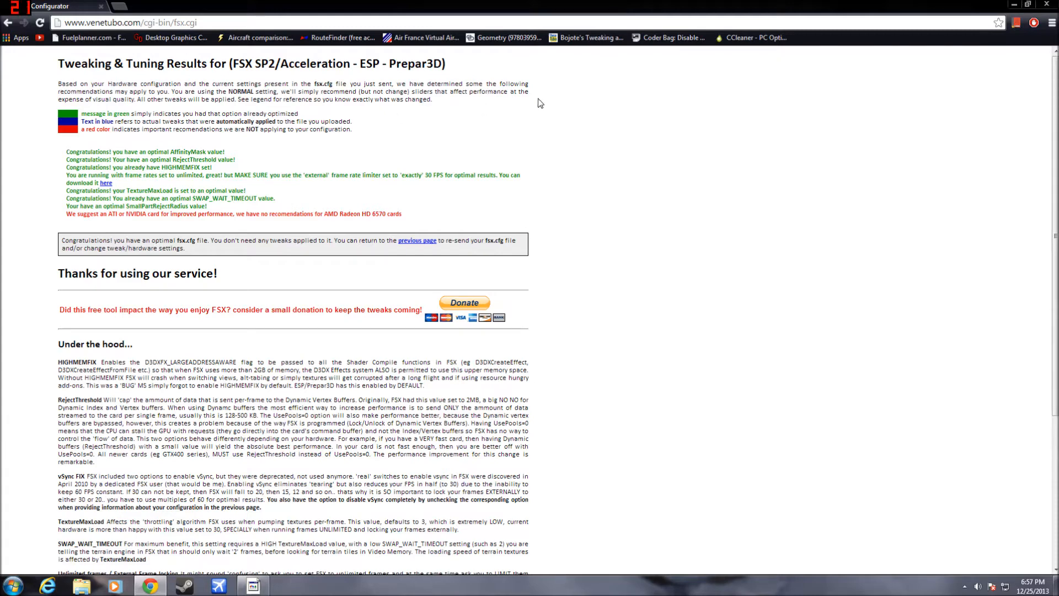
mouse_move(616, 59)
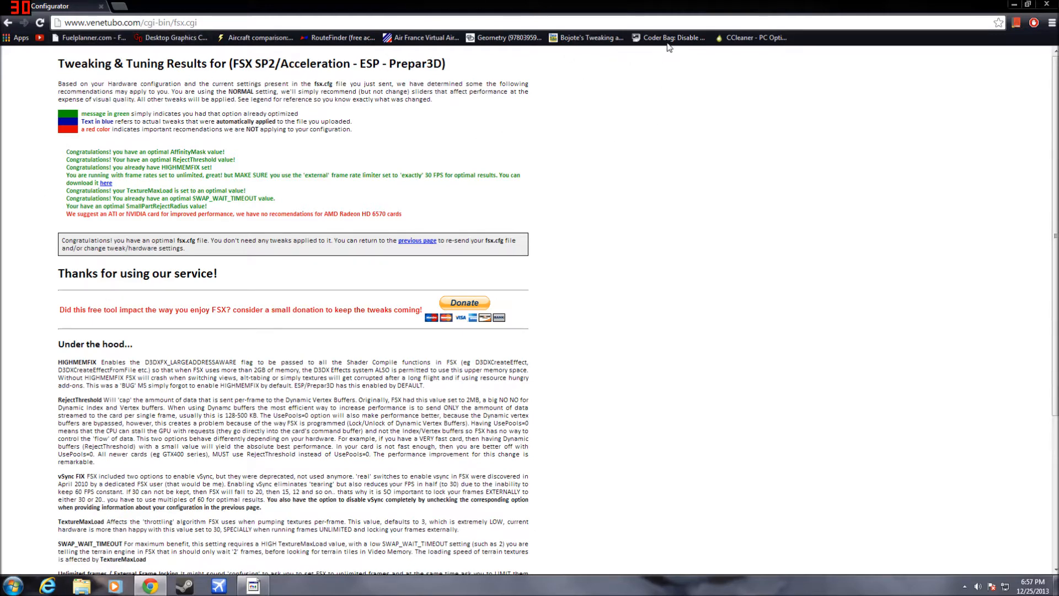
left_click(671, 37)
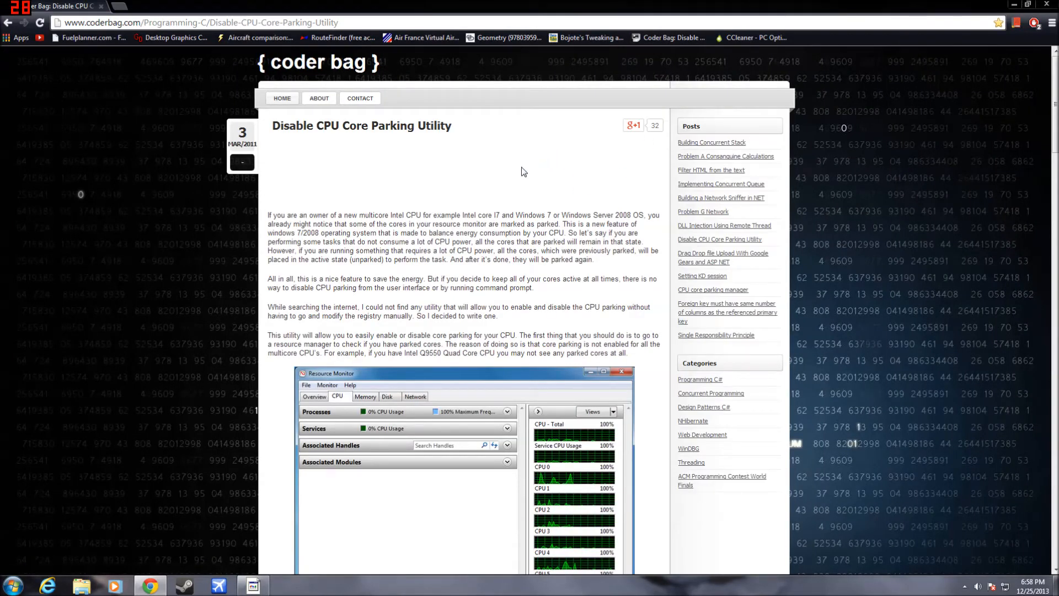
mouse_move(388, 150)
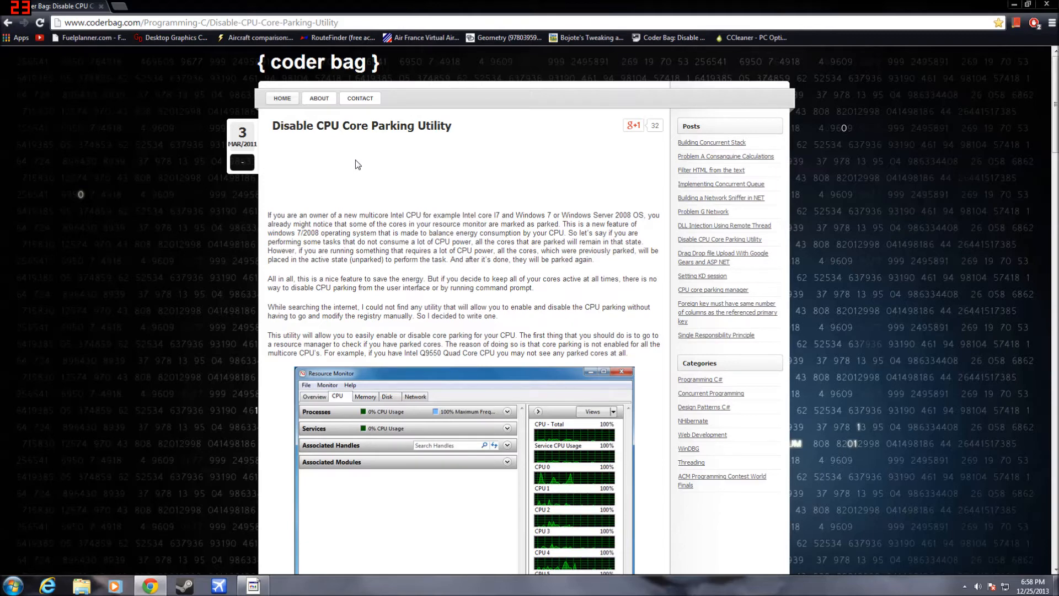
Scroll the Coder Bag article down to the 'Download application executable files' link
scroll("down", 3)
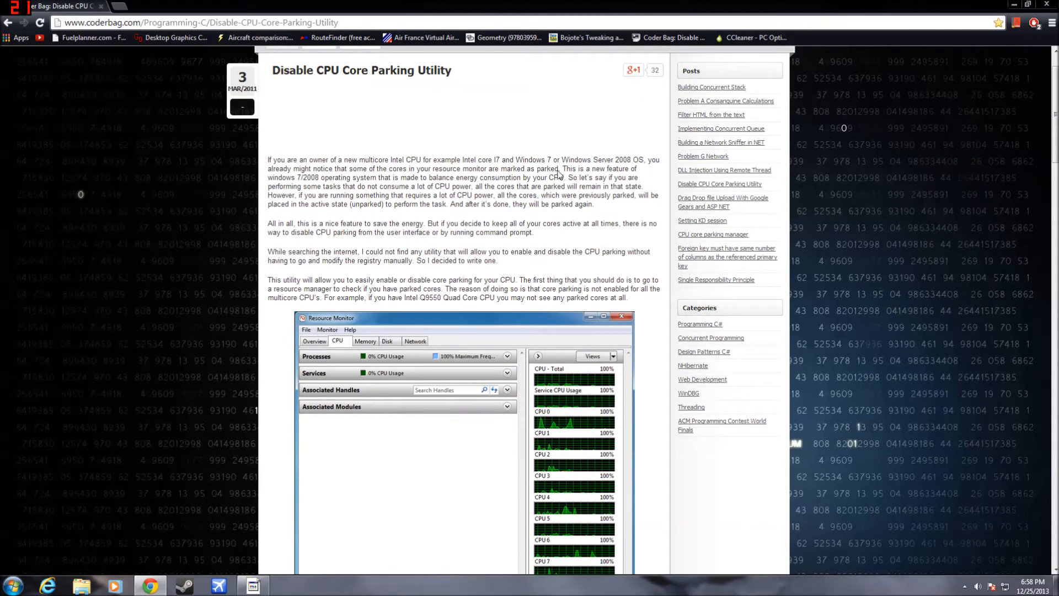
mouse_move(501, 223)
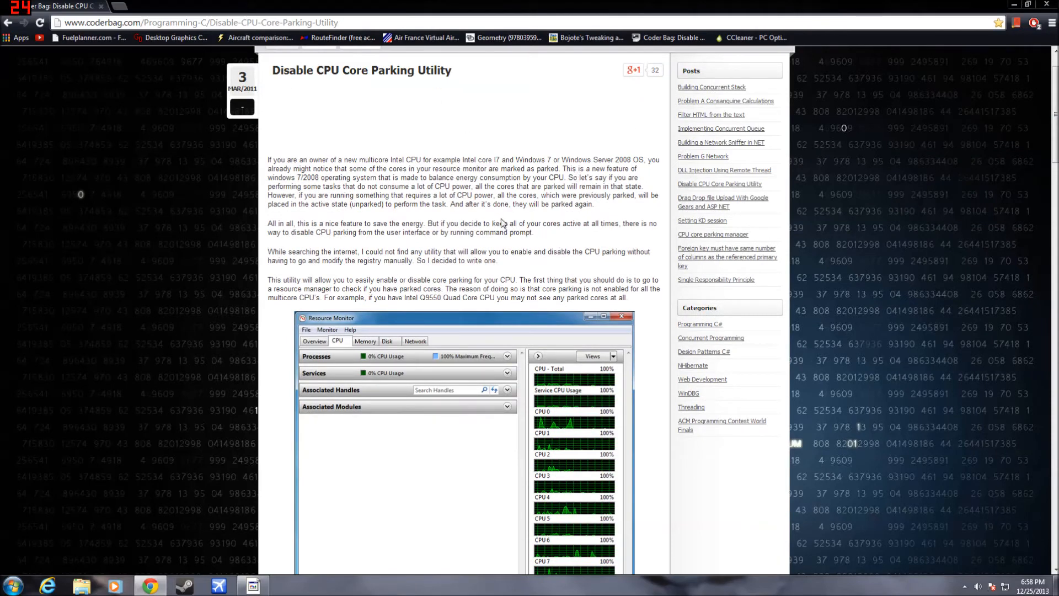
scroll("down", 3)
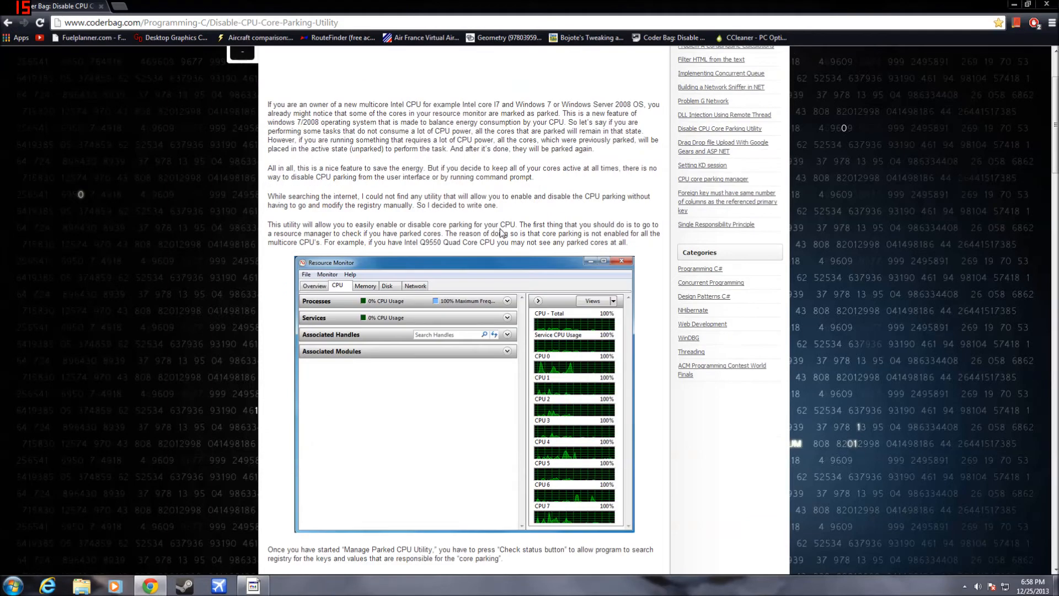
mouse_move(221, 182)
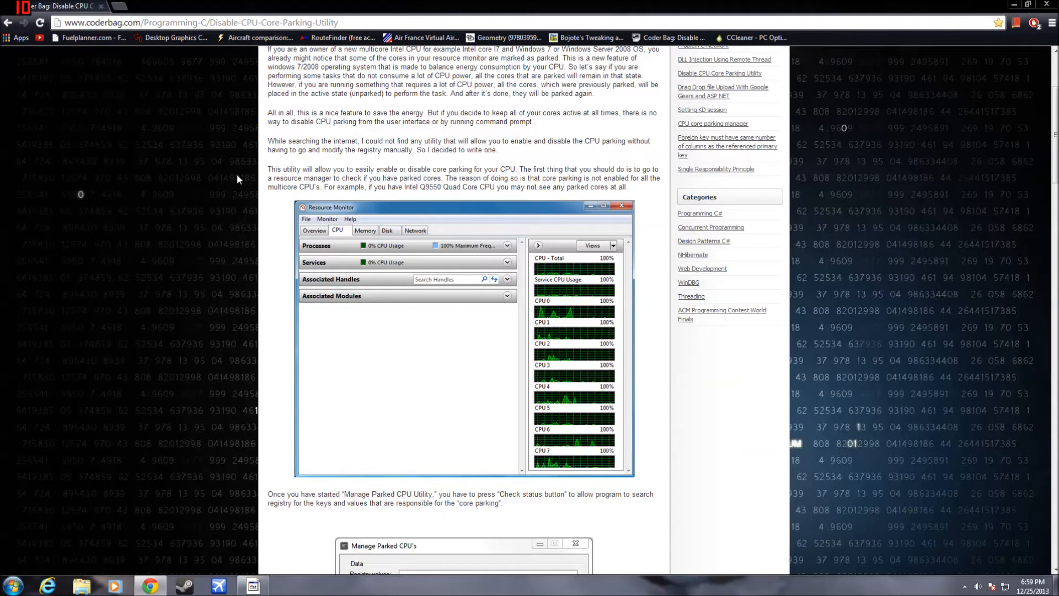
mouse_move(422, 170)
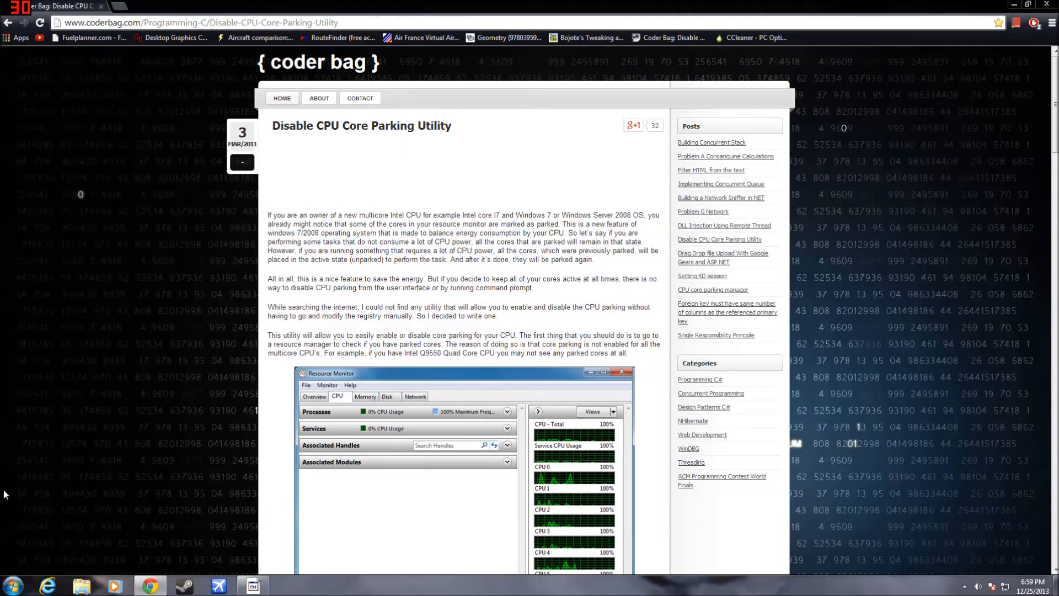
mouse_move(573, 266)
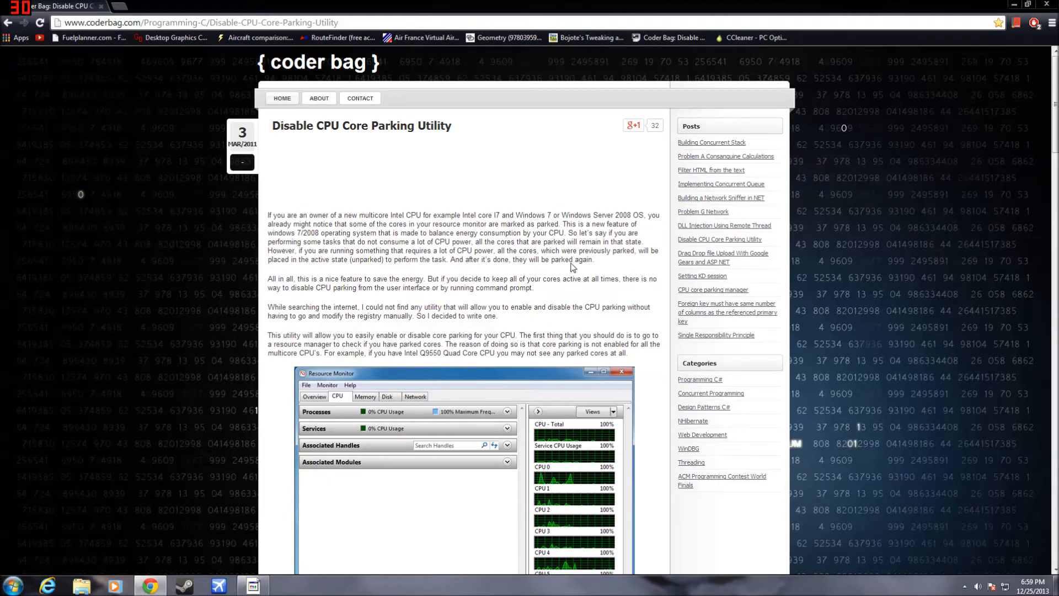
scroll("down", 3)
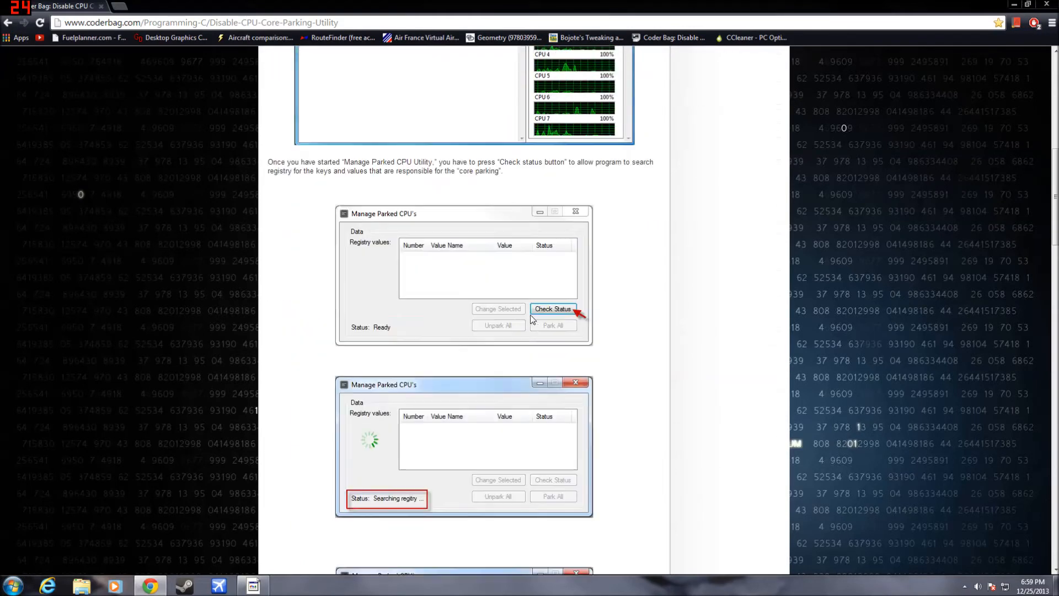
scroll("down", 3)
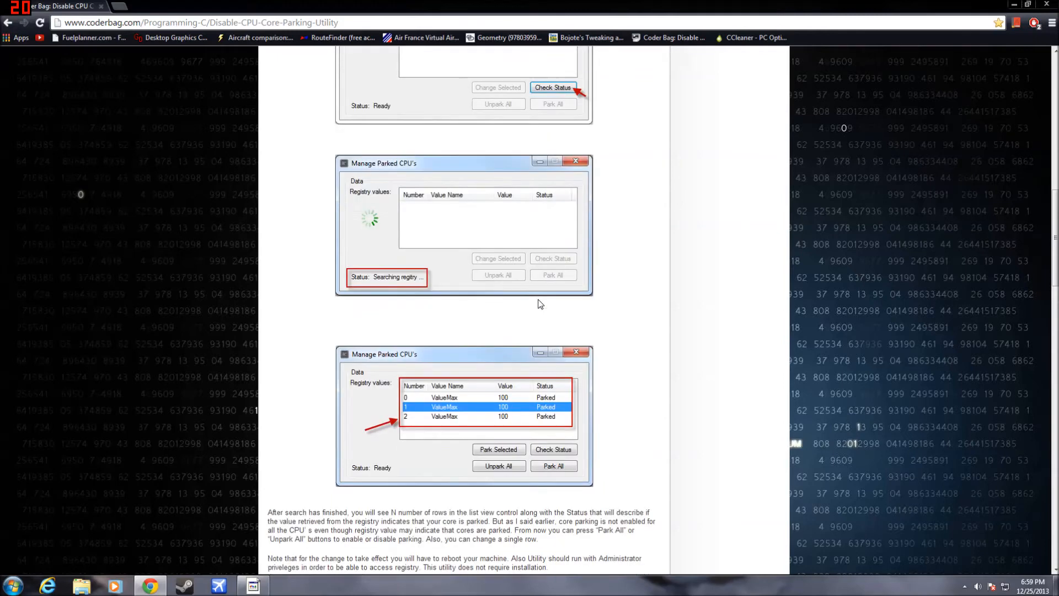
scroll("down", 3)
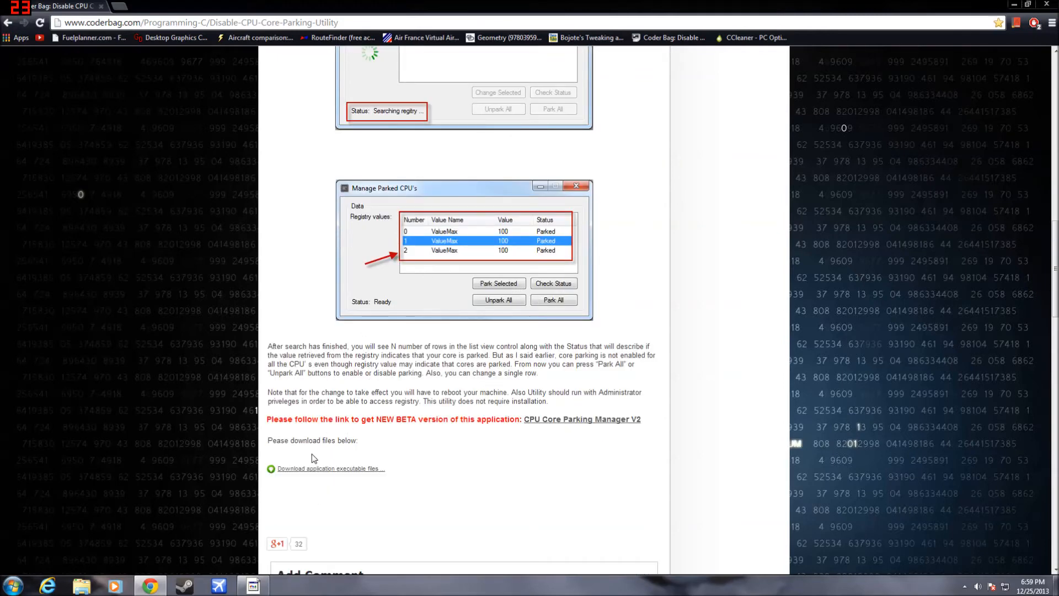
Download Unpark-CPU-App.zip, open it from the download bar and run UnparkCPU.exe
left_click(318, 468)
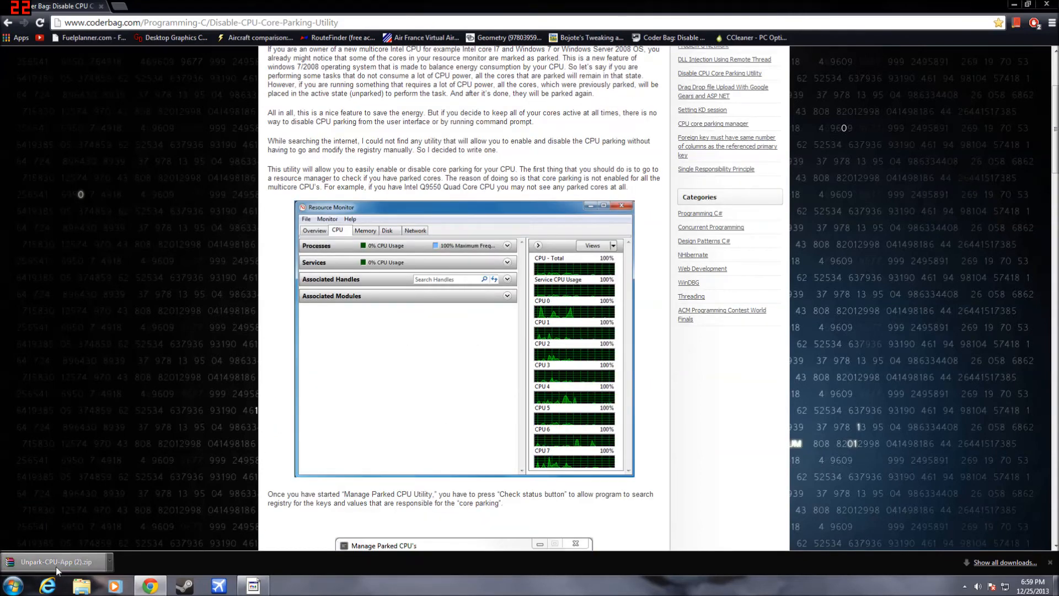
left_click(55, 562)
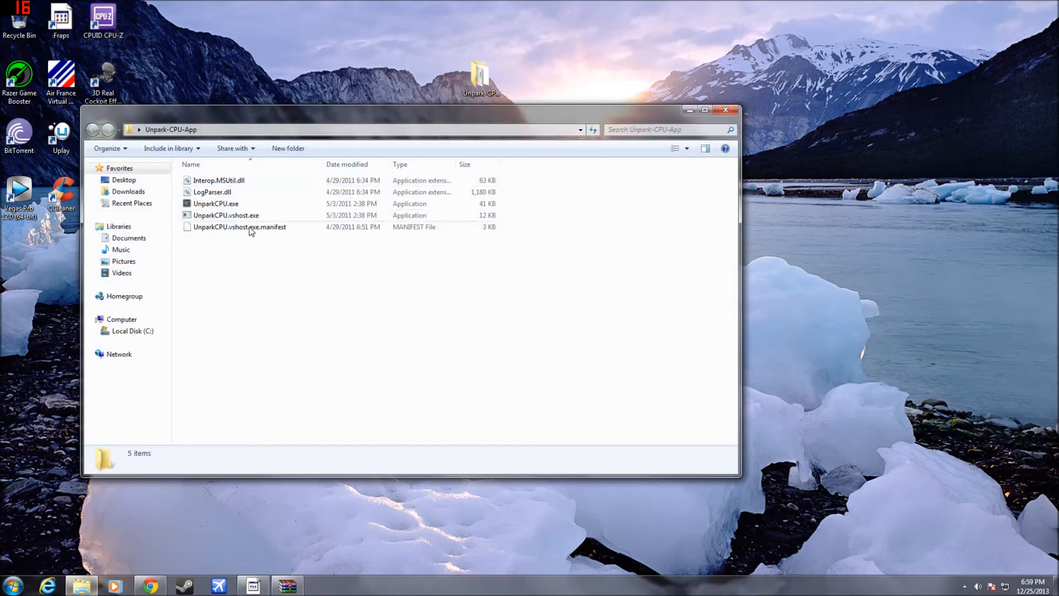
double_click(216, 203)
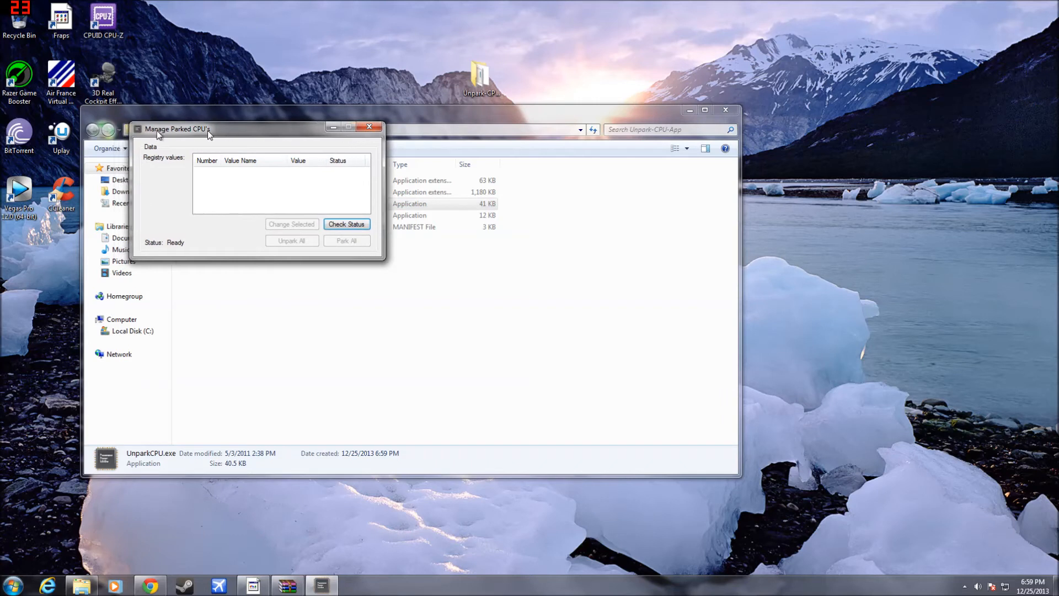
Check Status to scan core parking values, then Unpark All so the three CPU entries read Unparked
left_click_drag(177, 128, 291, 56)
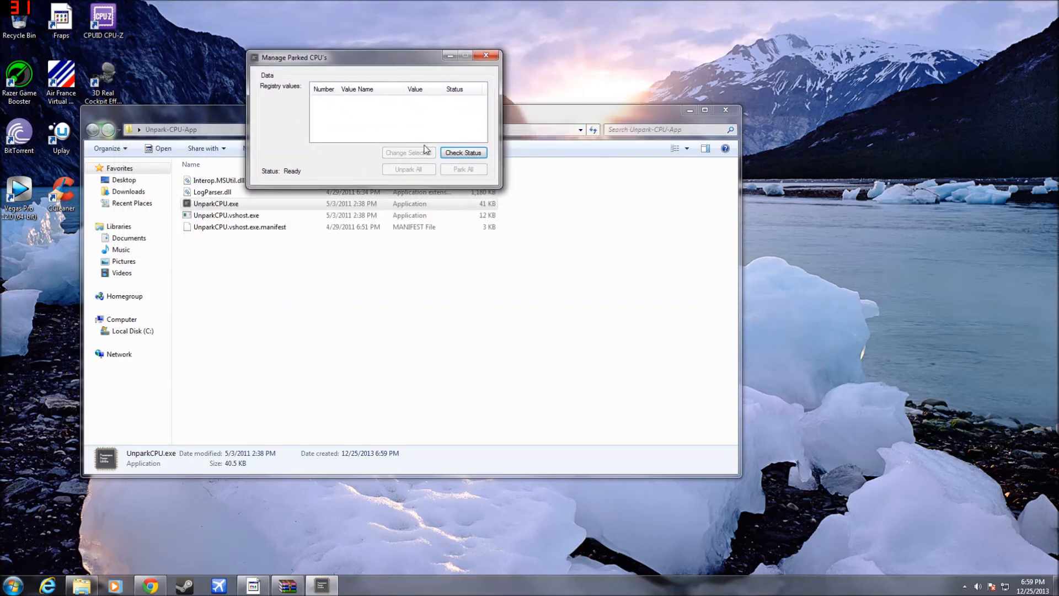
left_click(463, 153)
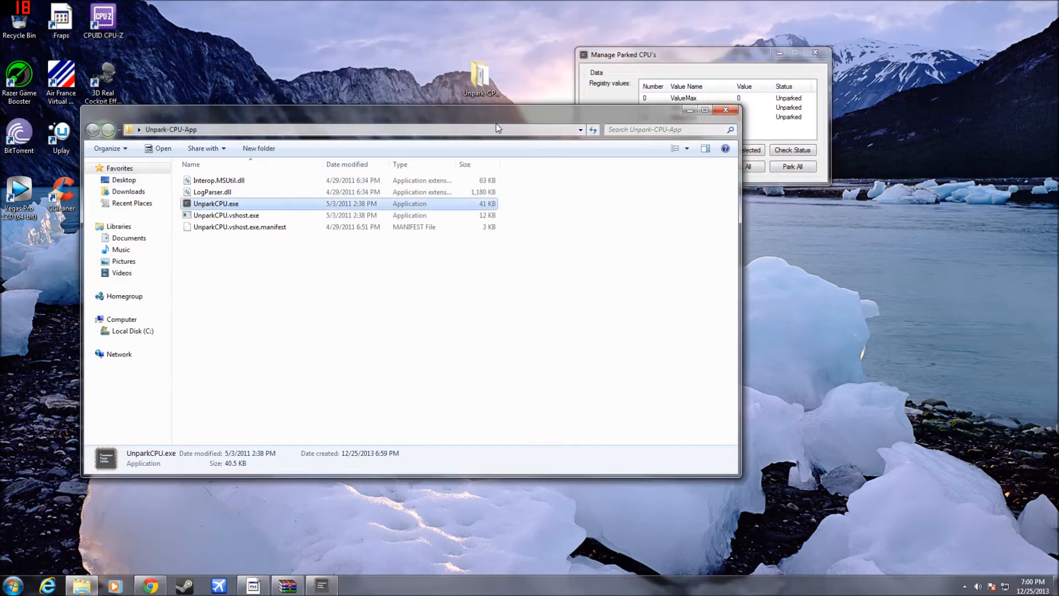
left_click_drag(496, 128, 729, 201)
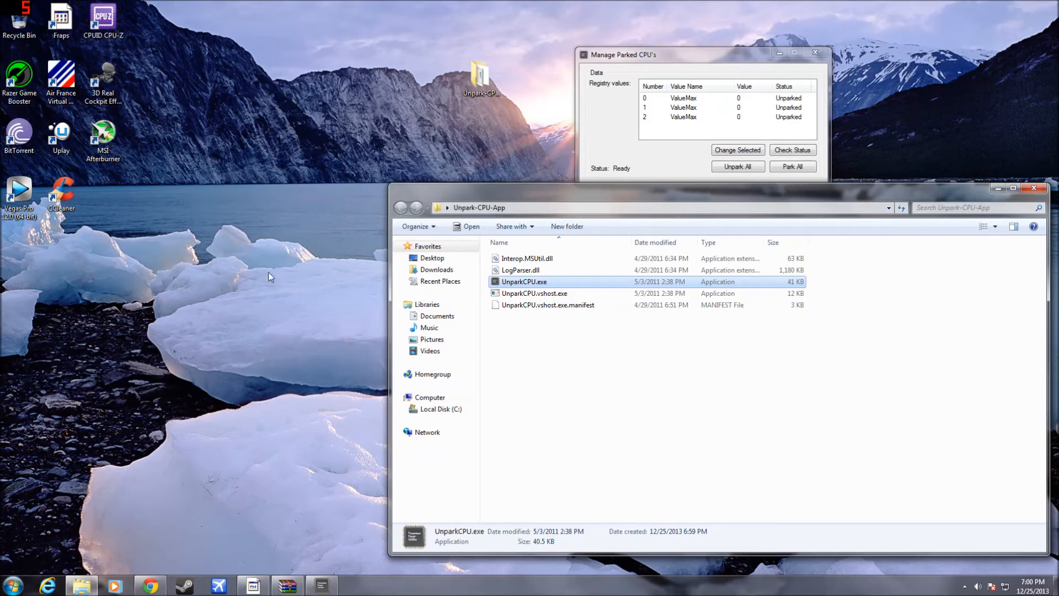
mouse_move(420, 184)
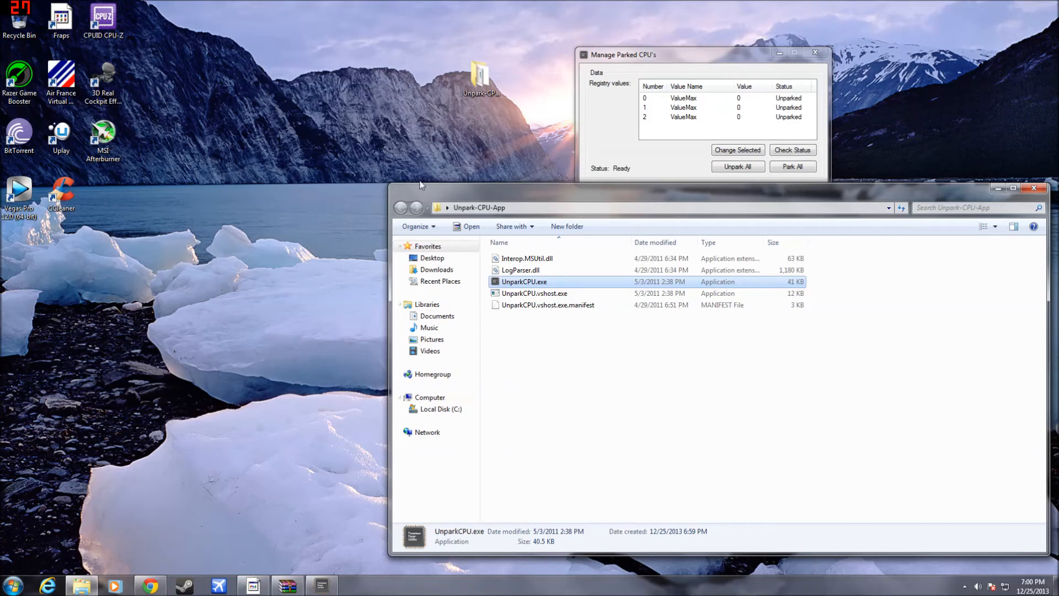
mouse_move(741, 241)
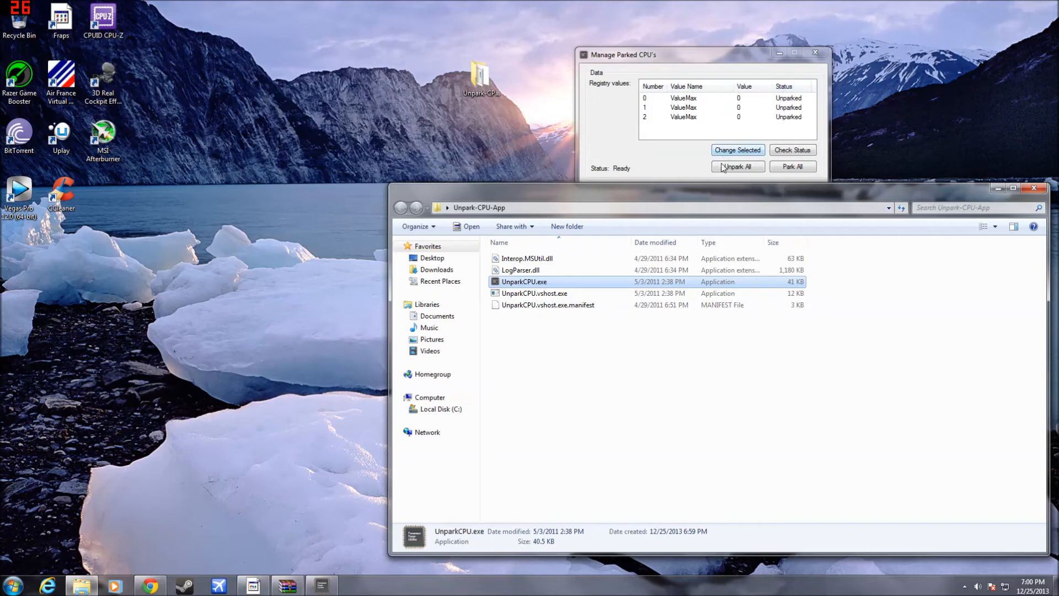
left_click(736, 167)
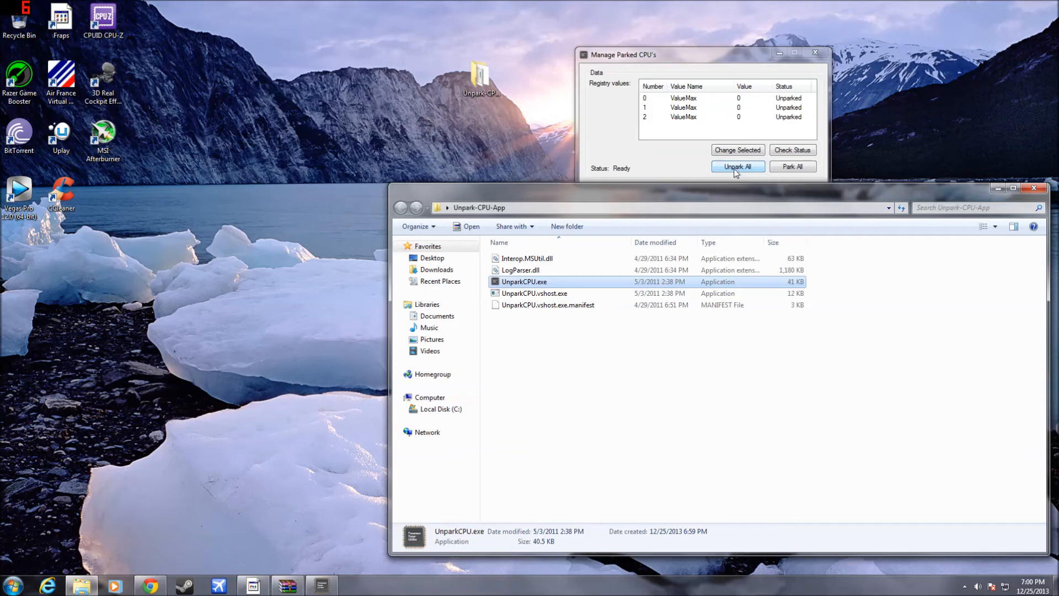
left_click(737, 167)
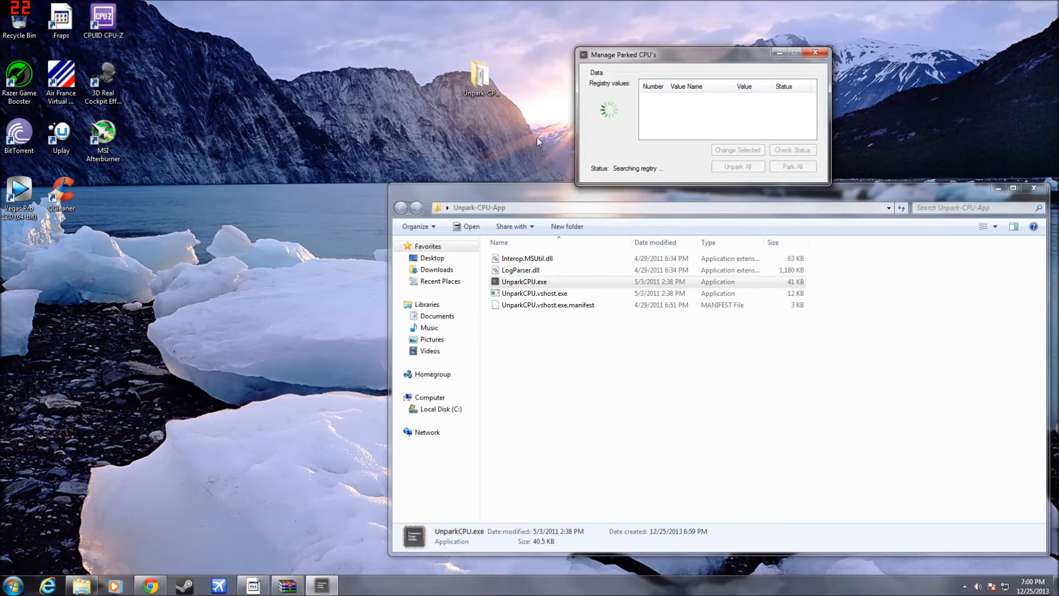
mouse_move(581, 101)
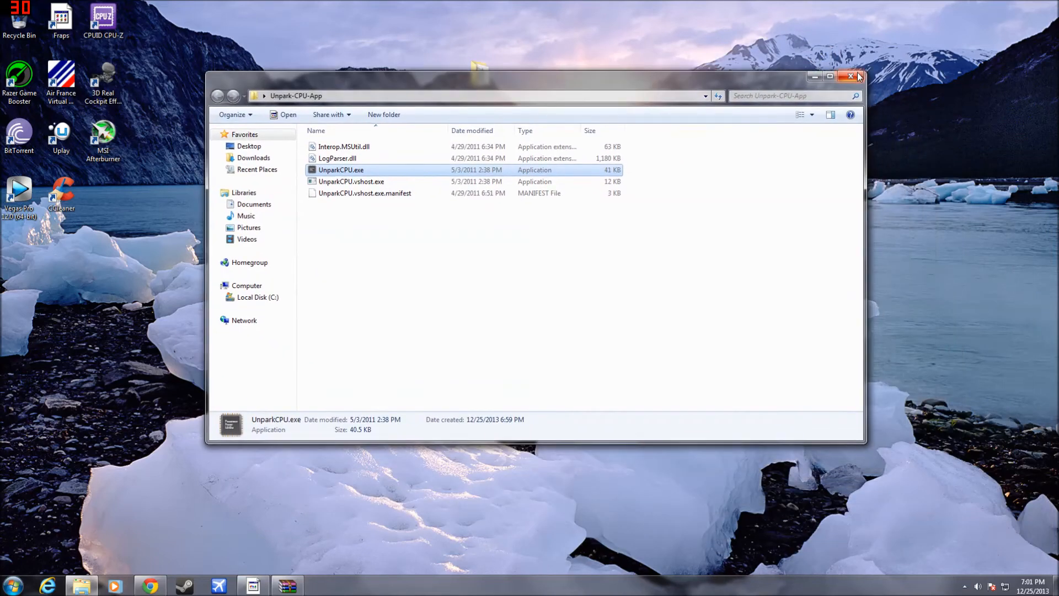
Close the folder window, return to Chrome and reach the Piriform CCleaner download page via the bookmark
left_click(848, 77)
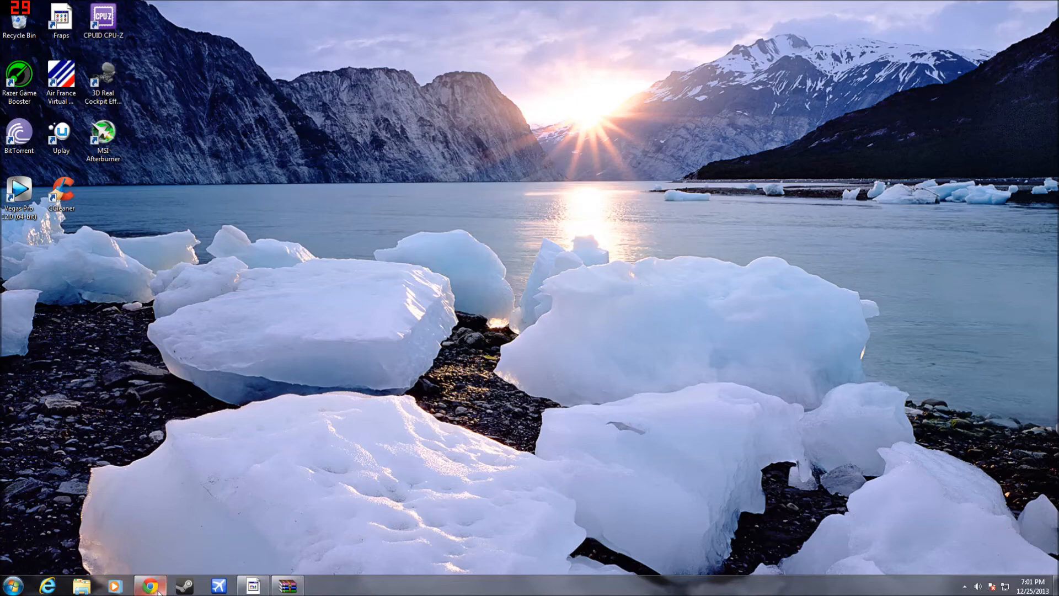
left_click(150, 585)
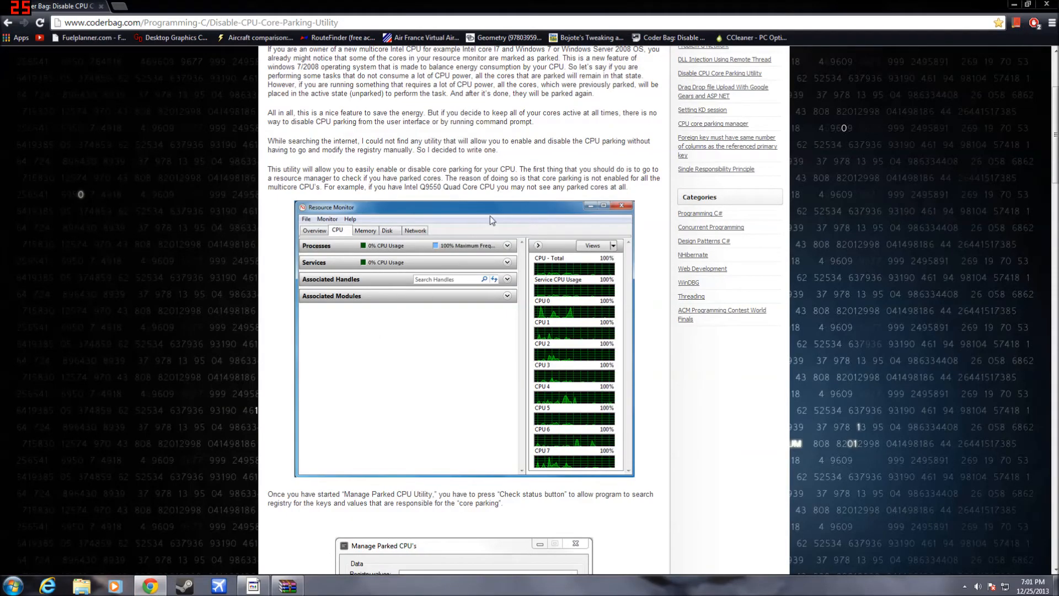
left_click(753, 37)
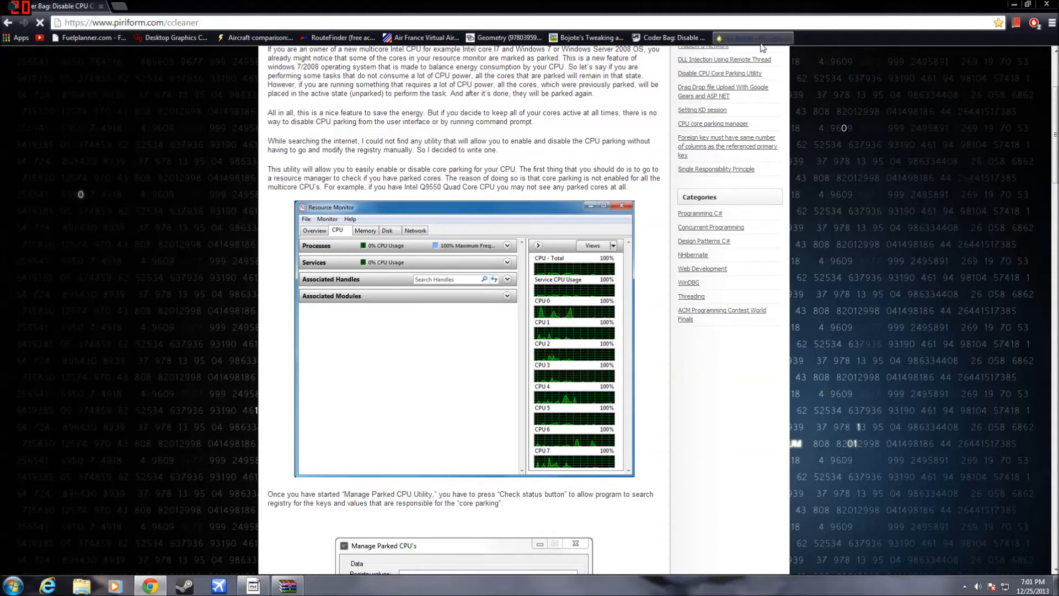
left_click(754, 38)
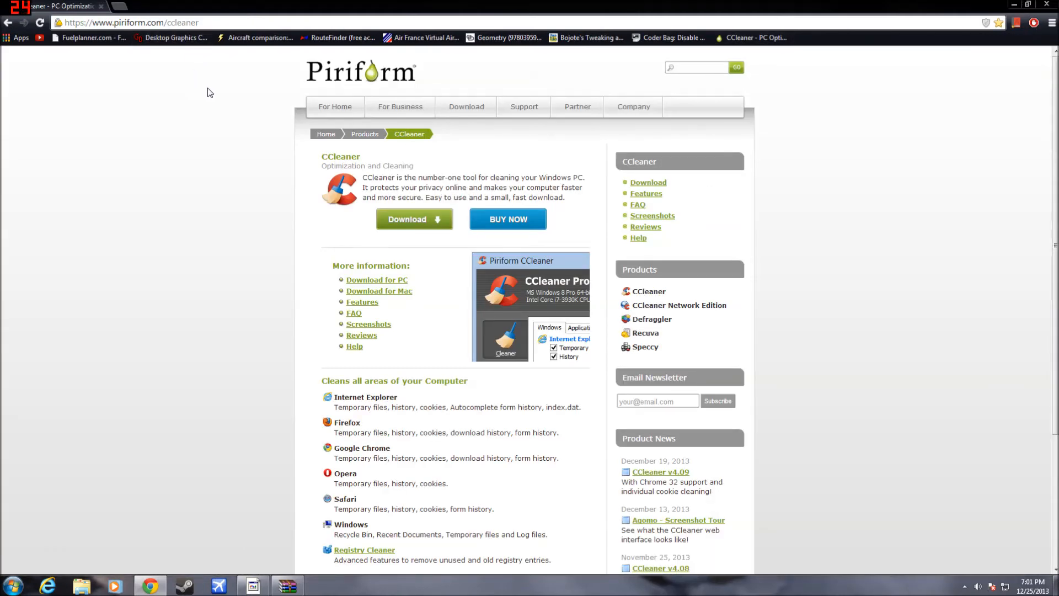
mouse_move(396, 219)
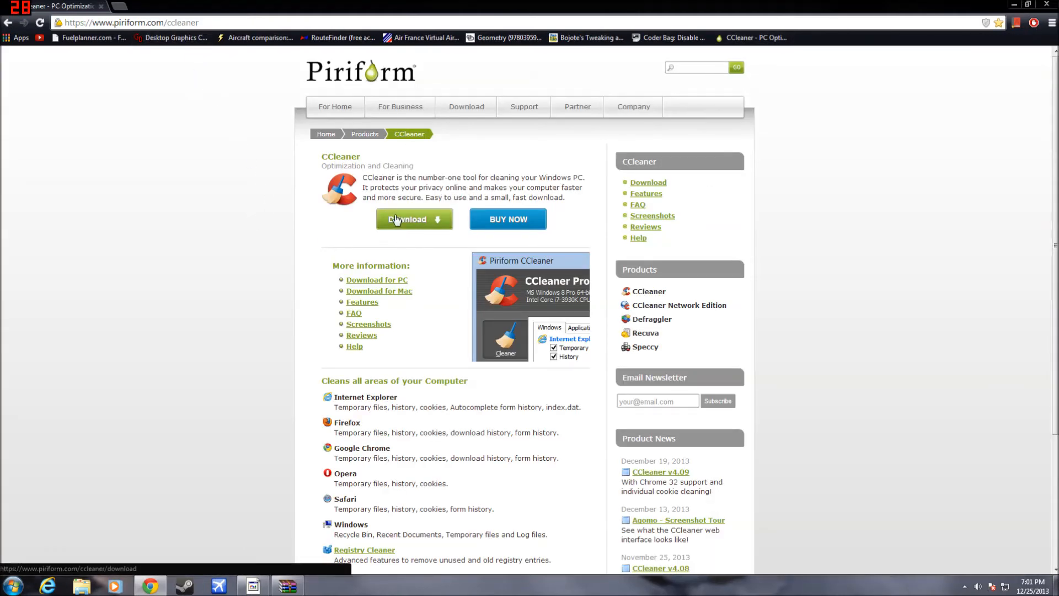
mouse_move(400, 225)
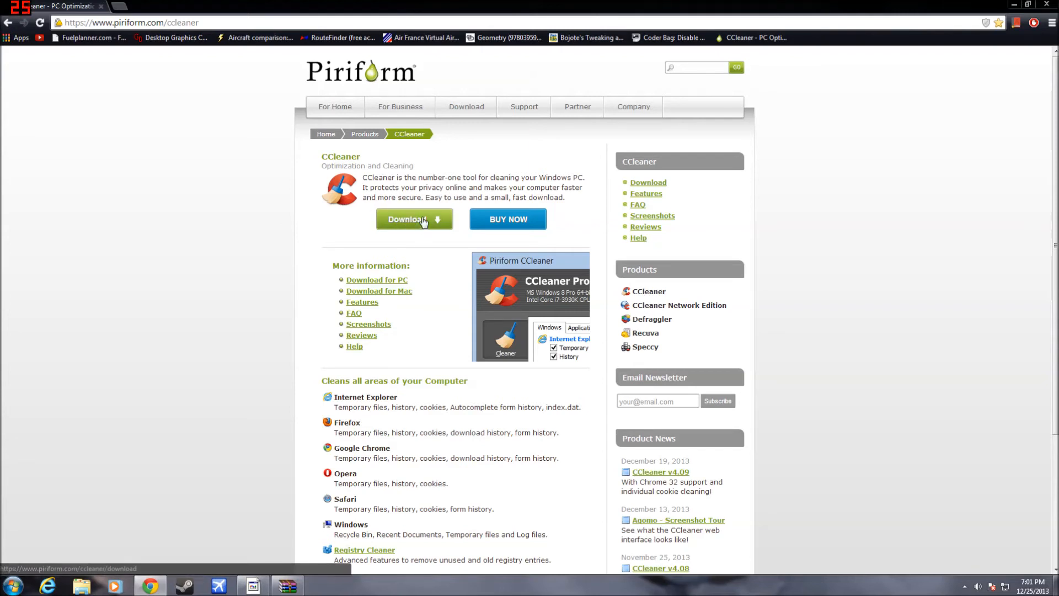
left_click(412, 219)
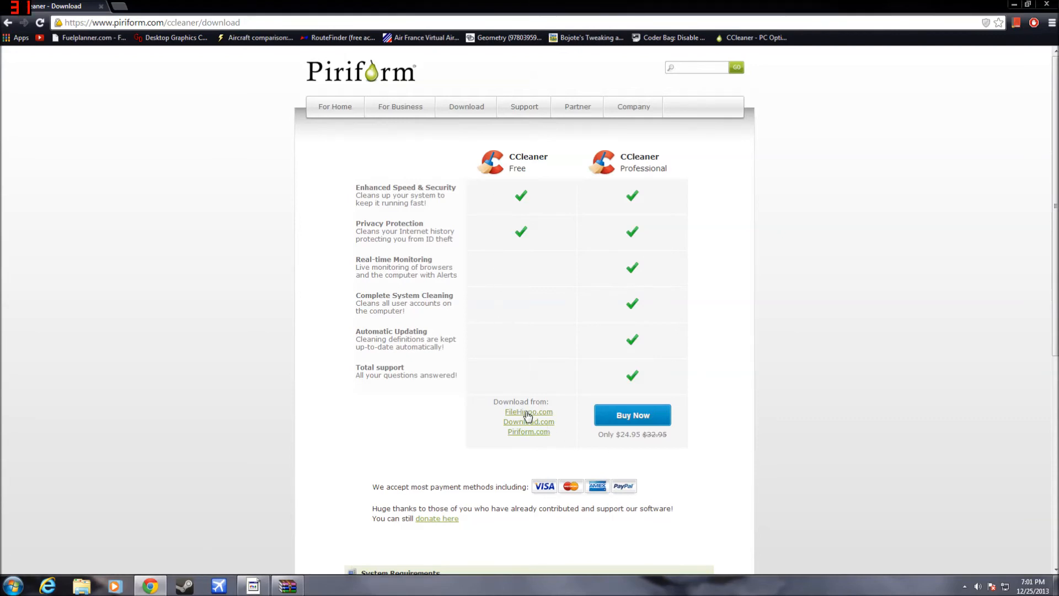
Choose the FileHippo.com mirror and review the CCleaner 4.09.4471 download page
left_click(528, 412)
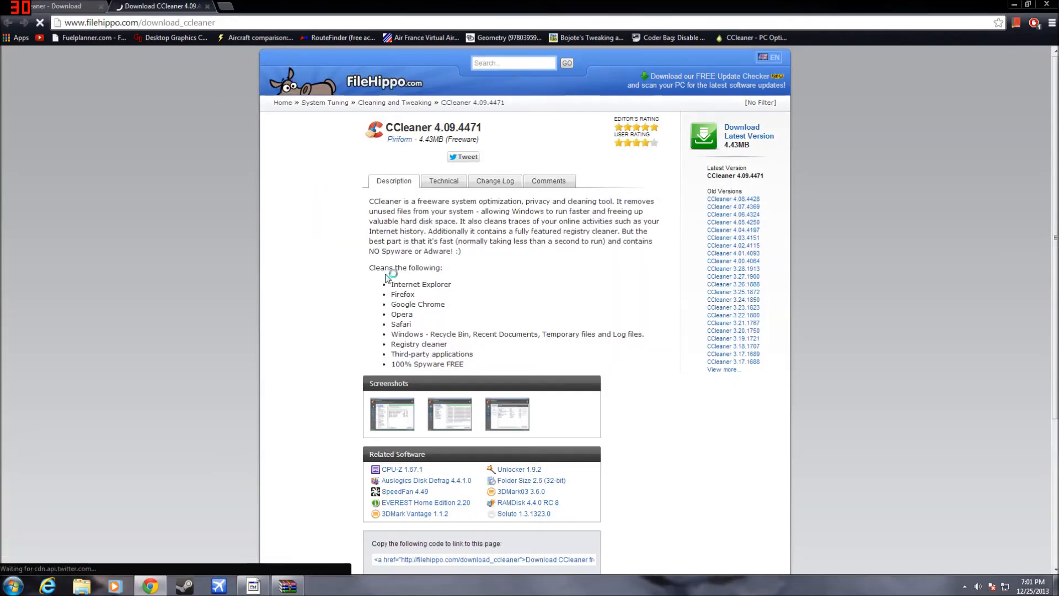
scroll("down", 3)
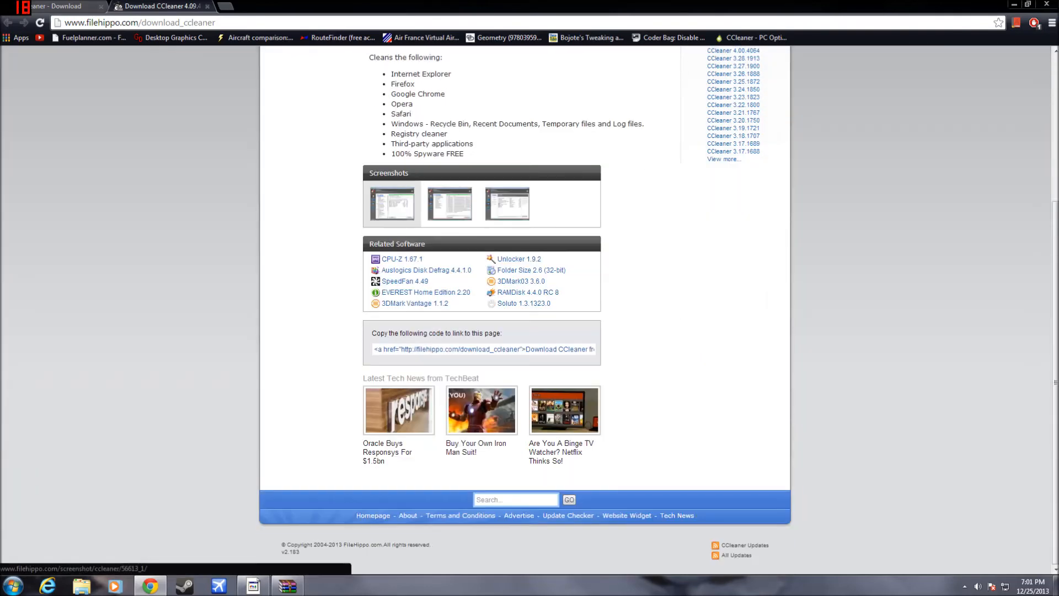
scroll("up", 3)
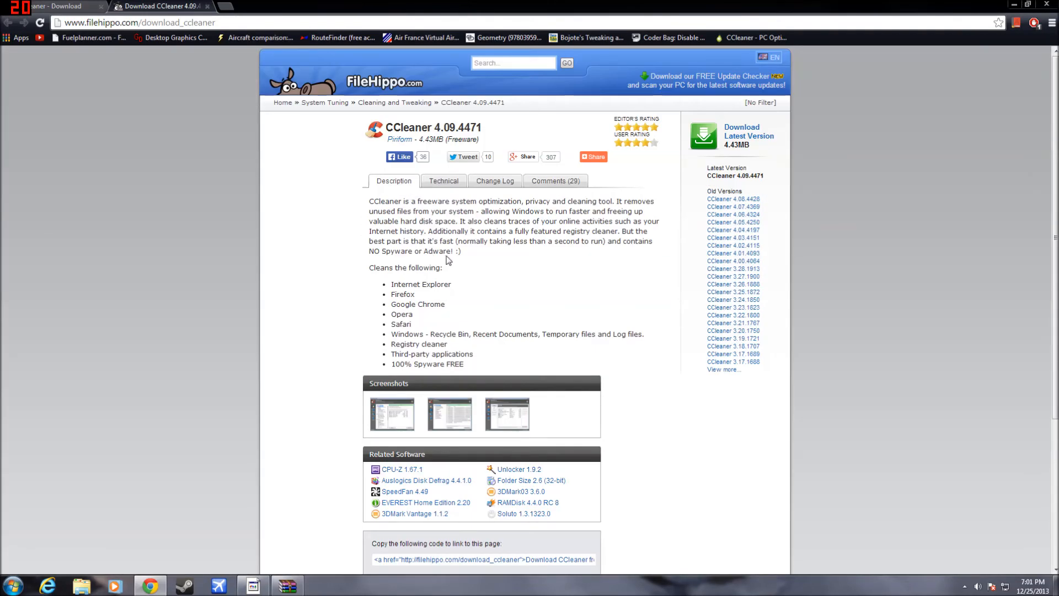
mouse_move(457, 269)
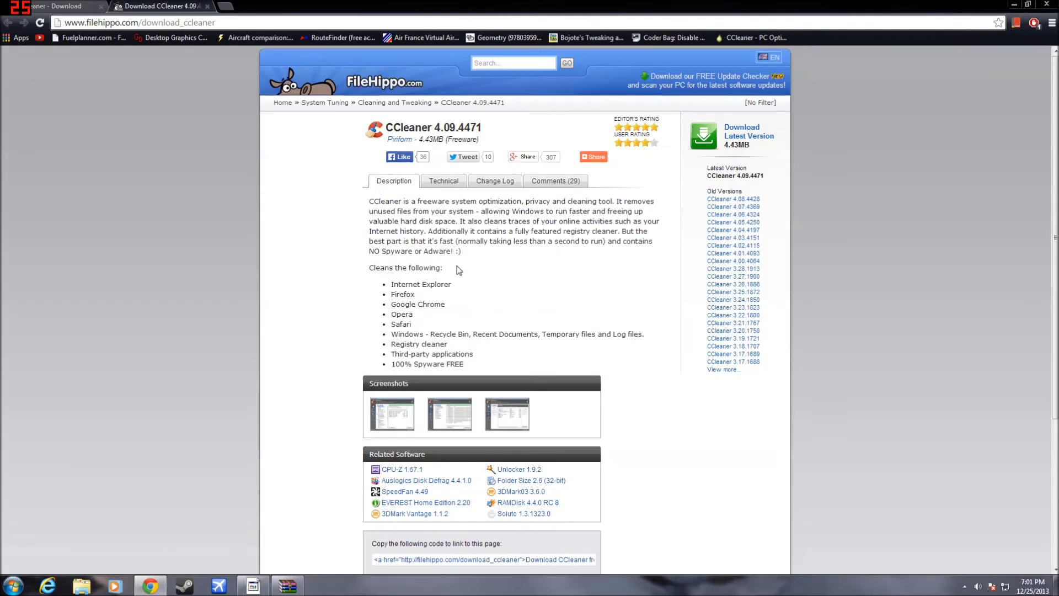
scroll("down", 3)
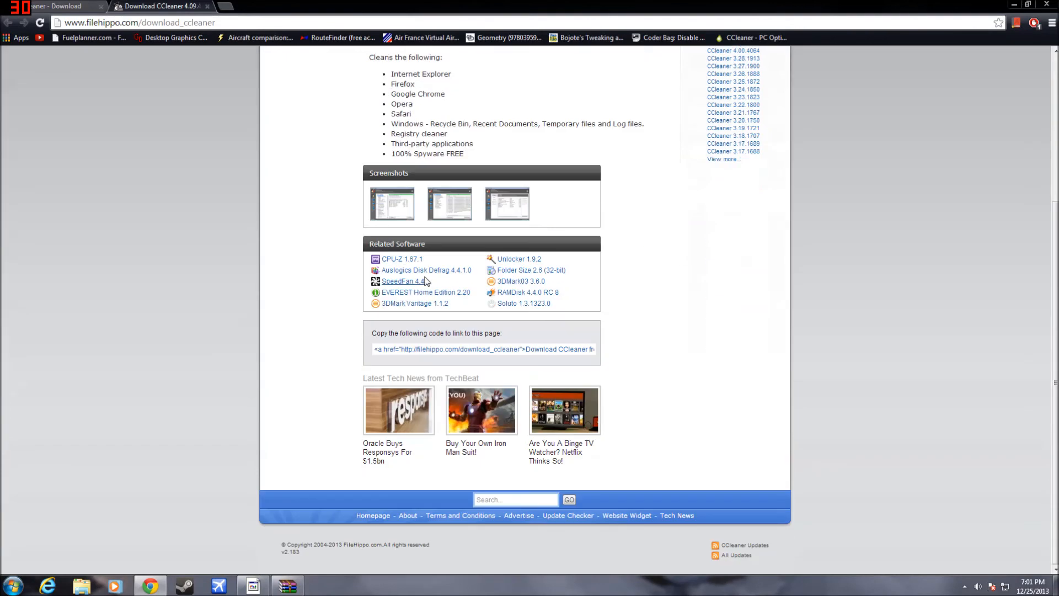
scroll("up", 3)
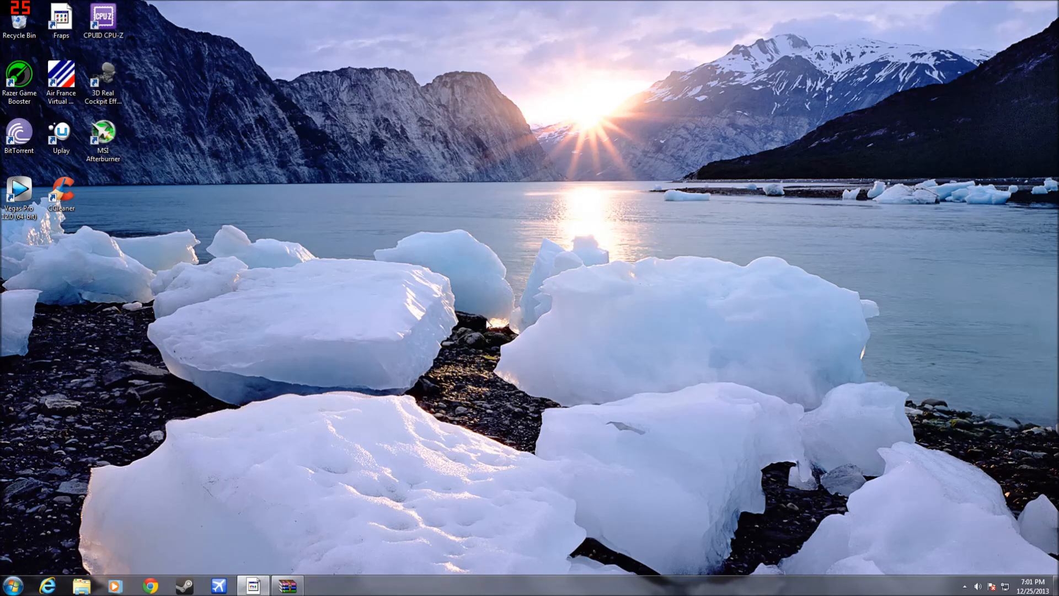
Launch CCleaner v4.09 from its desktop shortcut, showing the Cleaner section
left_click(62, 192)
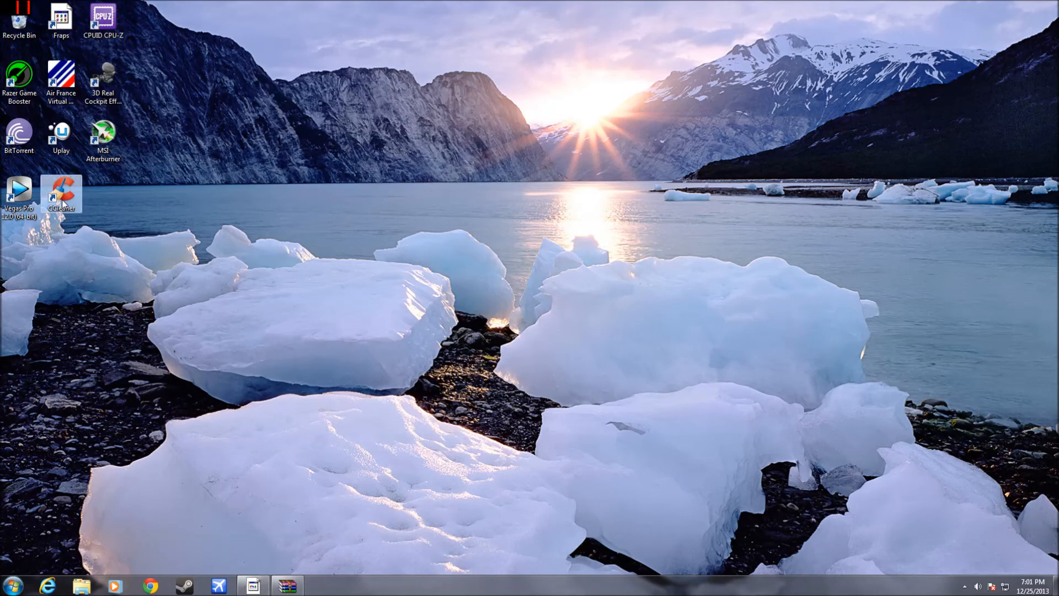
double_click(61, 190)
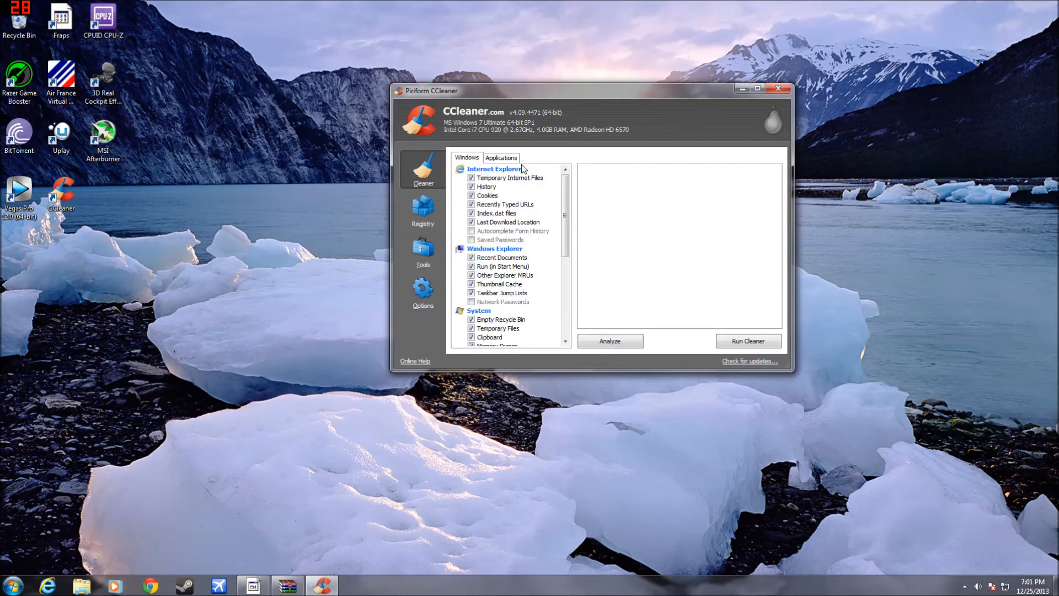
mouse_move(458, 203)
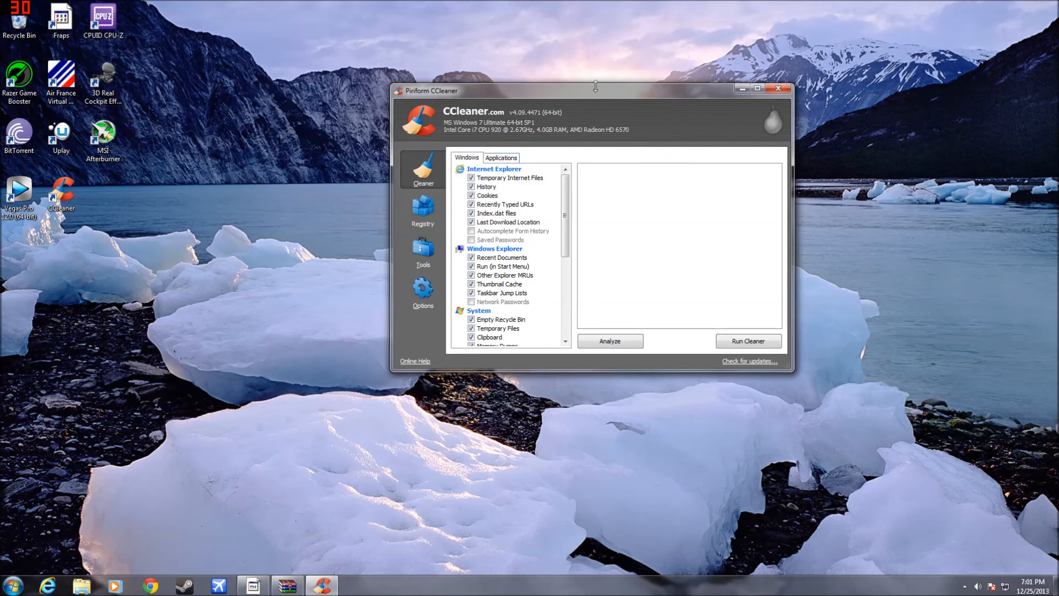
mouse_move(547, 166)
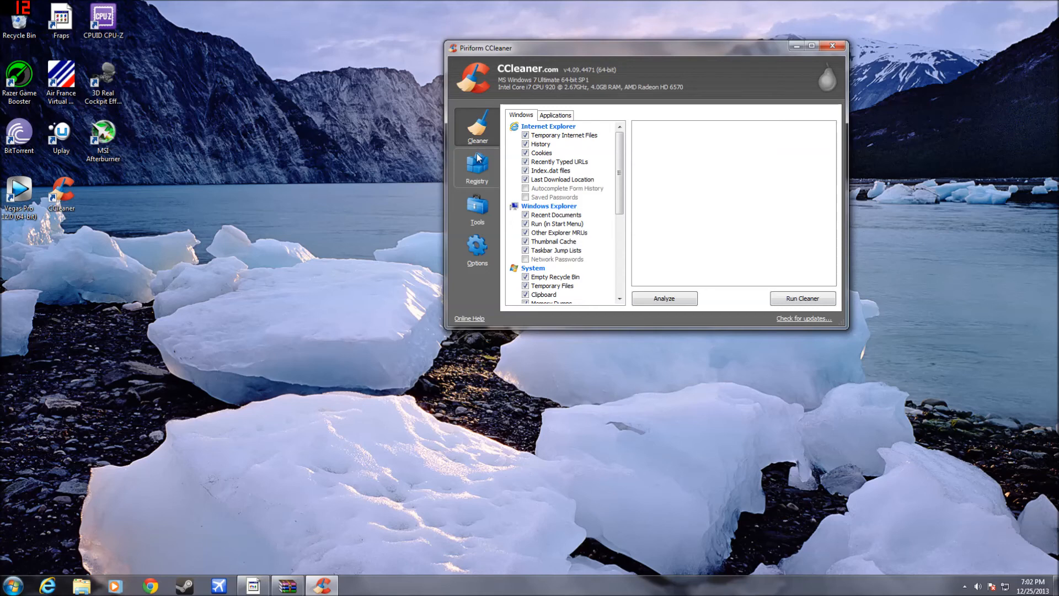
mouse_move(481, 168)
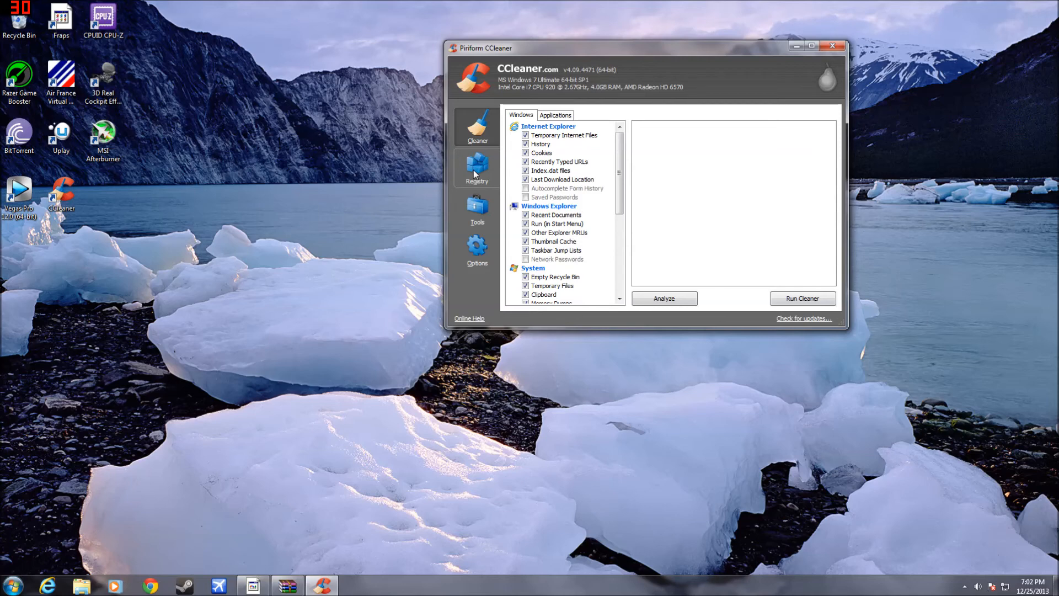
mouse_move(710, 324)
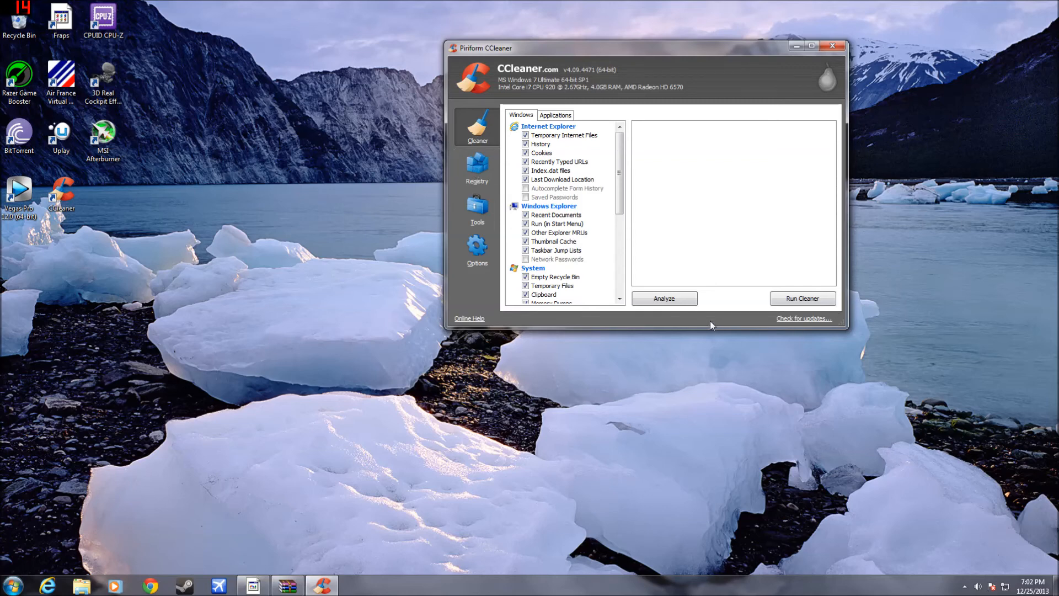
mouse_move(699, 271)
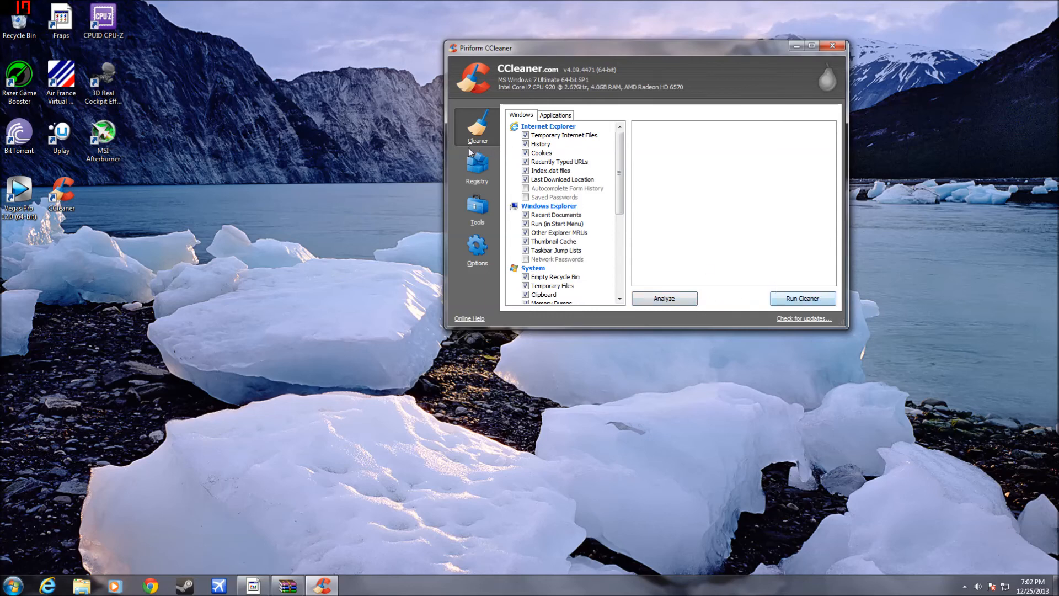
Switch to the Registry section, Scan for Issues and look through the ActiveX/COM results
left_click(476, 166)
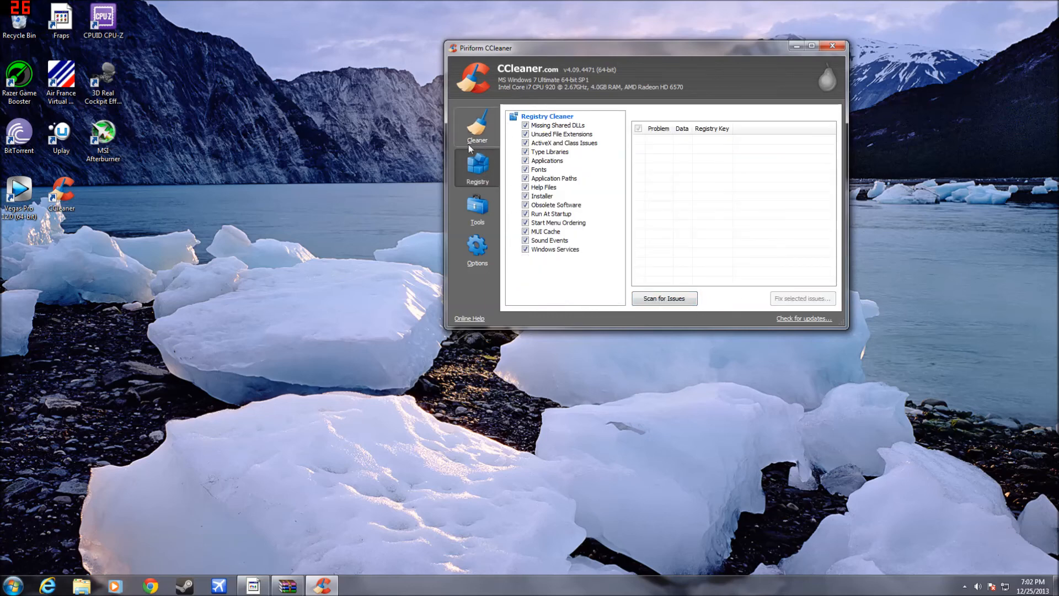
mouse_move(209, 161)
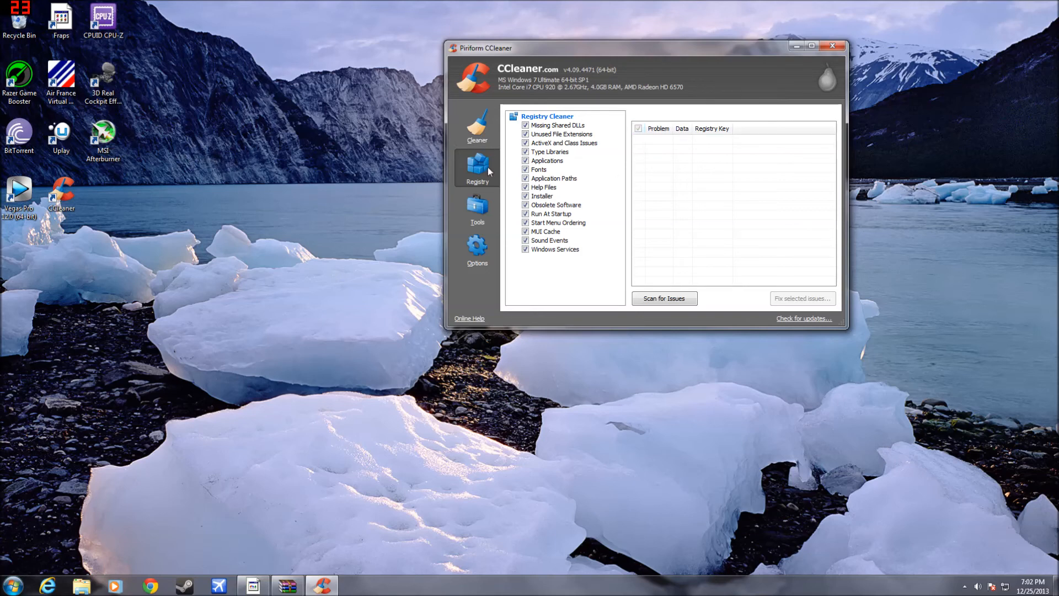
mouse_move(671, 166)
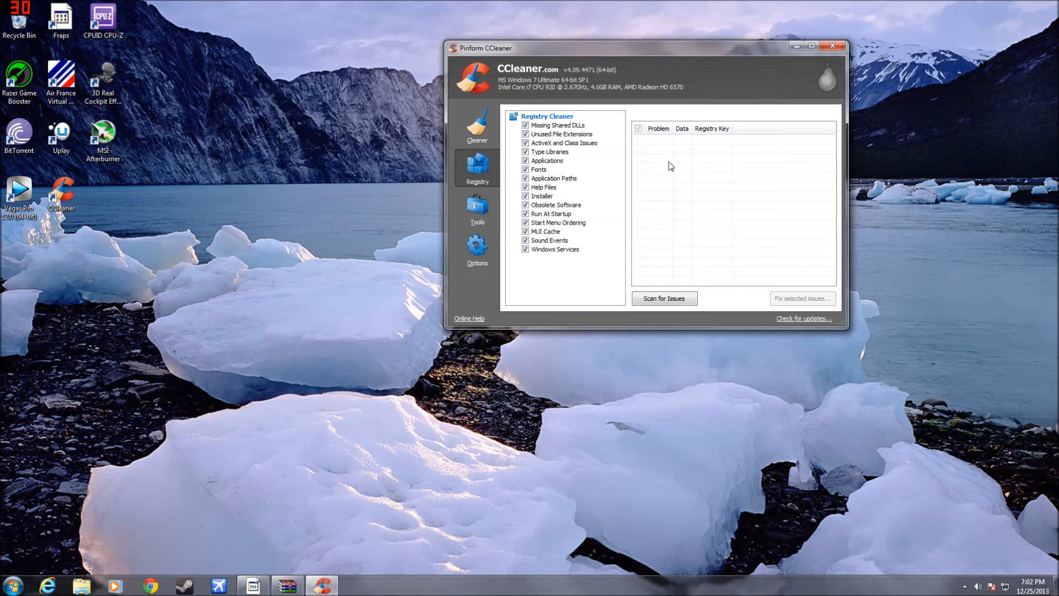
left_click(664, 298)
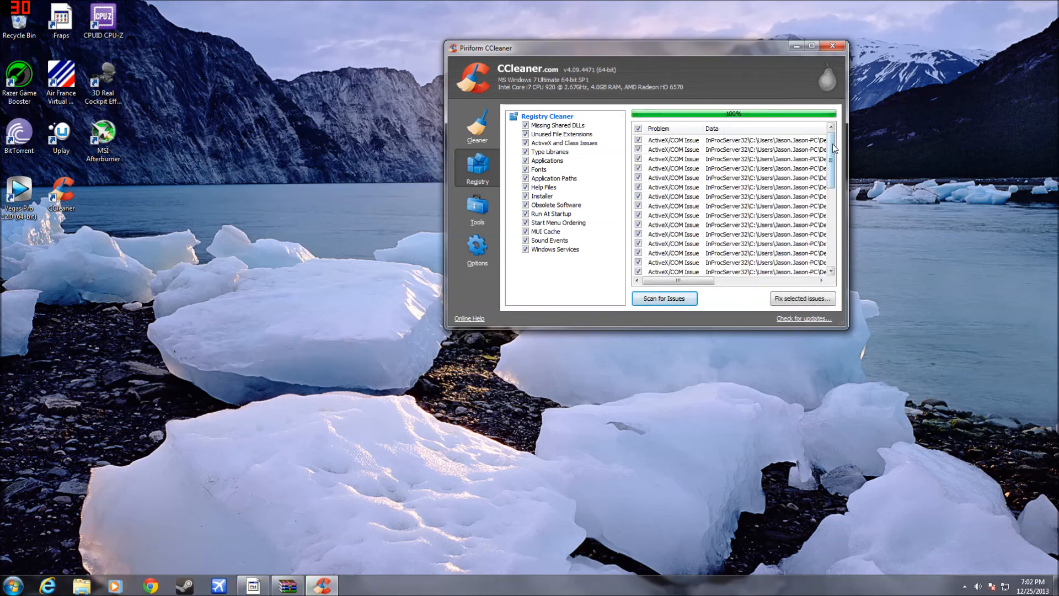
scroll("down", 3)
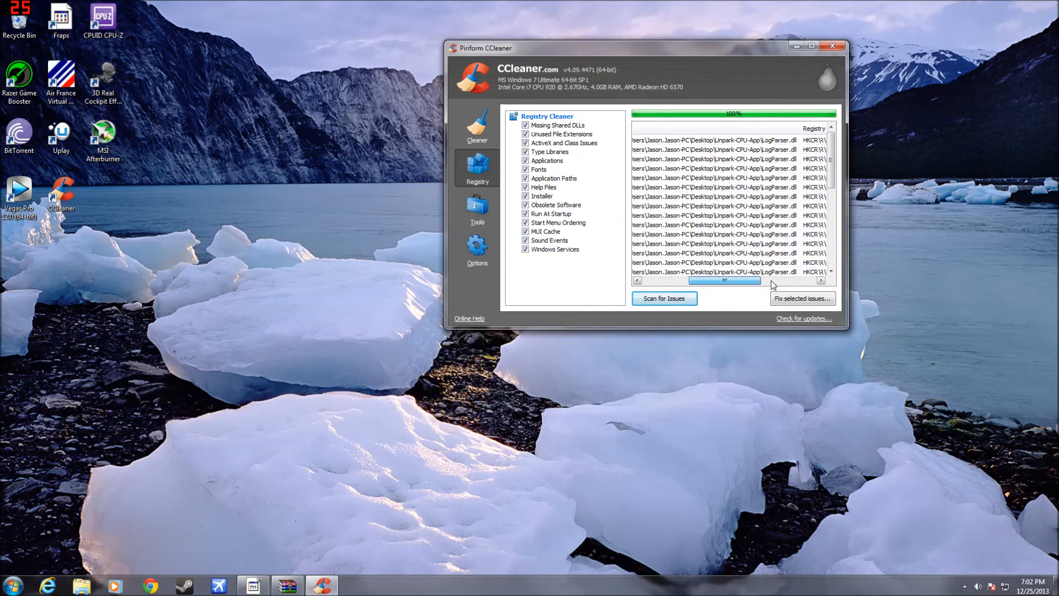
left_click_drag(722, 279, 672, 279)
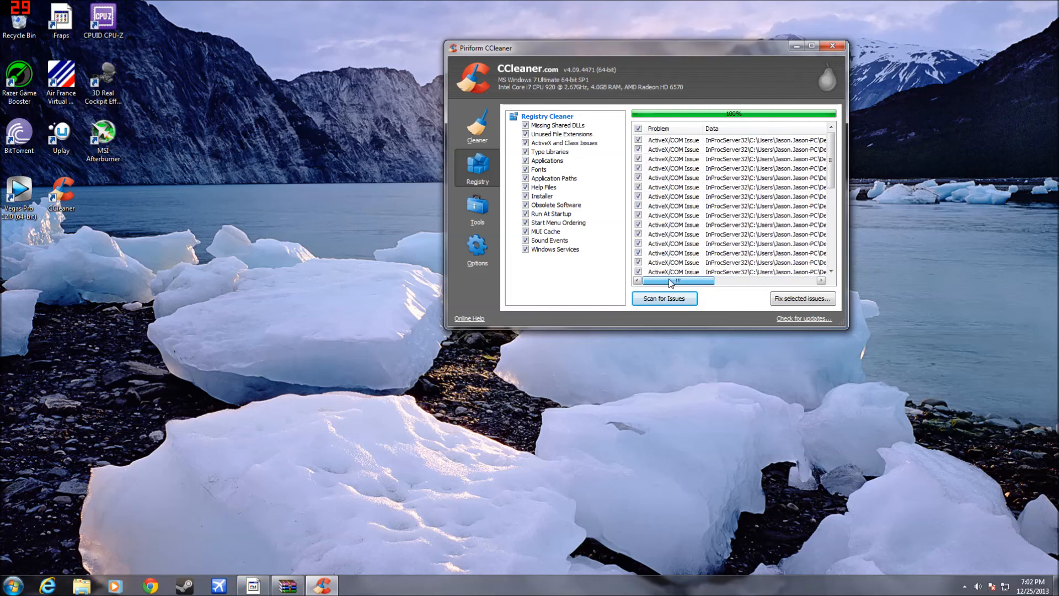
left_click_drag(675, 279, 723, 279)
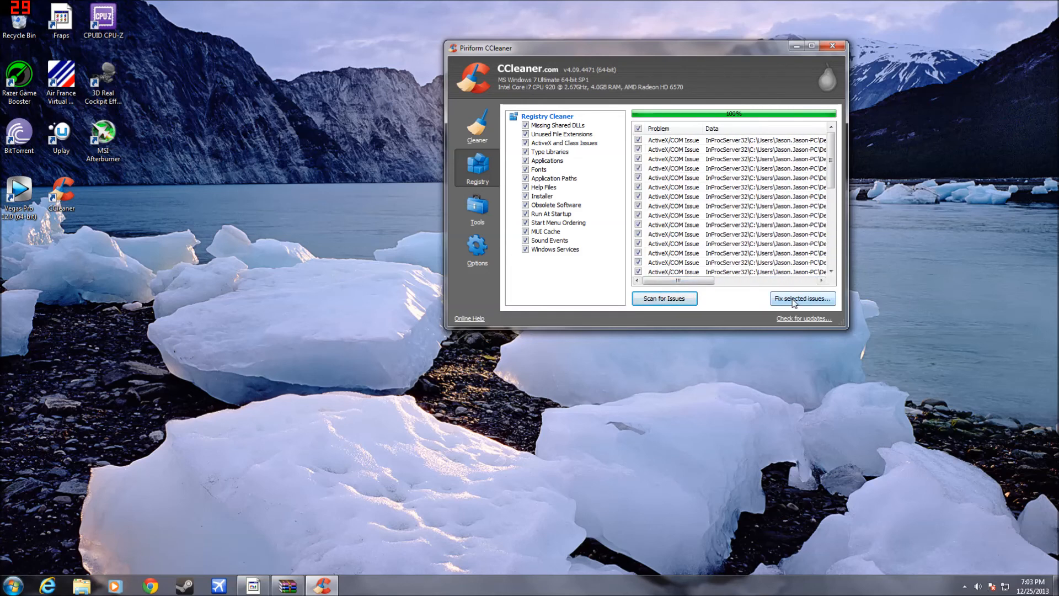
Fix all 33 selected registry issues with No backup until none remain, then close CCleaner
left_click(802, 298)
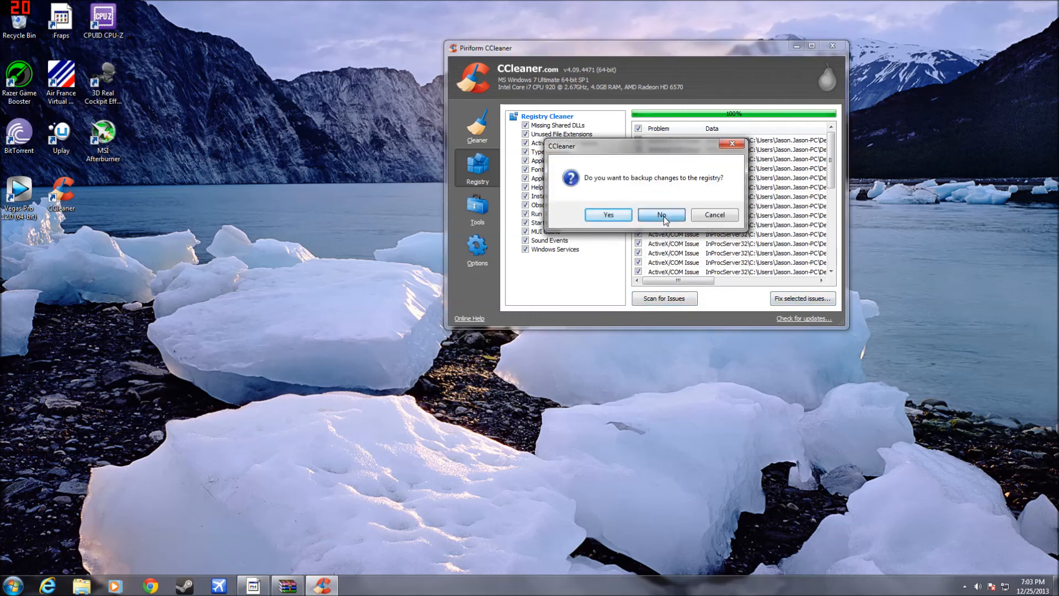
left_click(660, 214)
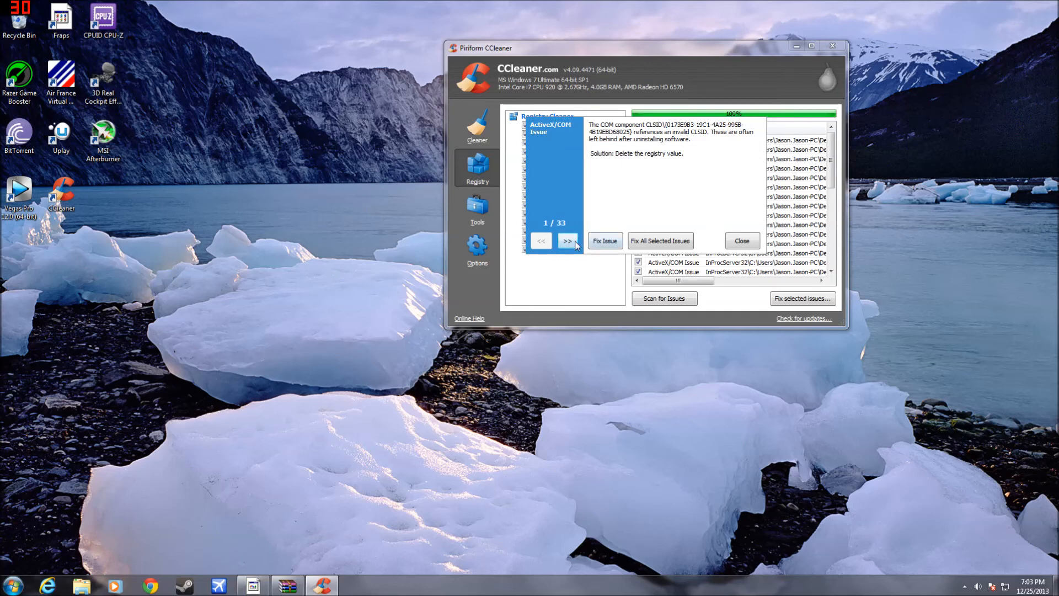
left_click(568, 241)
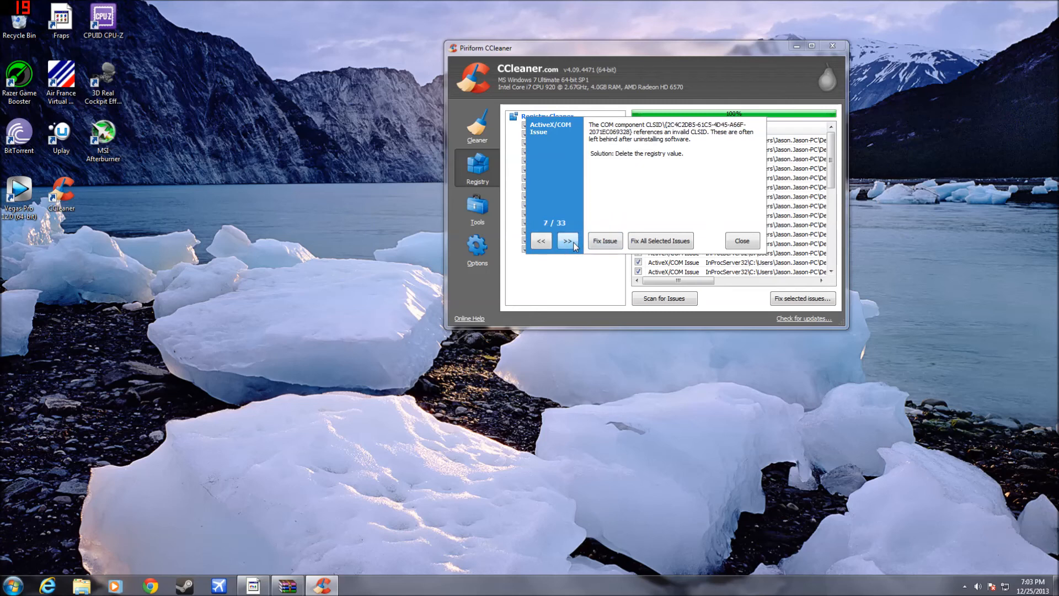
left_click(568, 241)
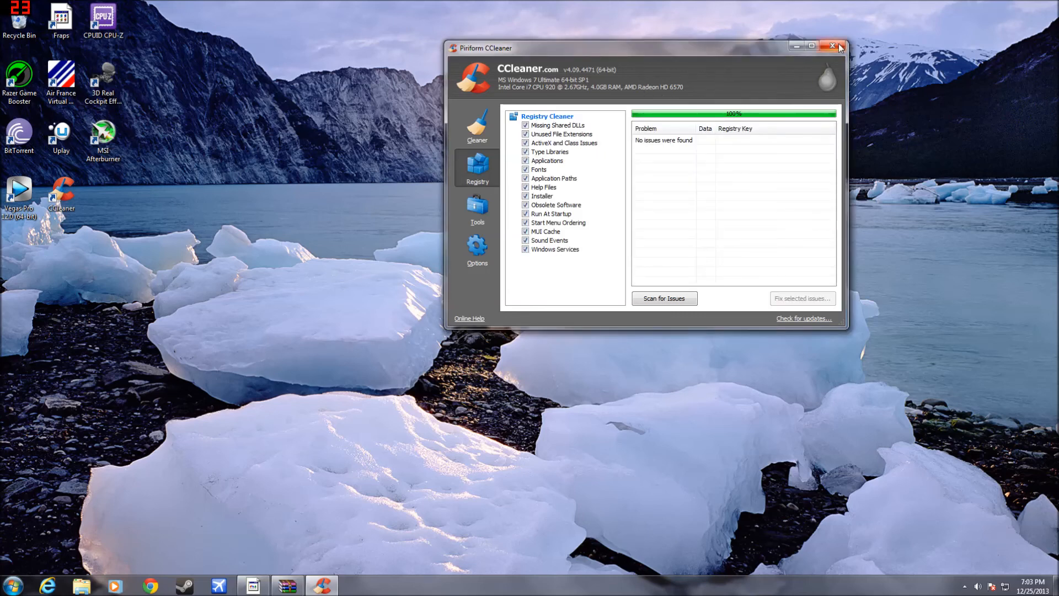
left_click(832, 47)
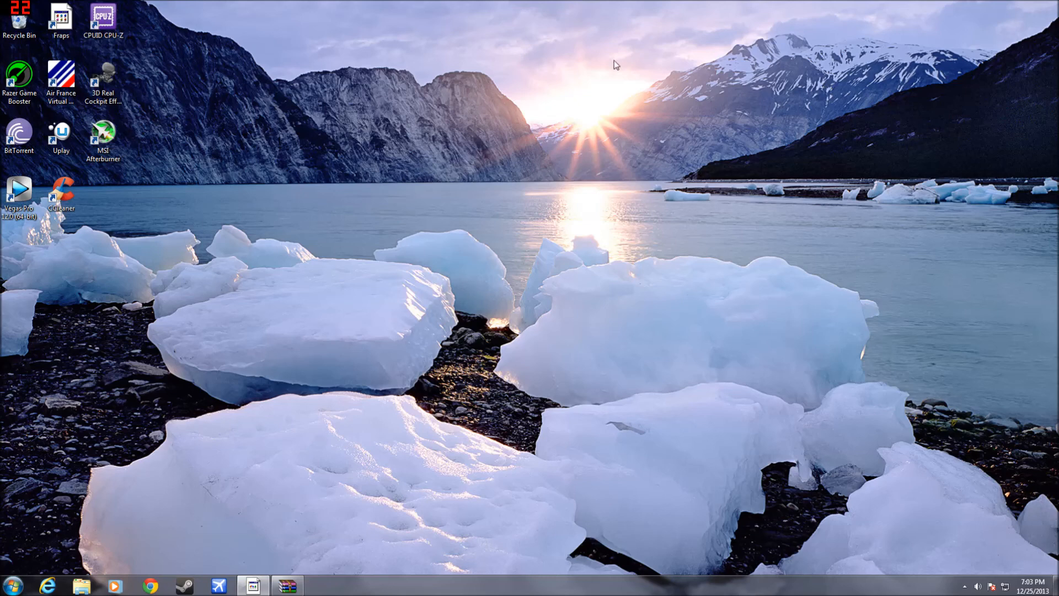
mouse_move(514, 90)
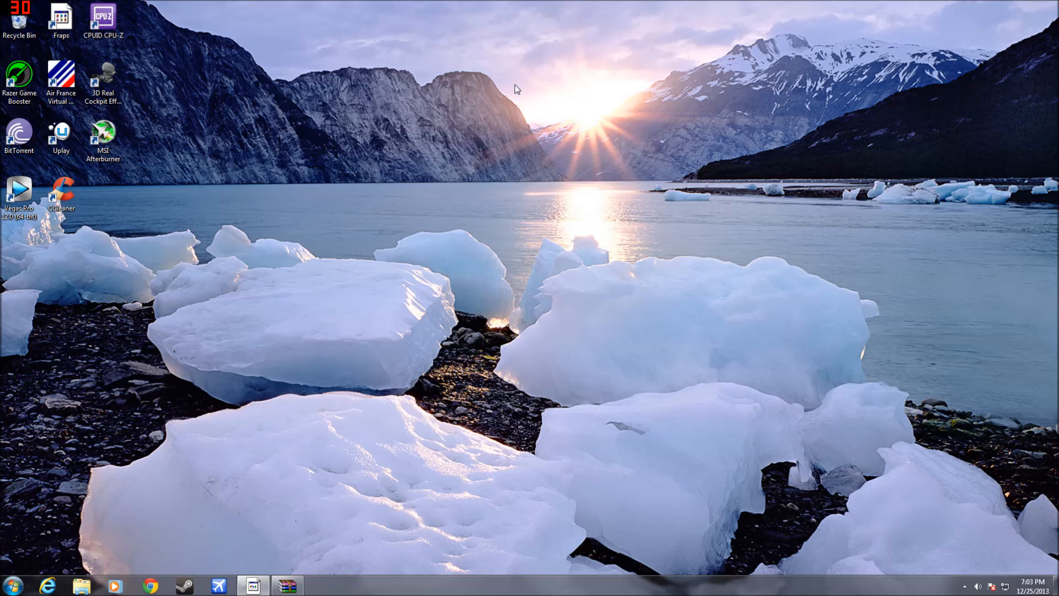
mouse_move(932, 22)
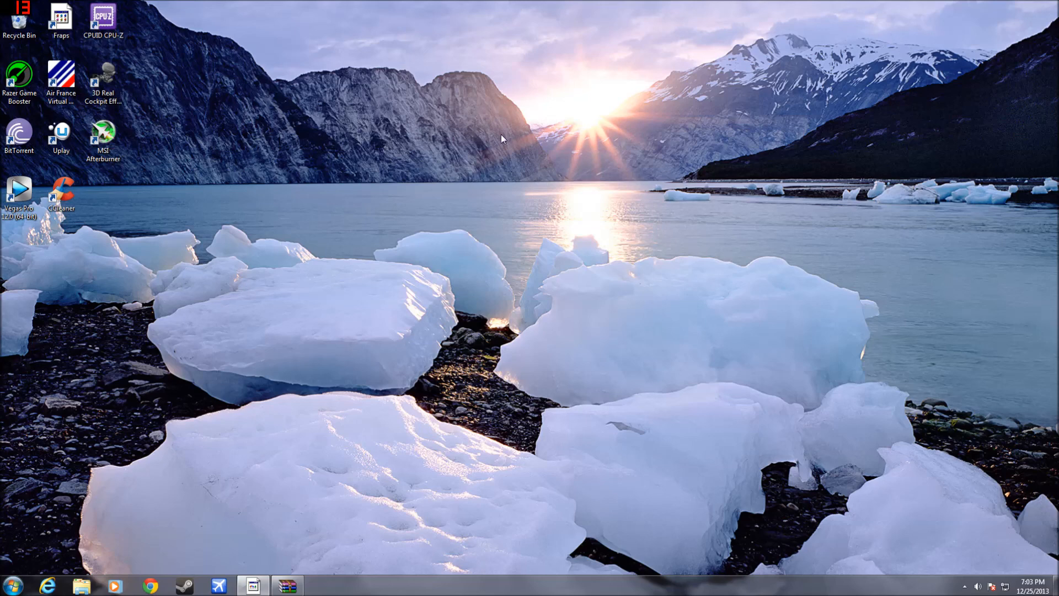
mouse_move(633, 84)
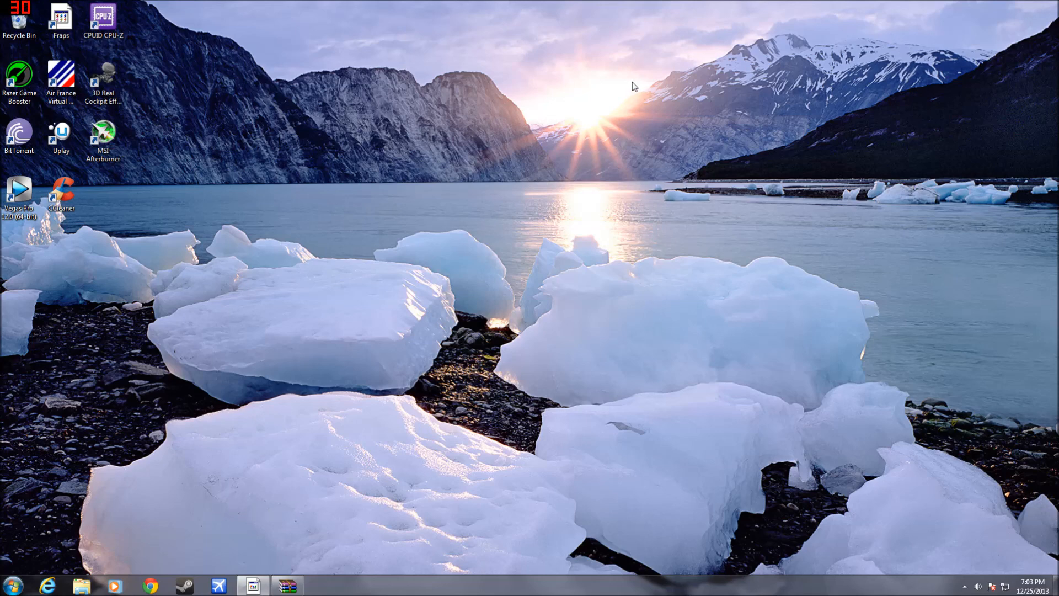
mouse_move(666, 89)
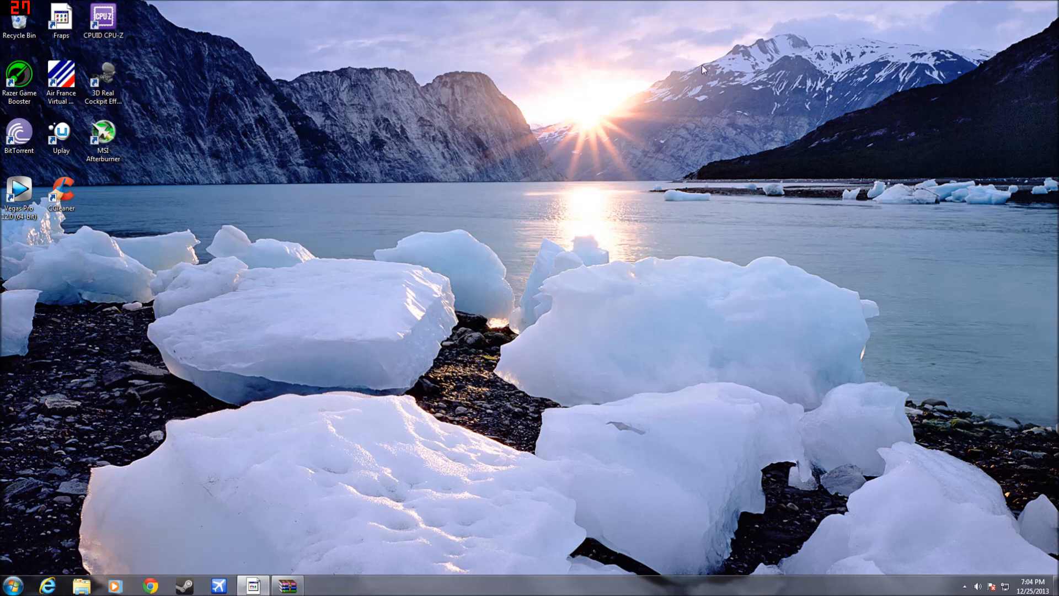
mouse_move(518, 119)
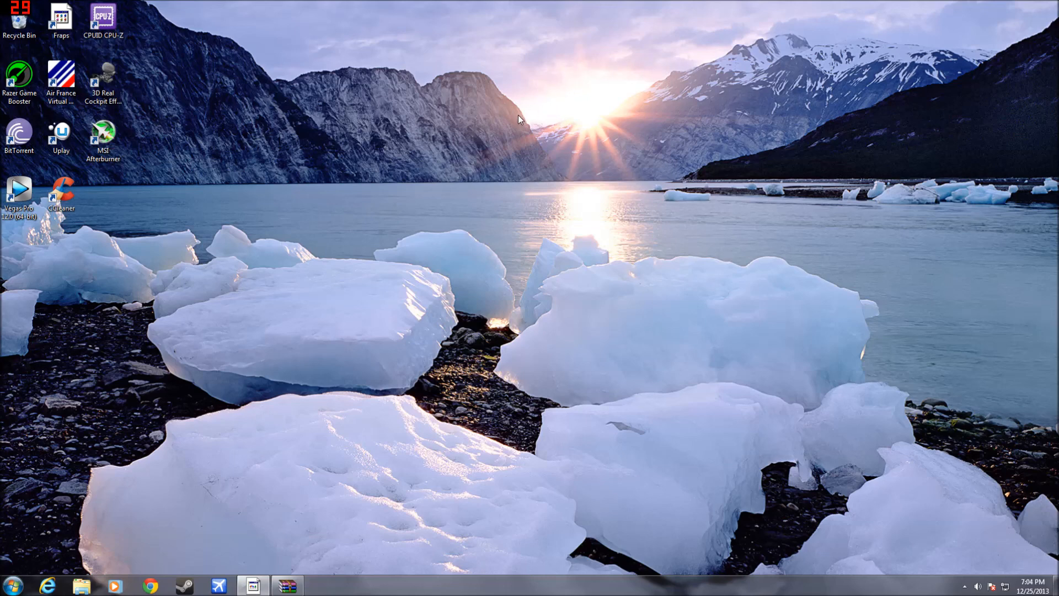
mouse_move(622, 88)
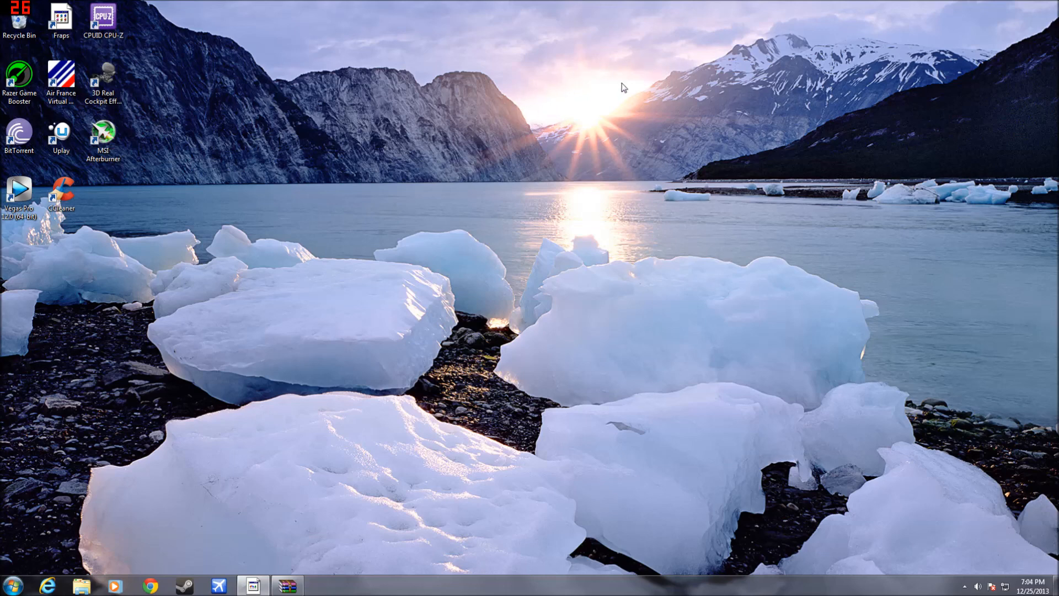
mouse_move(437, 130)
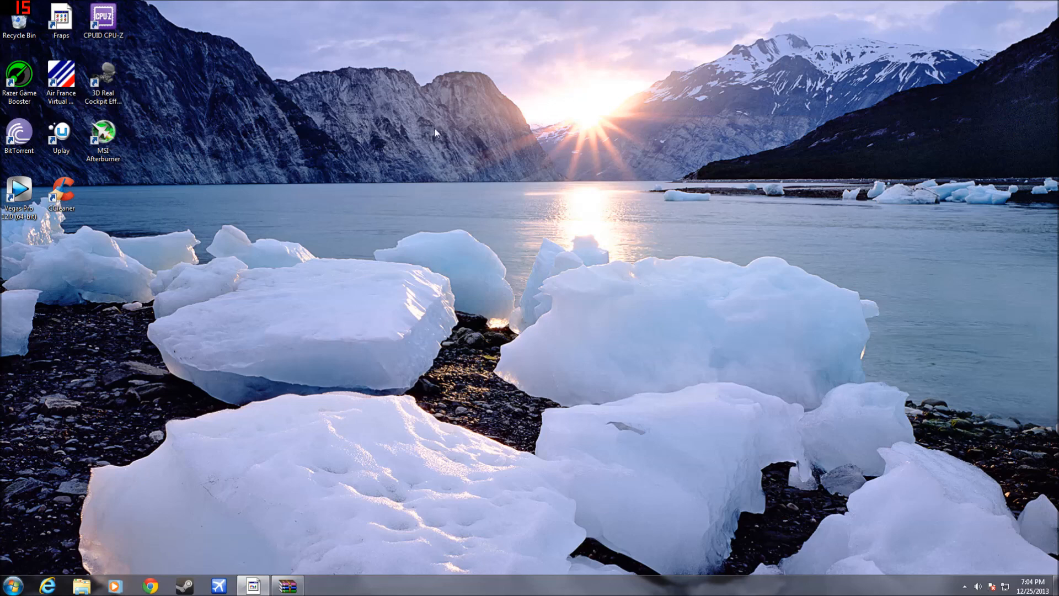
mouse_move(678, 62)
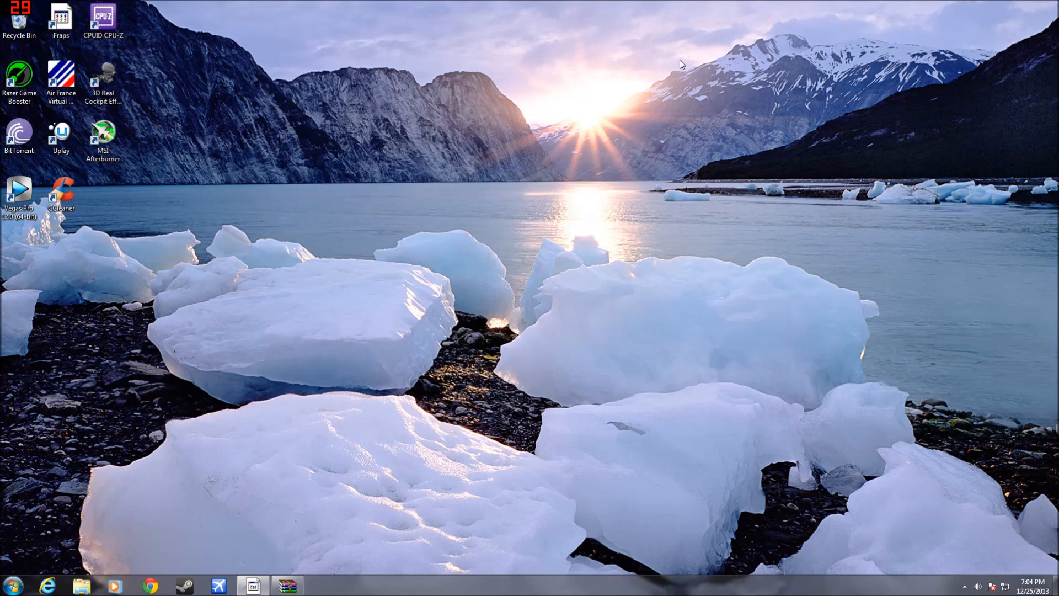
mouse_move(598, 55)
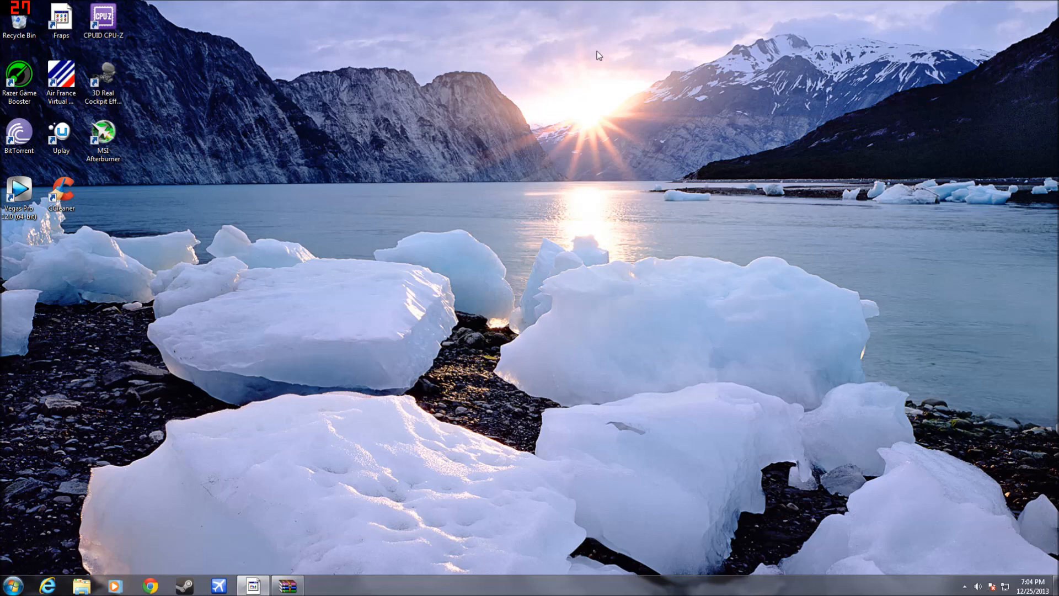
mouse_move(419, 86)
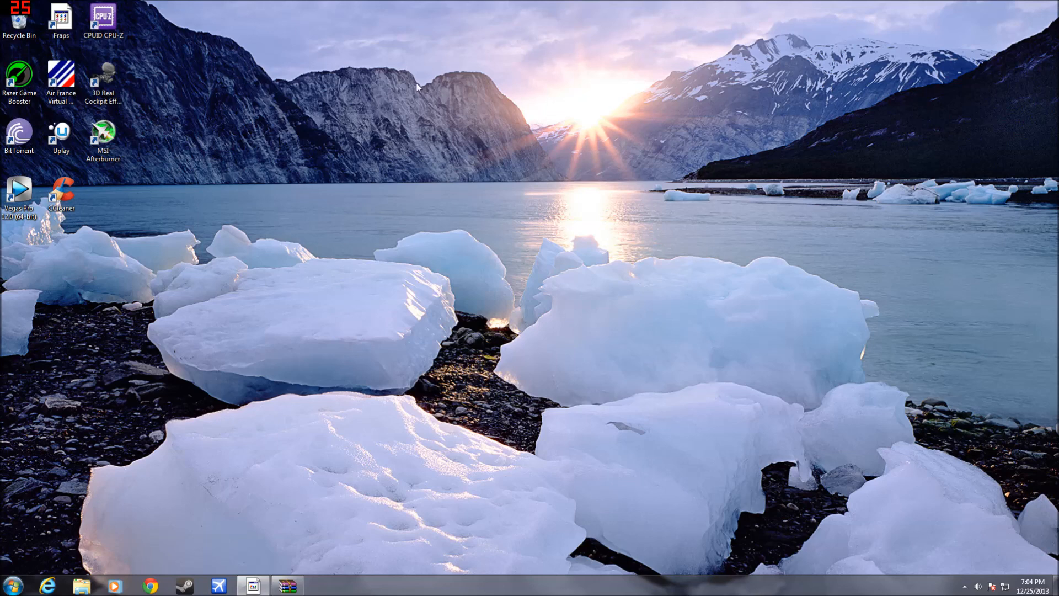
mouse_move(635, 48)
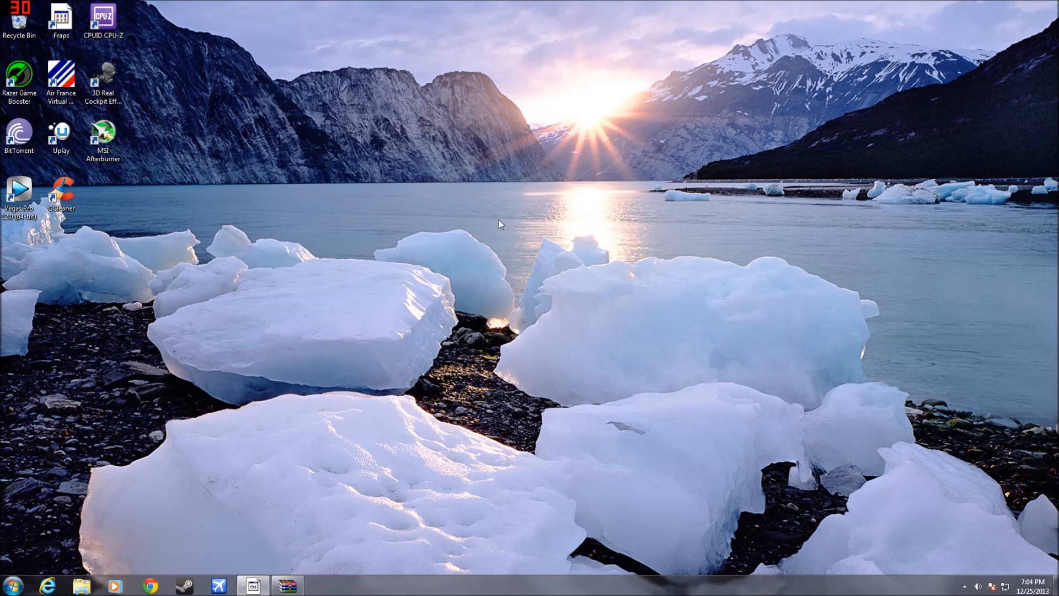
mouse_move(486, 273)
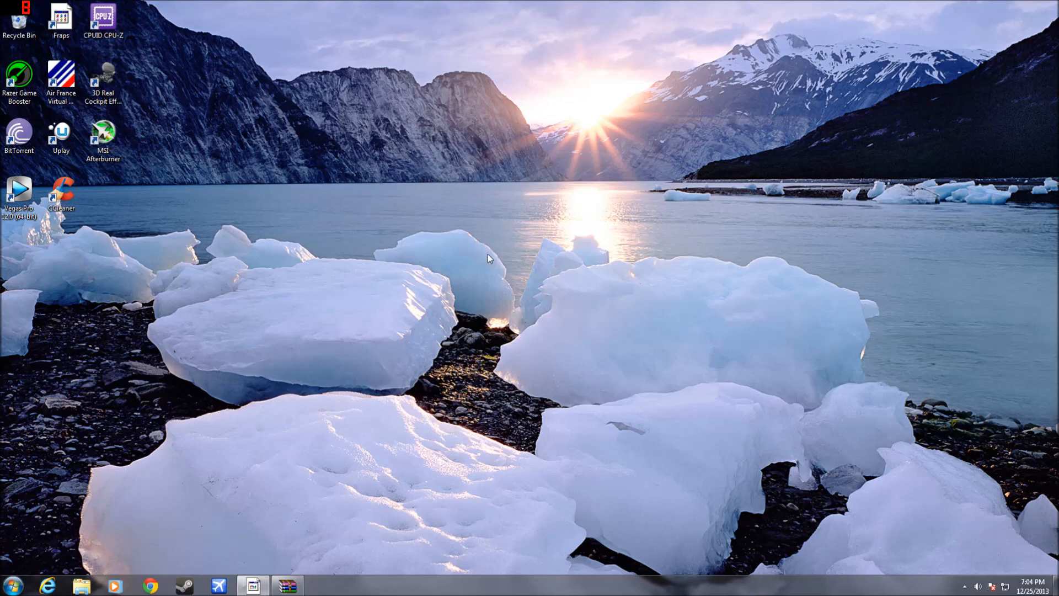